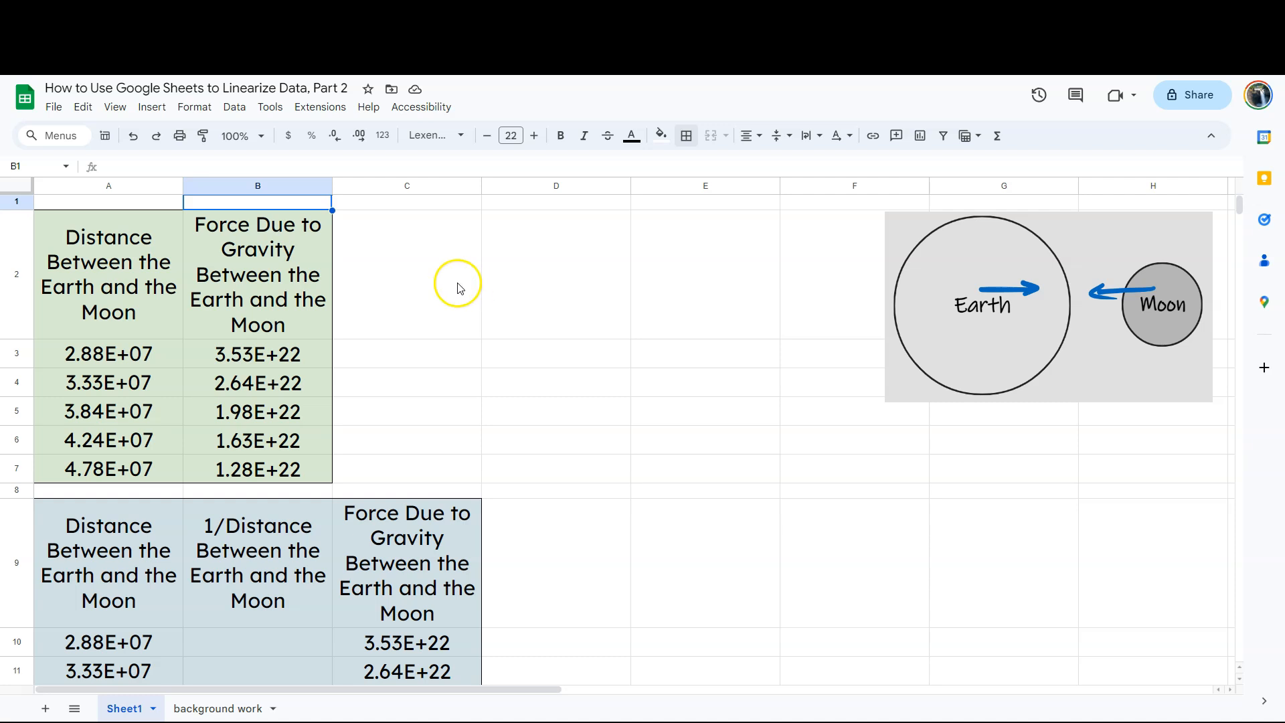
mouse_move(433, 320)
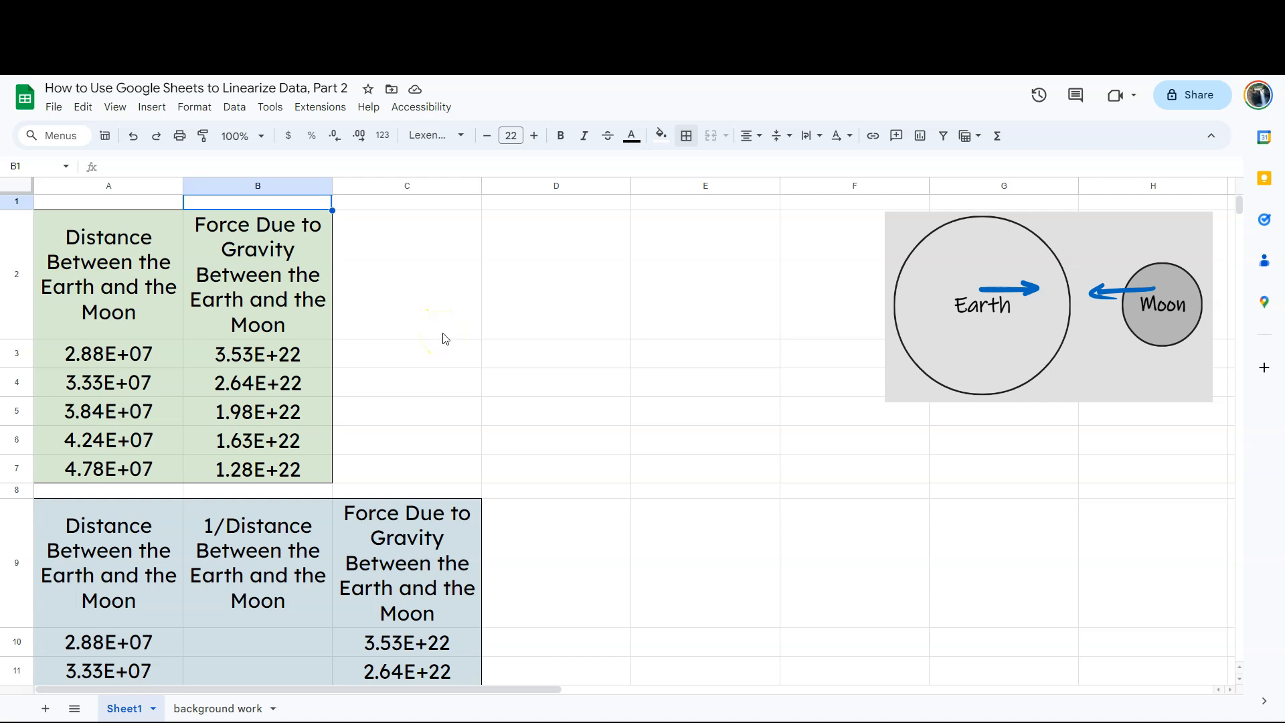
mouse_move(450, 336)
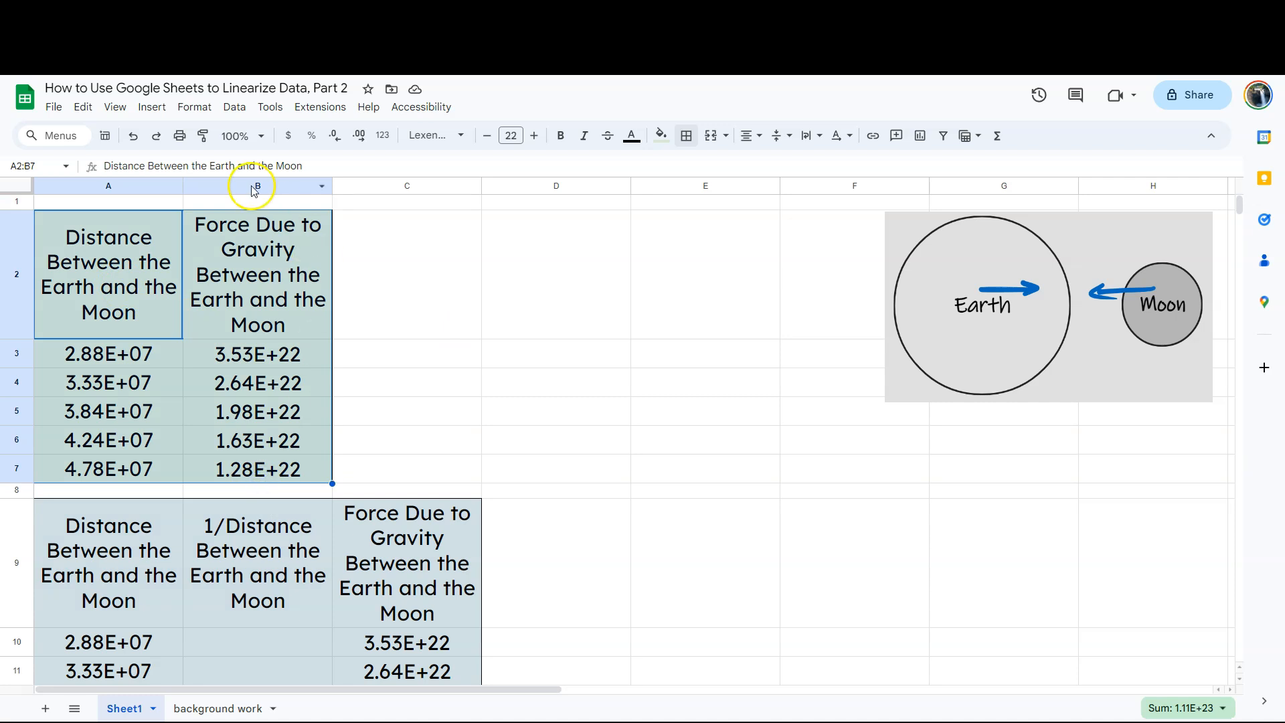
mouse_move(151, 107)
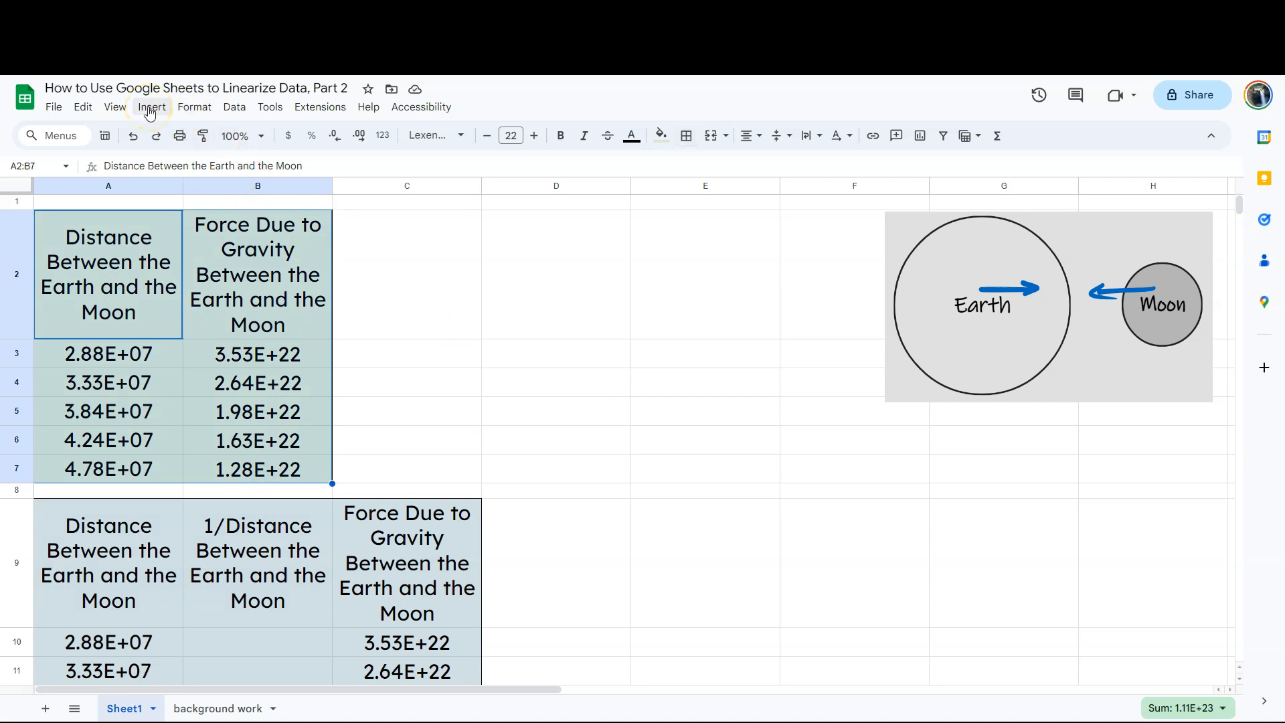
Step: Insert a scatter chart of force vs. distance and drag it beside the first table
left_click(151, 107)
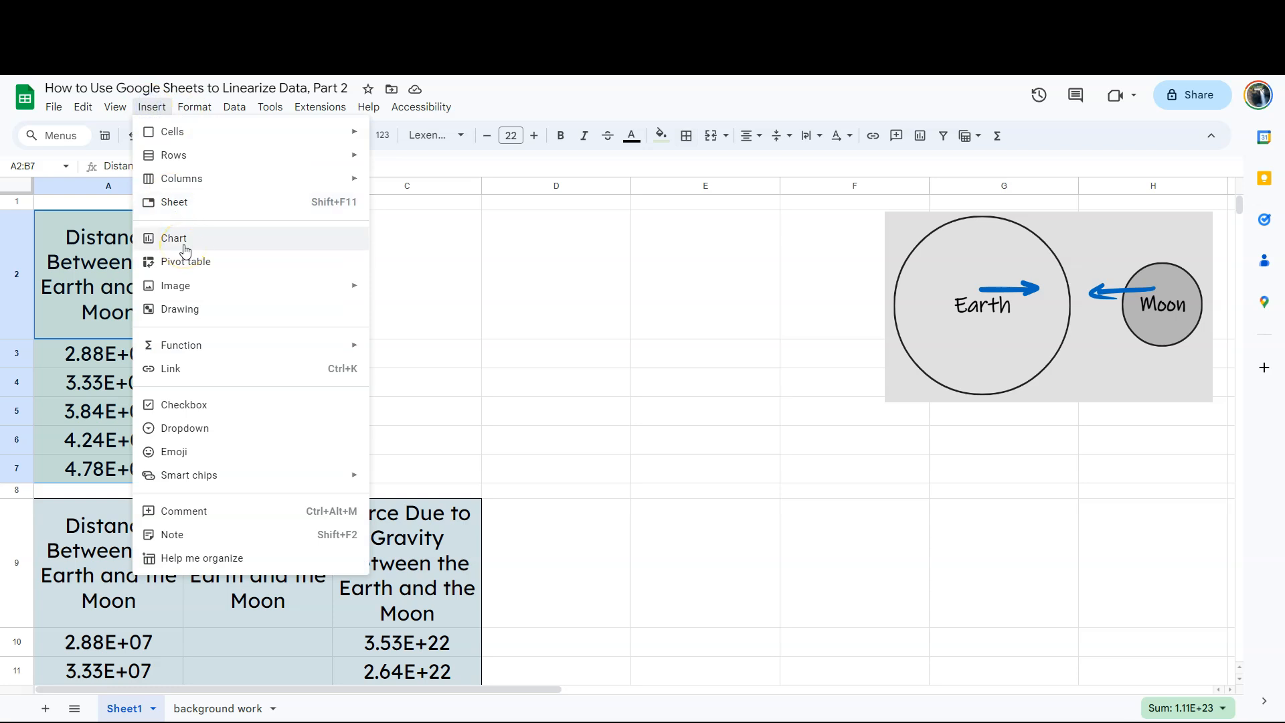
left_click(173, 238)
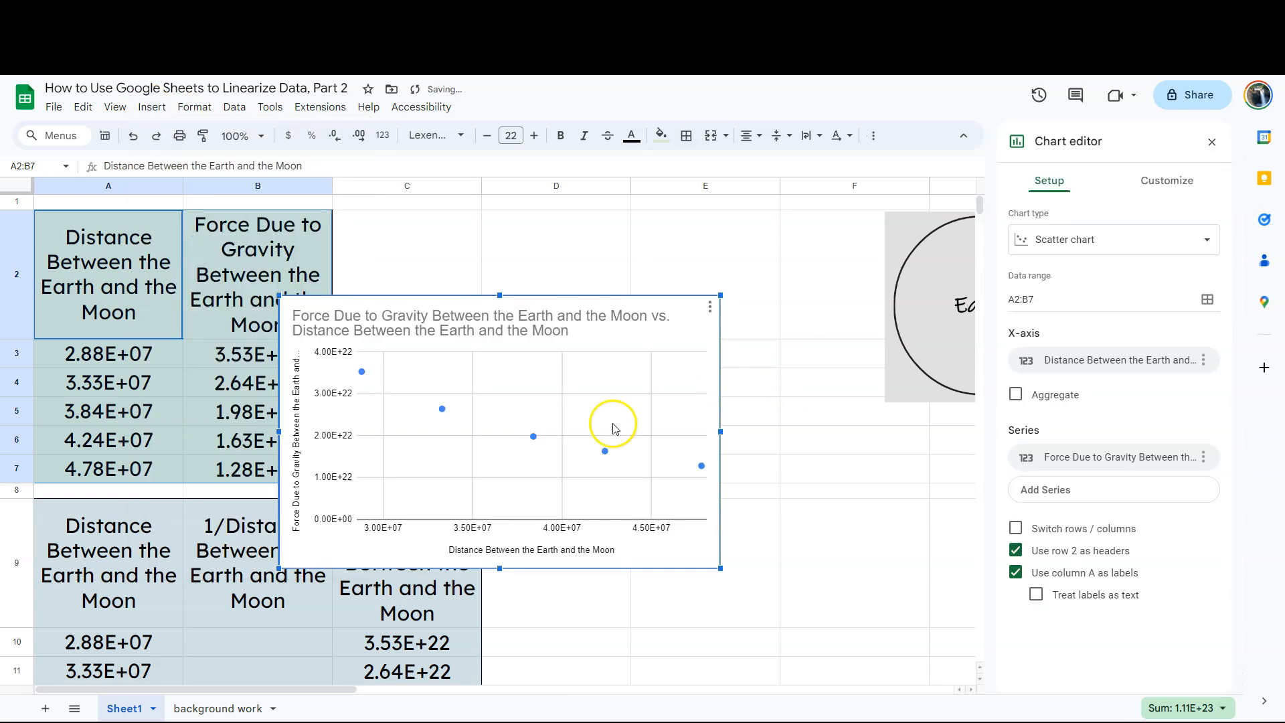
left_click_drag(610, 425, 710, 320)
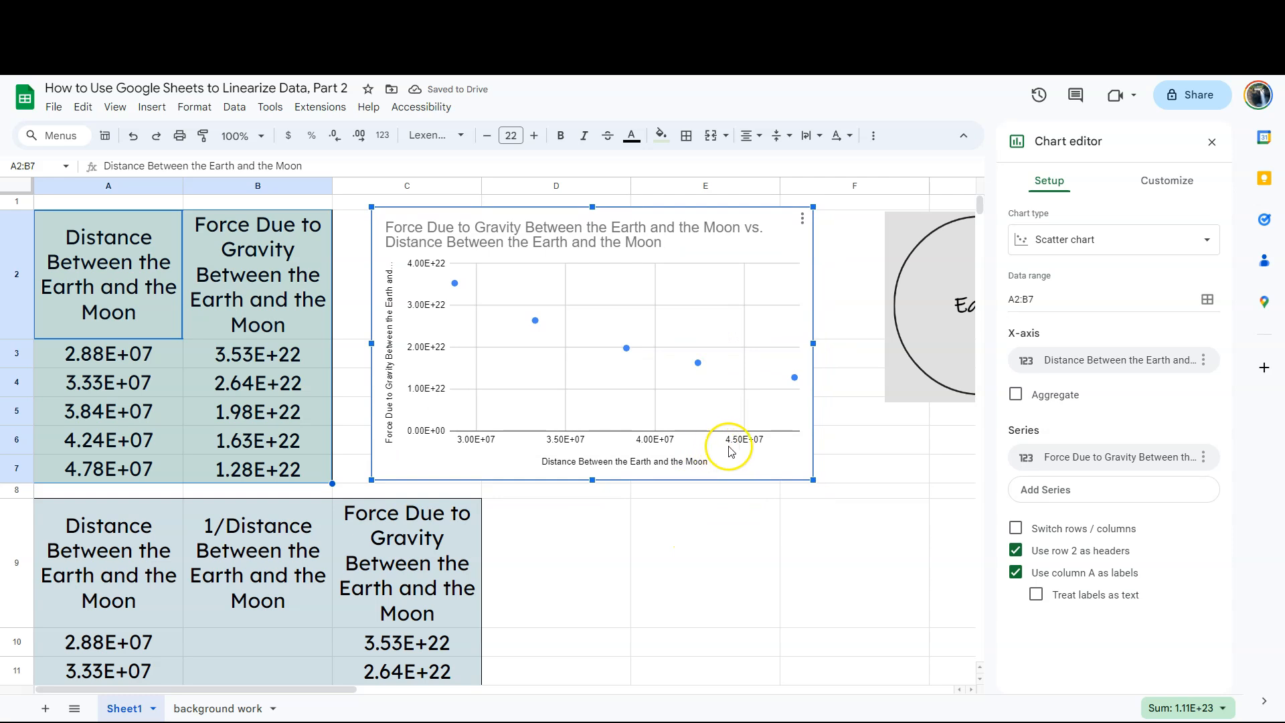
mouse_move(485, 370)
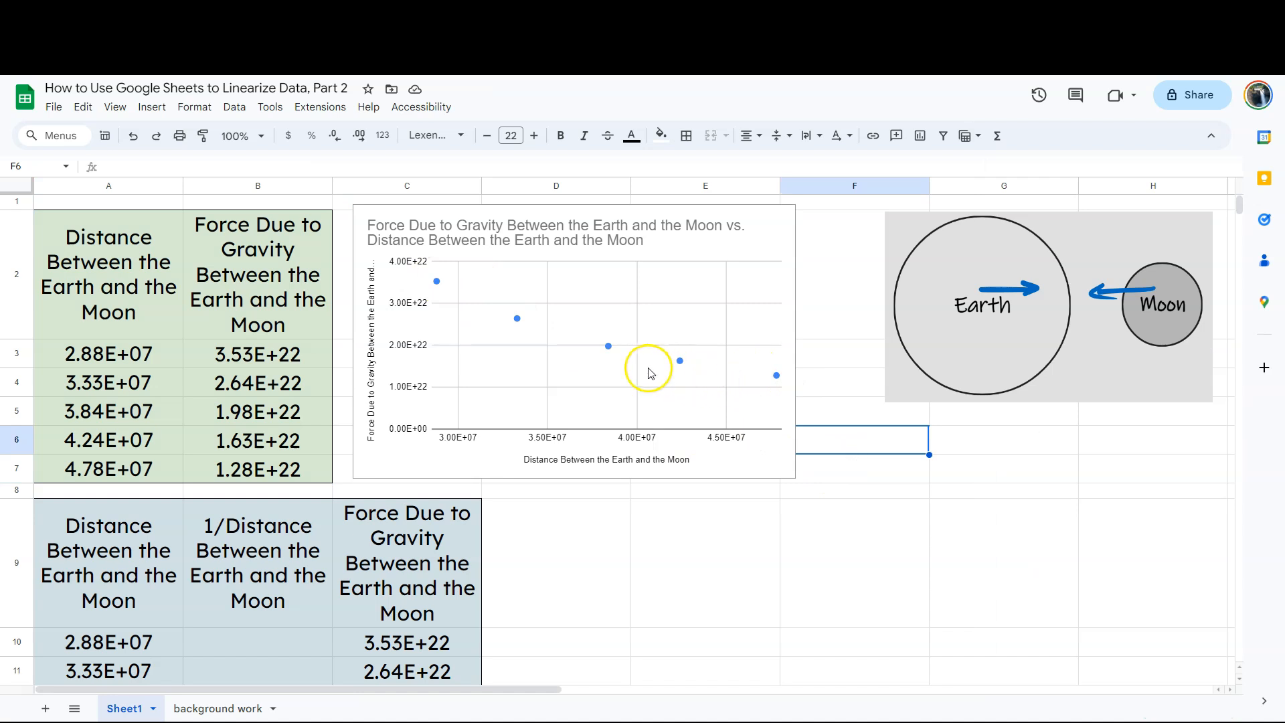
mouse_move(852, 418)
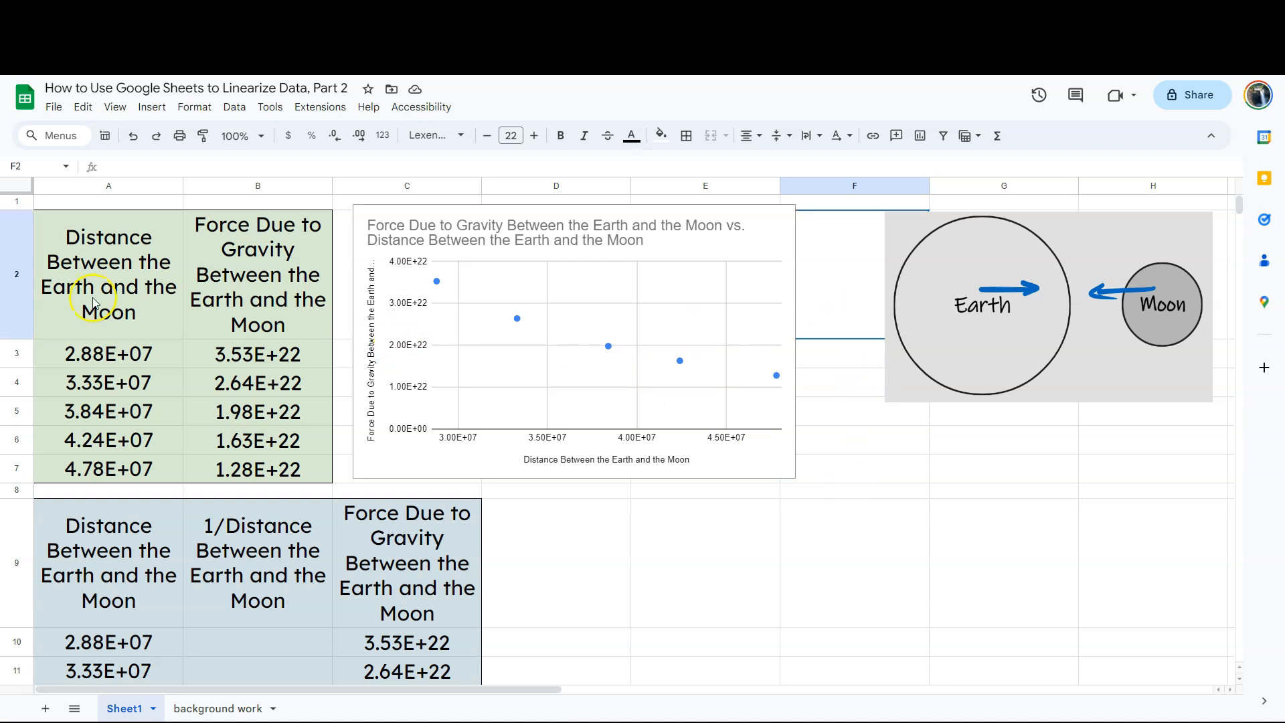
mouse_move(185, 348)
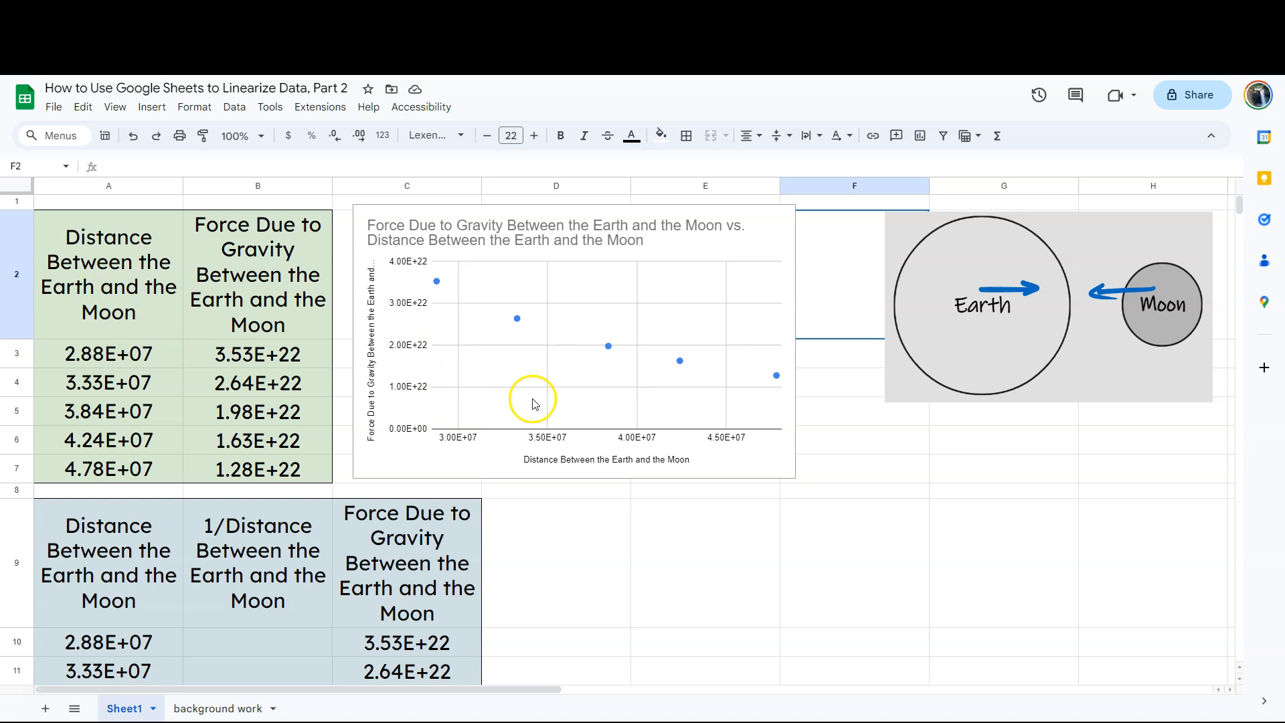
mouse_move(643, 482)
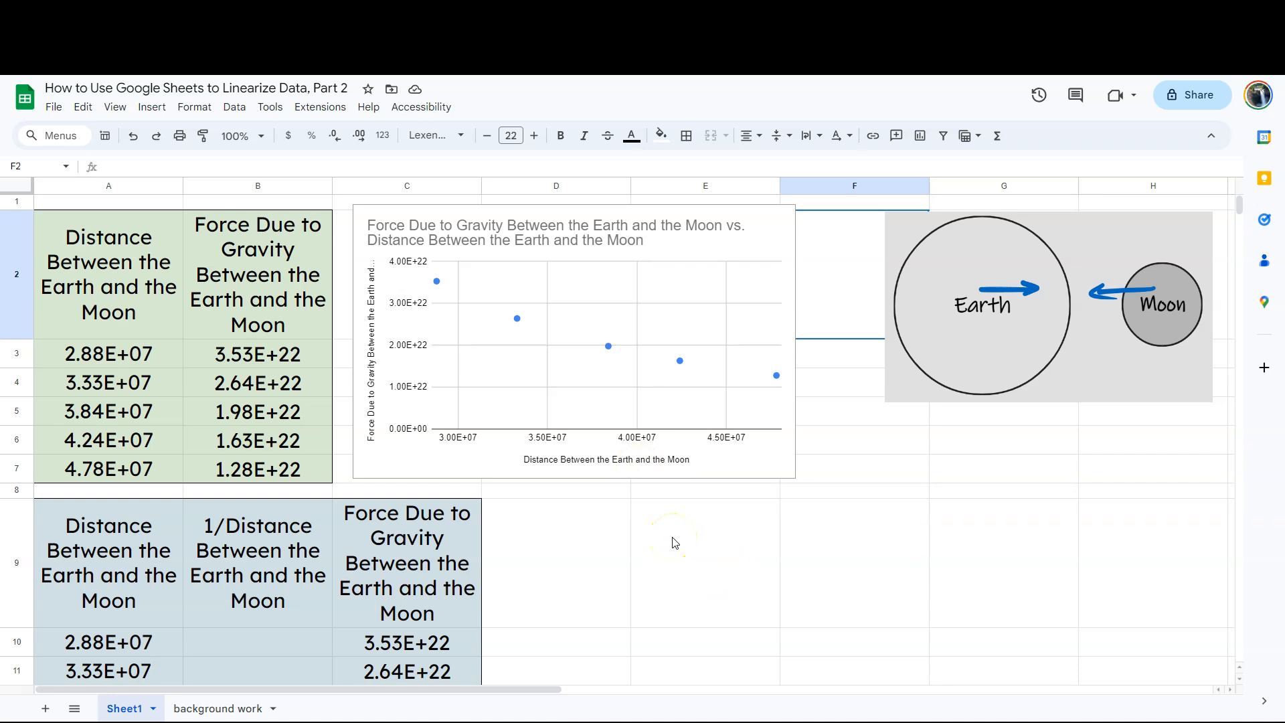
mouse_move(578, 412)
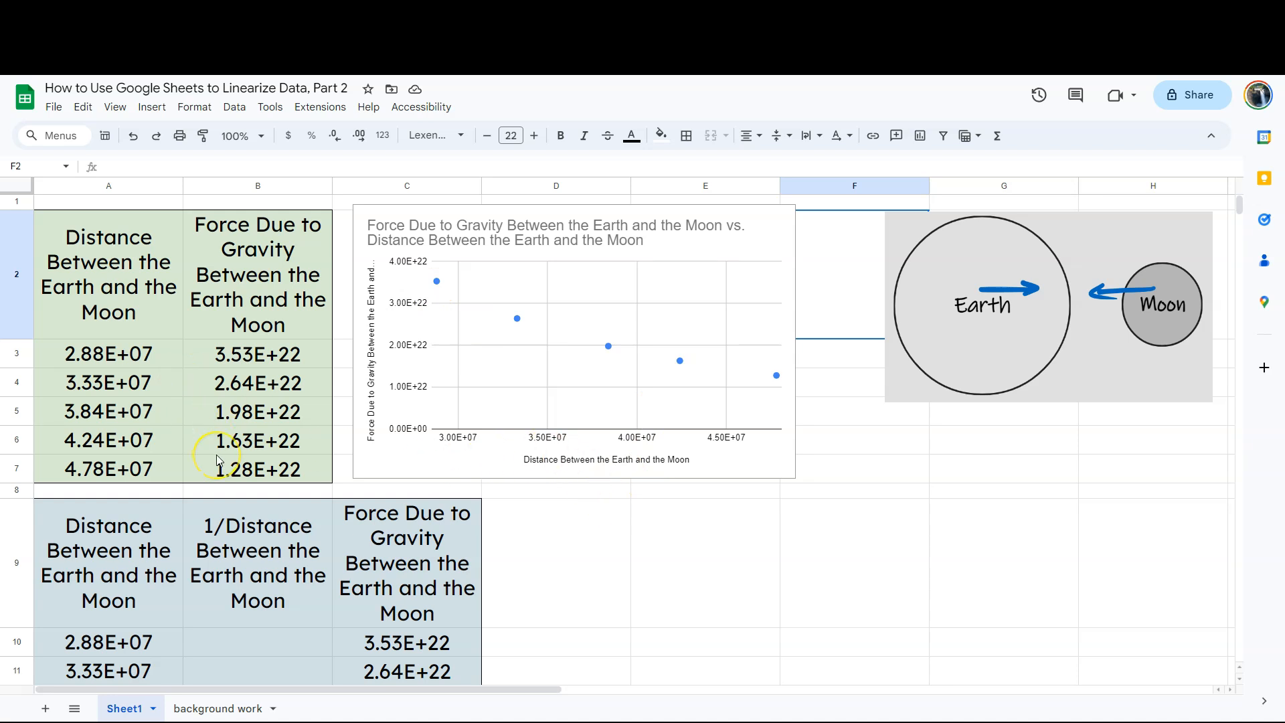
Step: Enter =1/A10 in B10 to compute the reciprocal of the first distance
scroll("down", 3)
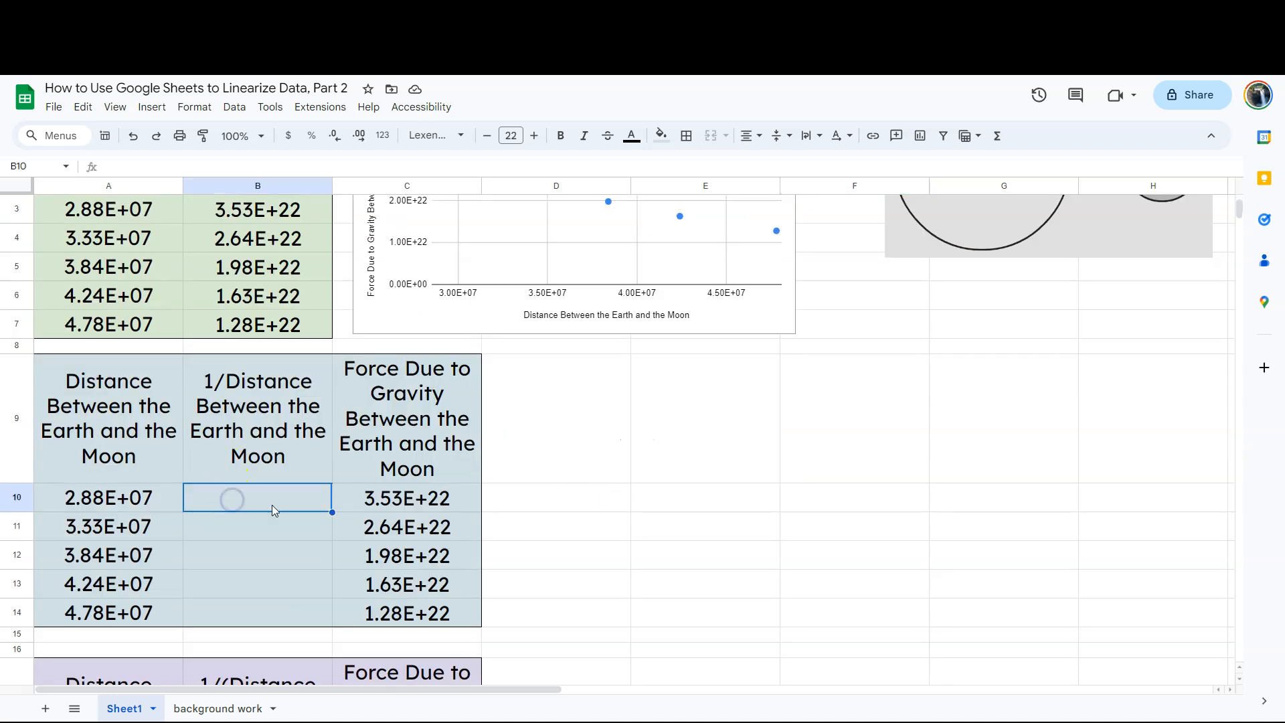
mouse_move(582, 494)
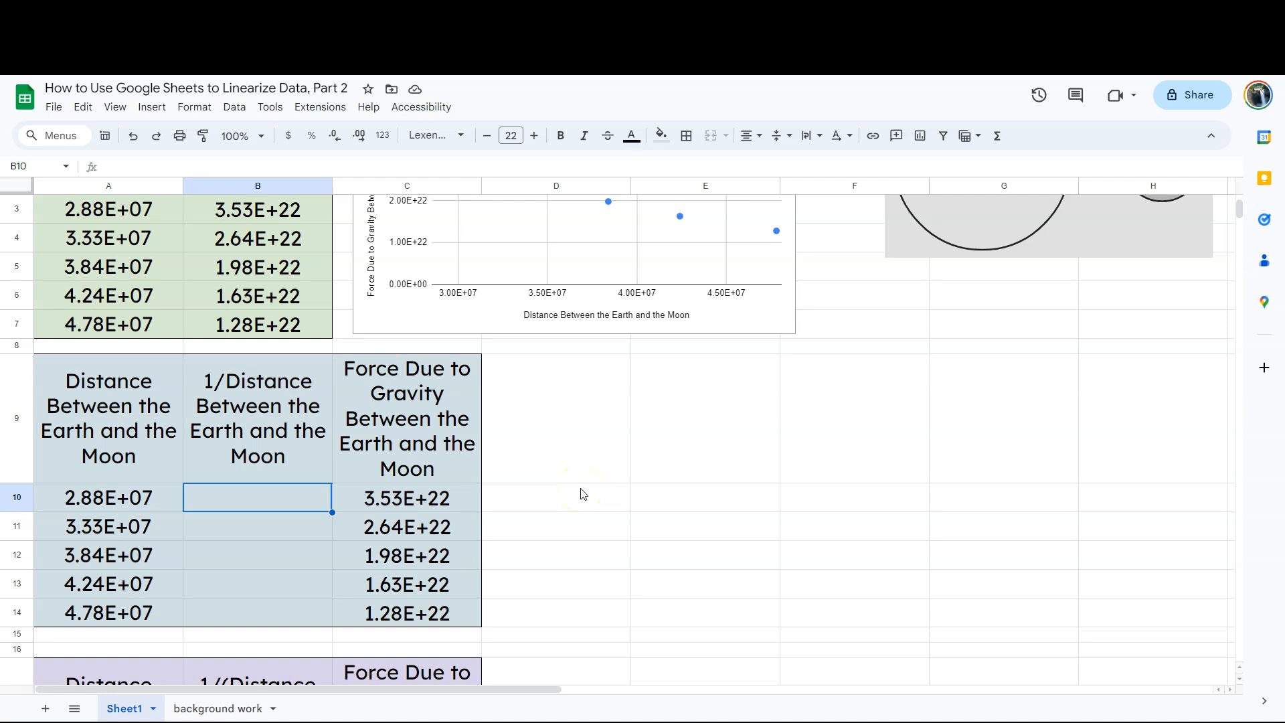
type("=")
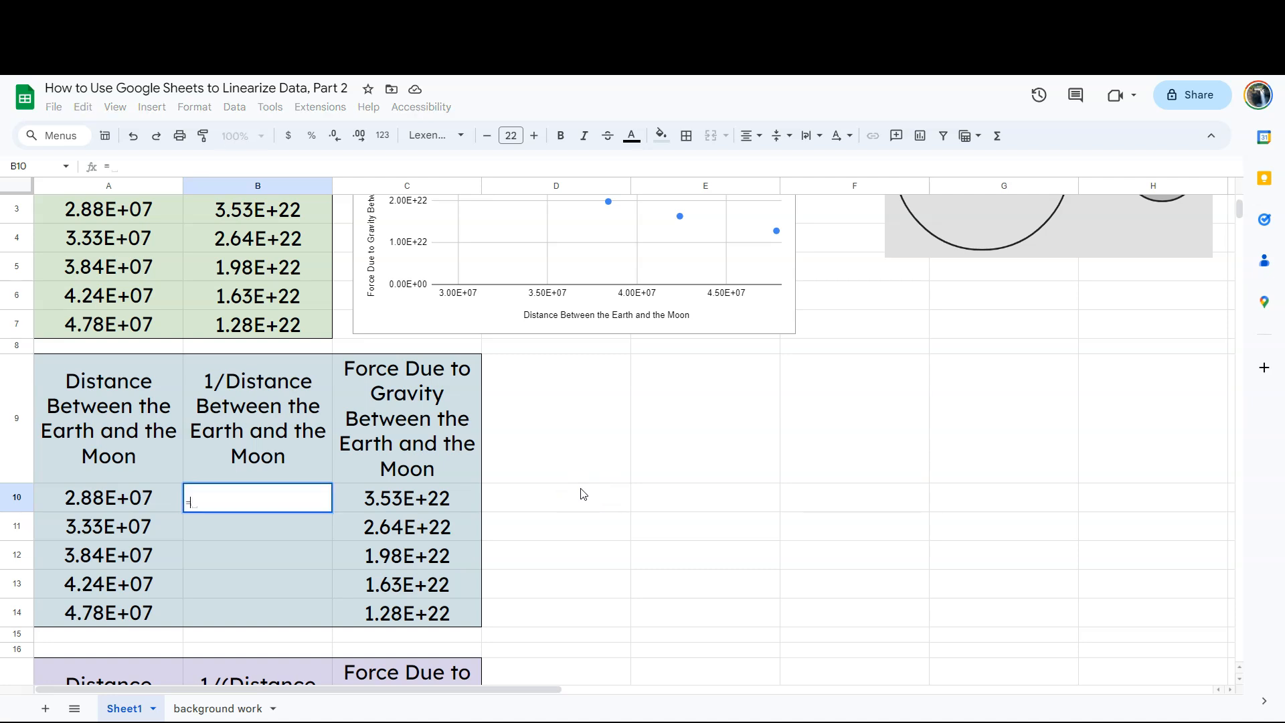
type("1/")
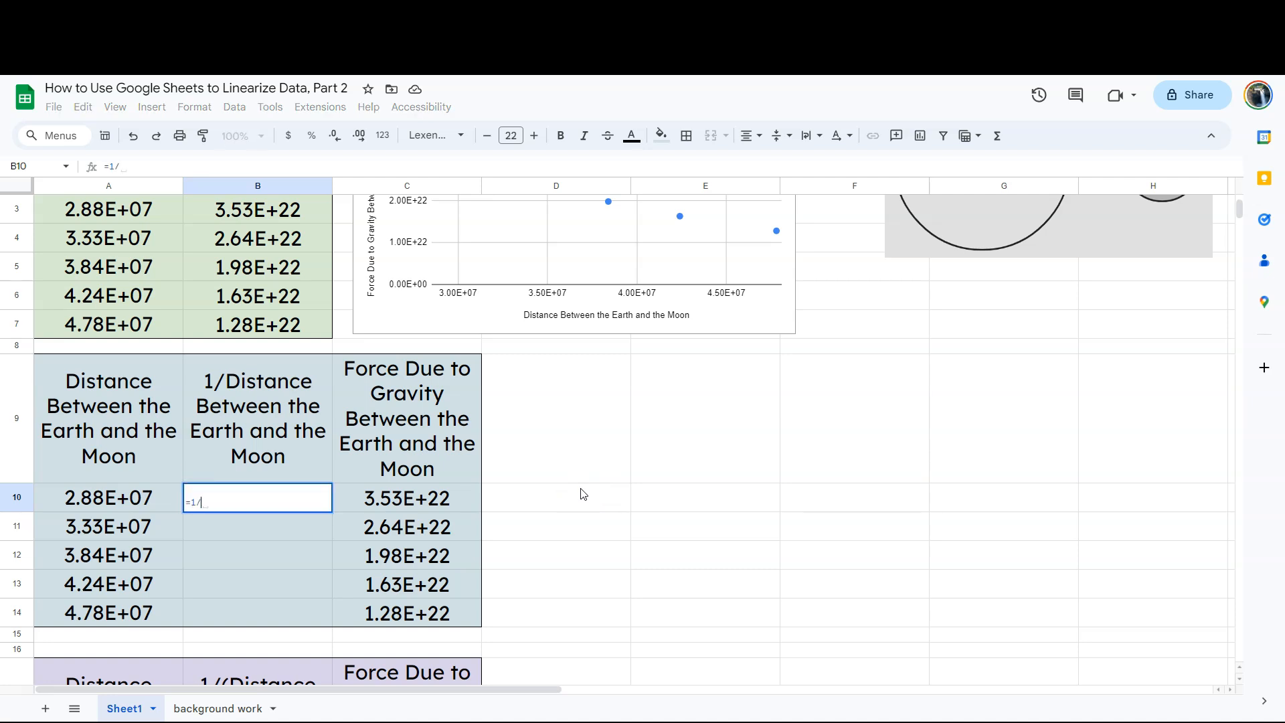
left_click(107, 498)
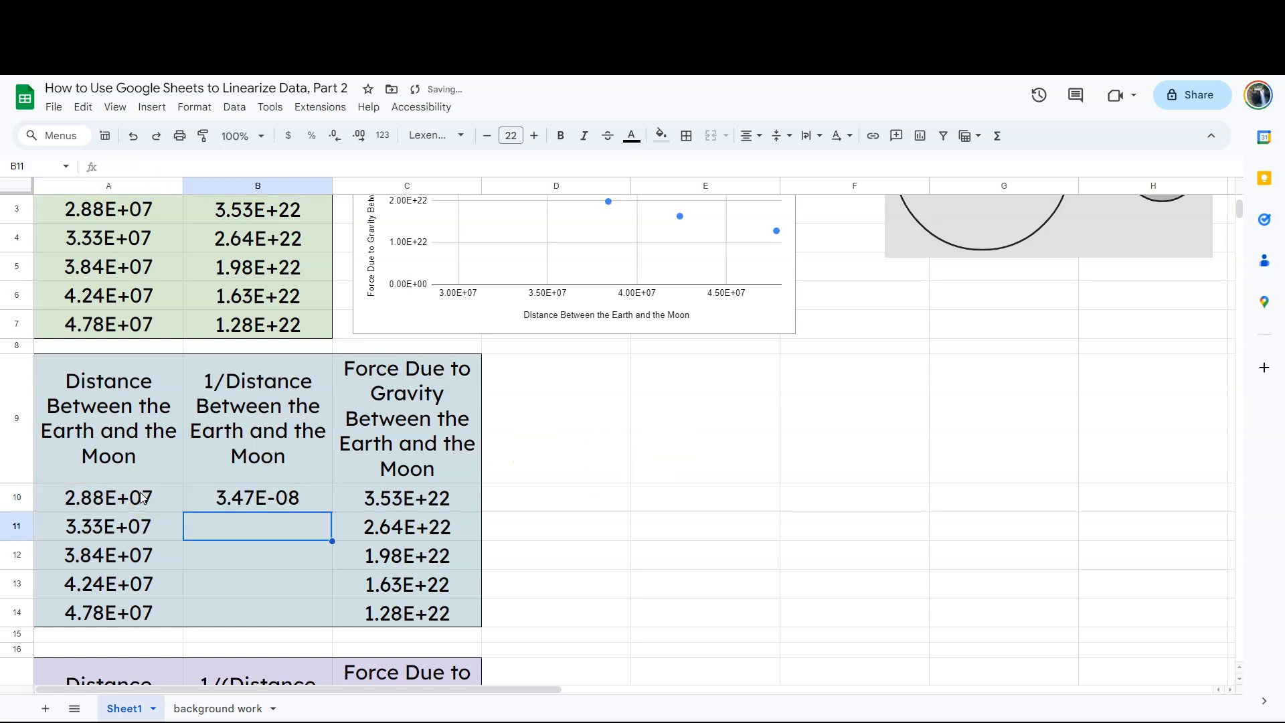
mouse_move(279, 498)
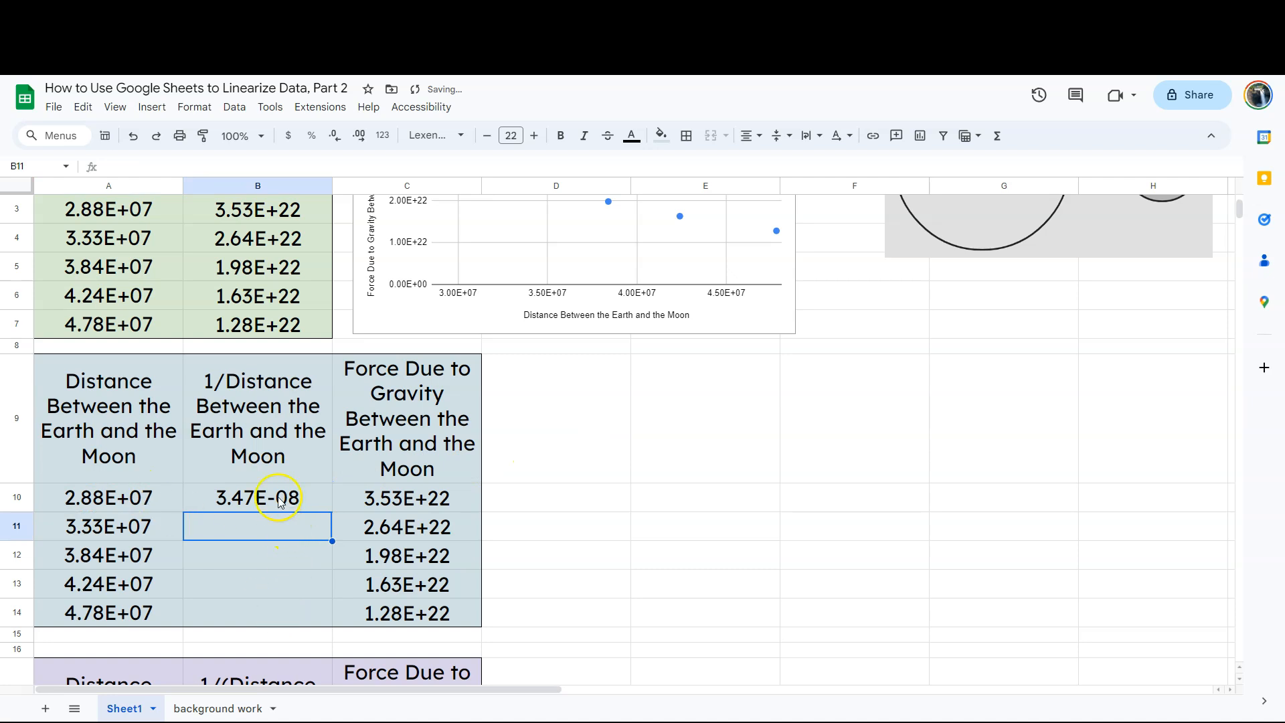
Step: Fill the reciprocal formula down through B14, giving 3.47E-08 to 2.09E-08
left_click(257, 498)
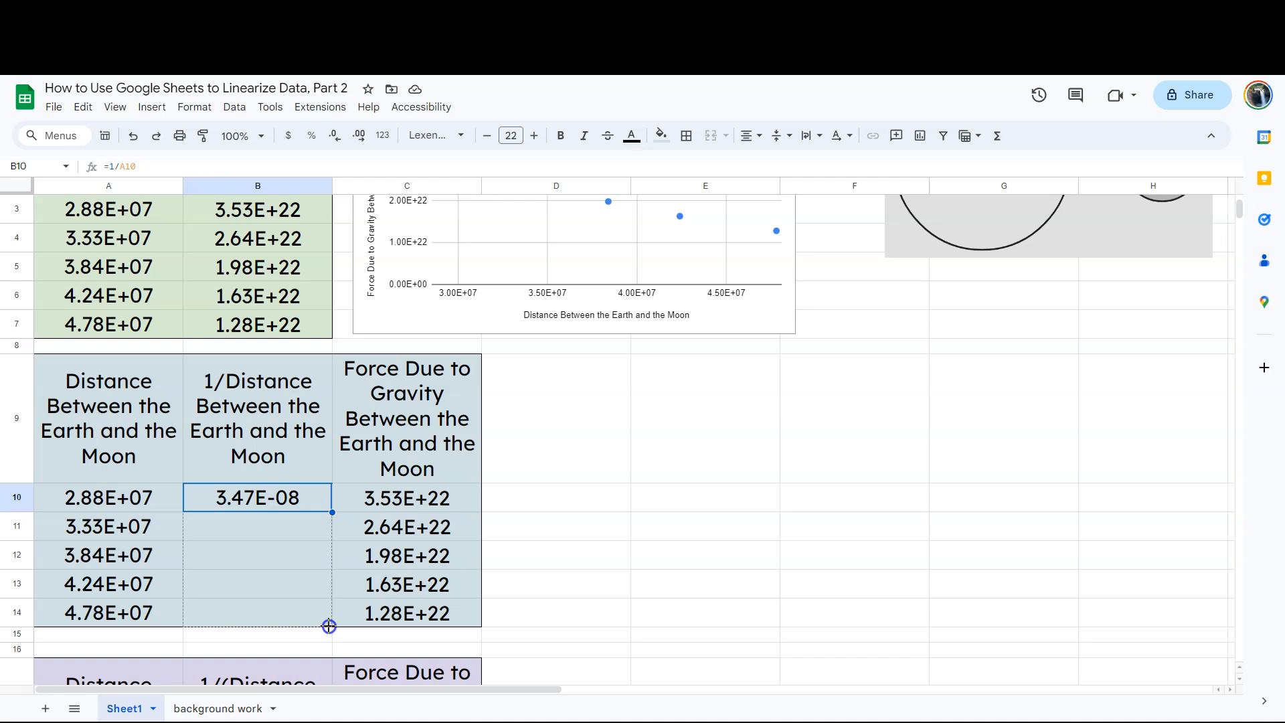
left_click_drag(332, 509, 332, 627)
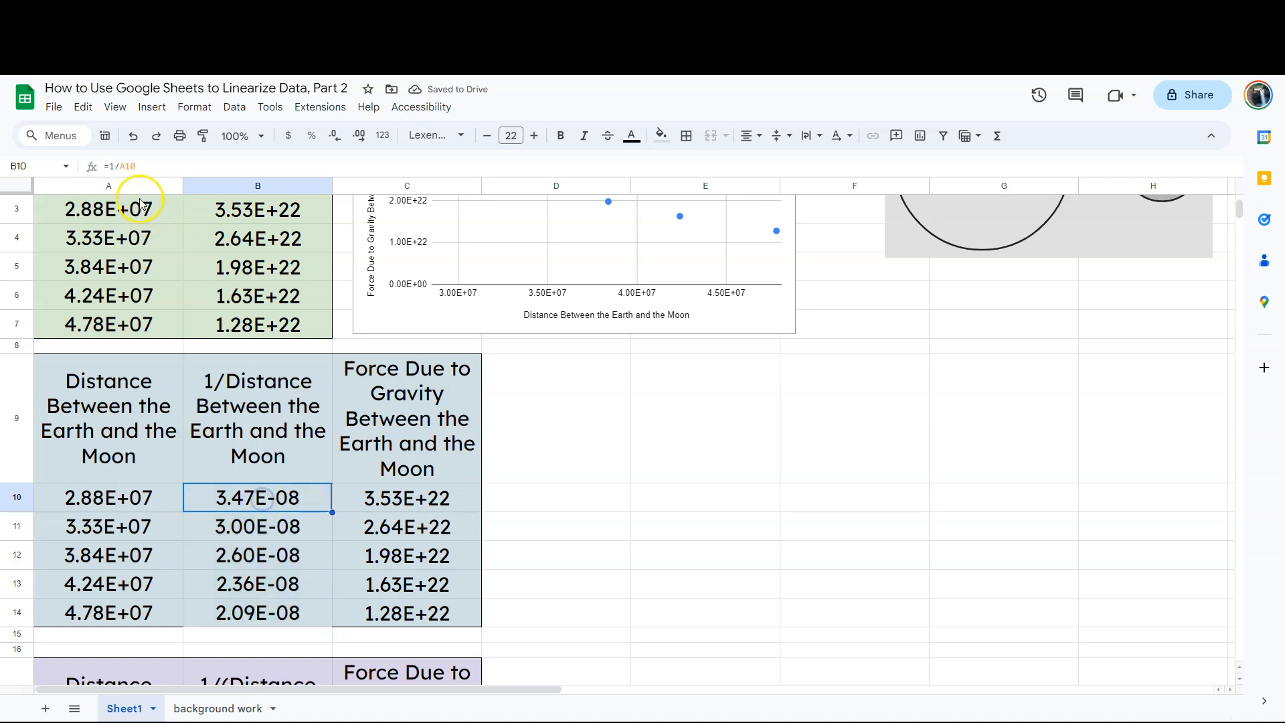
double_click(257, 496)
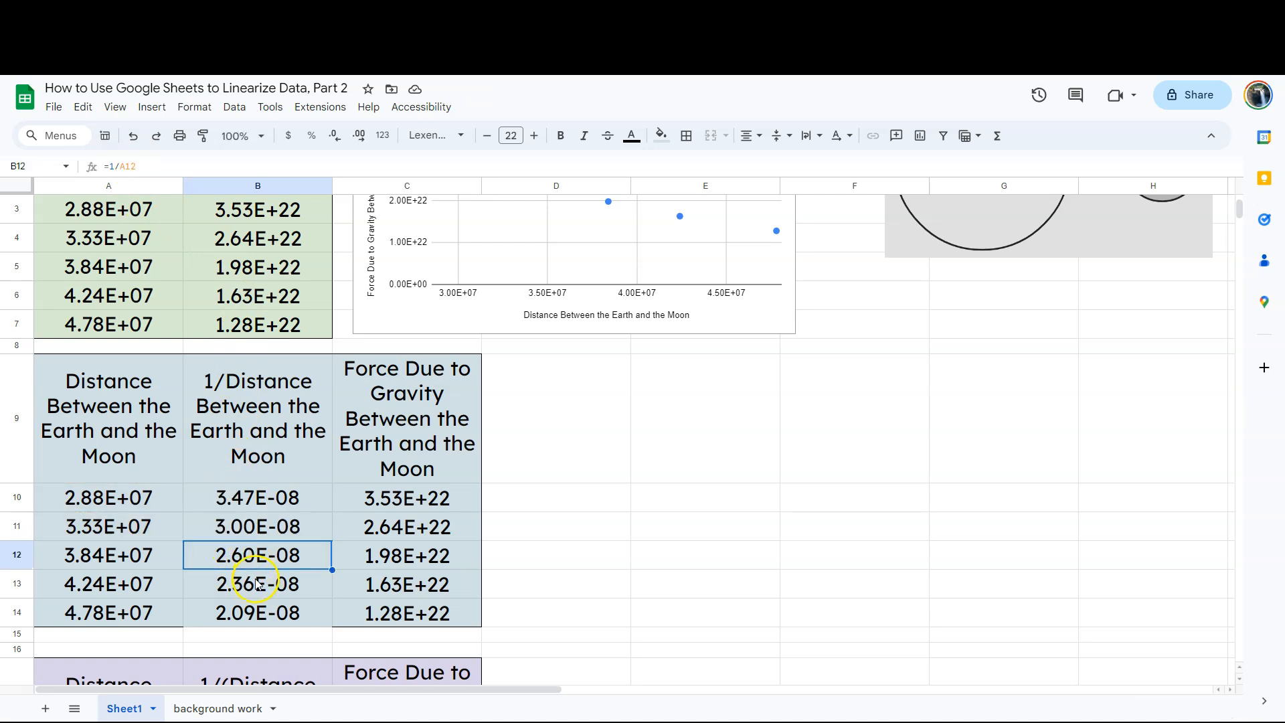
left_click(256, 612)
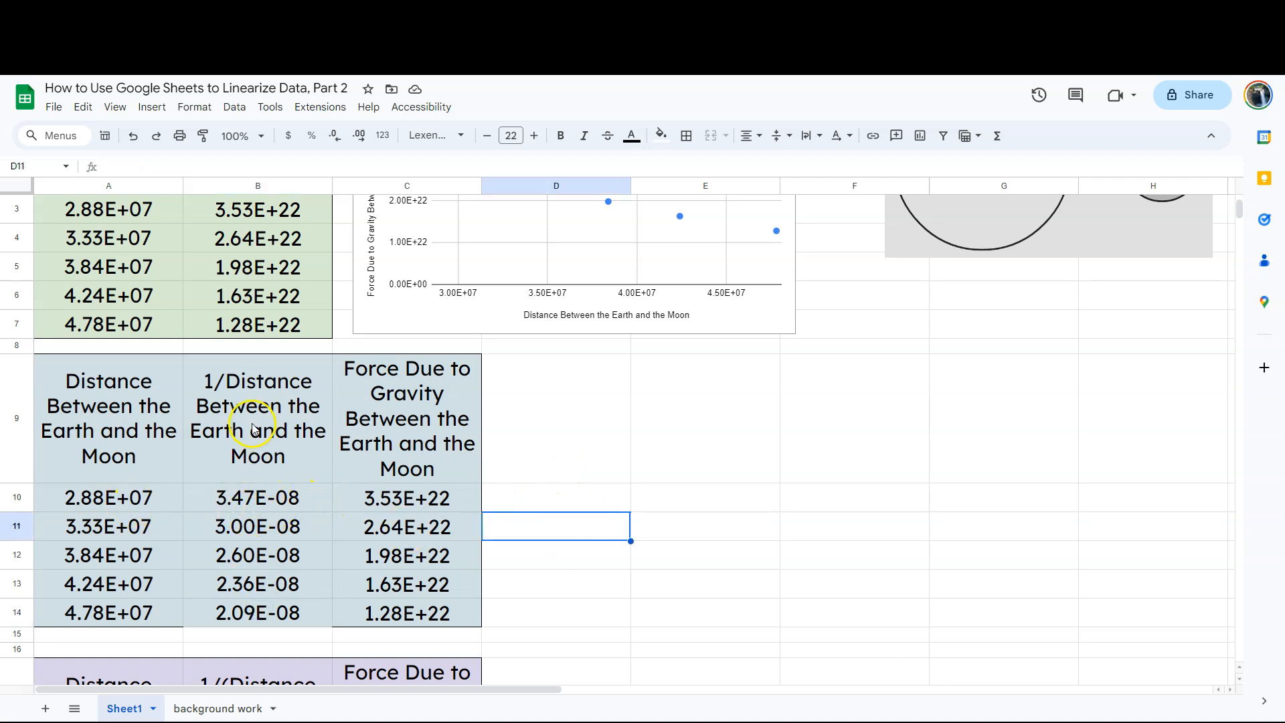
mouse_move(325, 433)
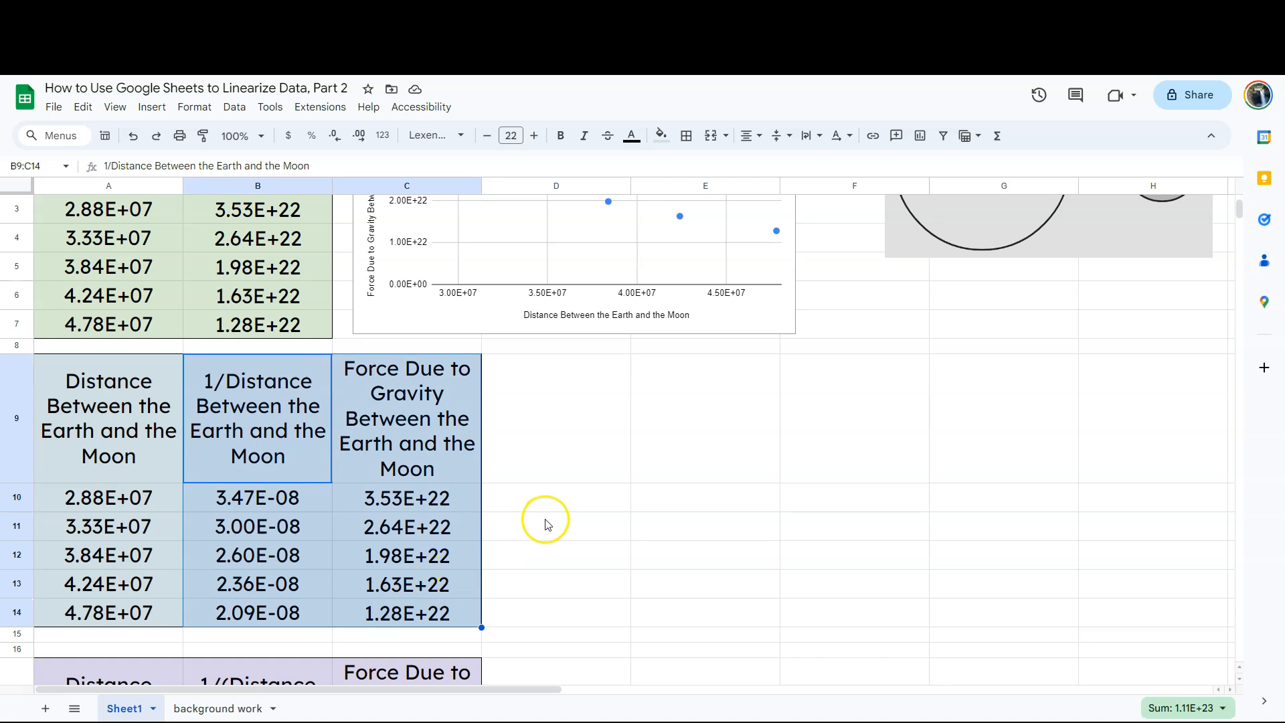
mouse_move(547, 524)
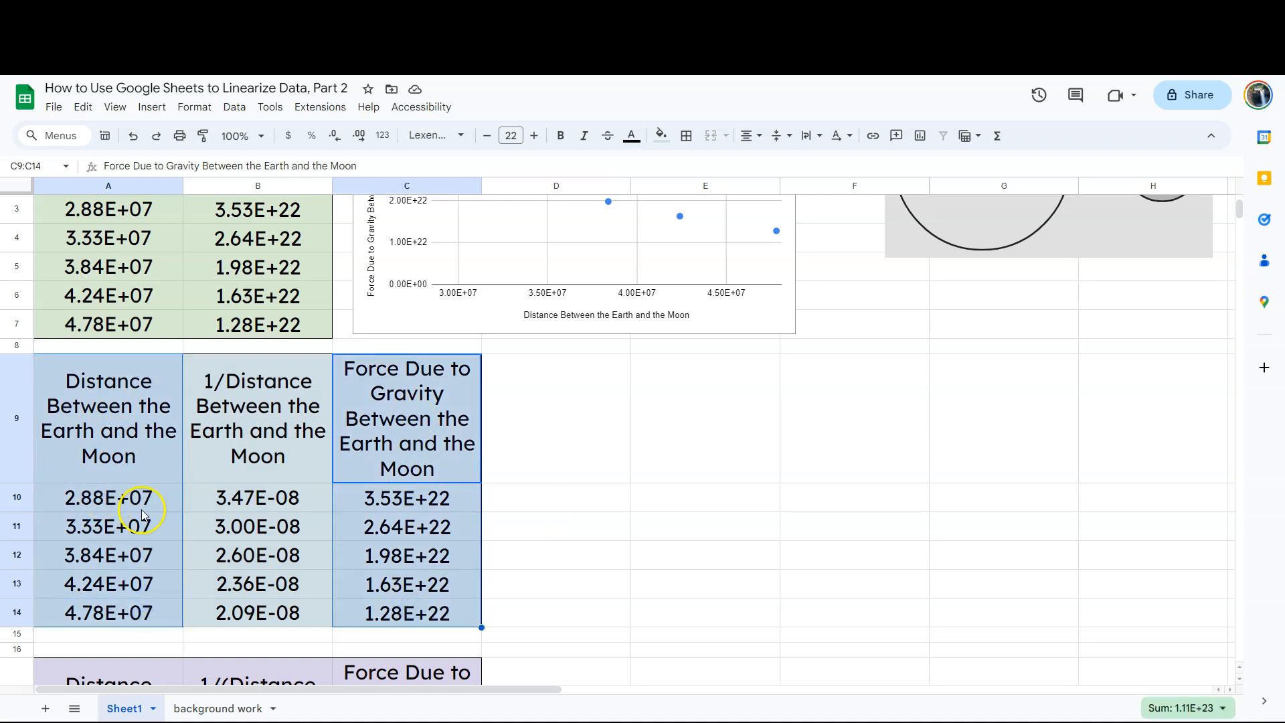
mouse_move(491, 514)
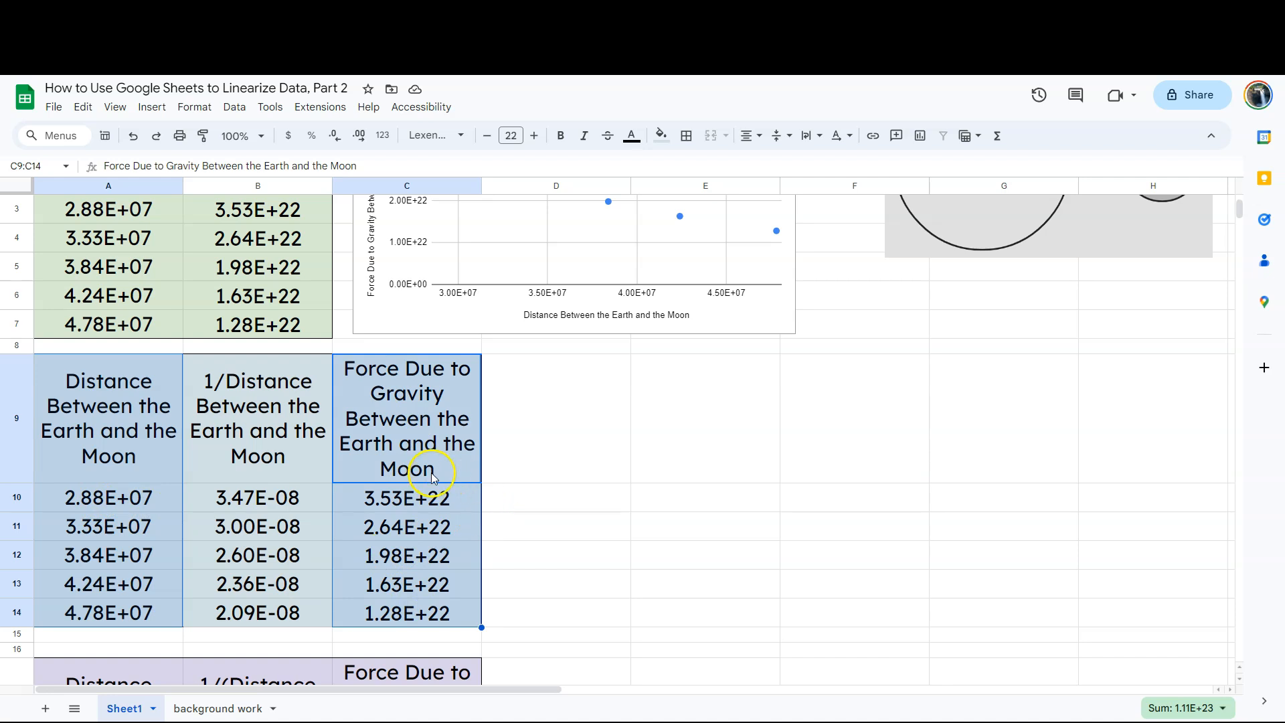
mouse_move(242, 447)
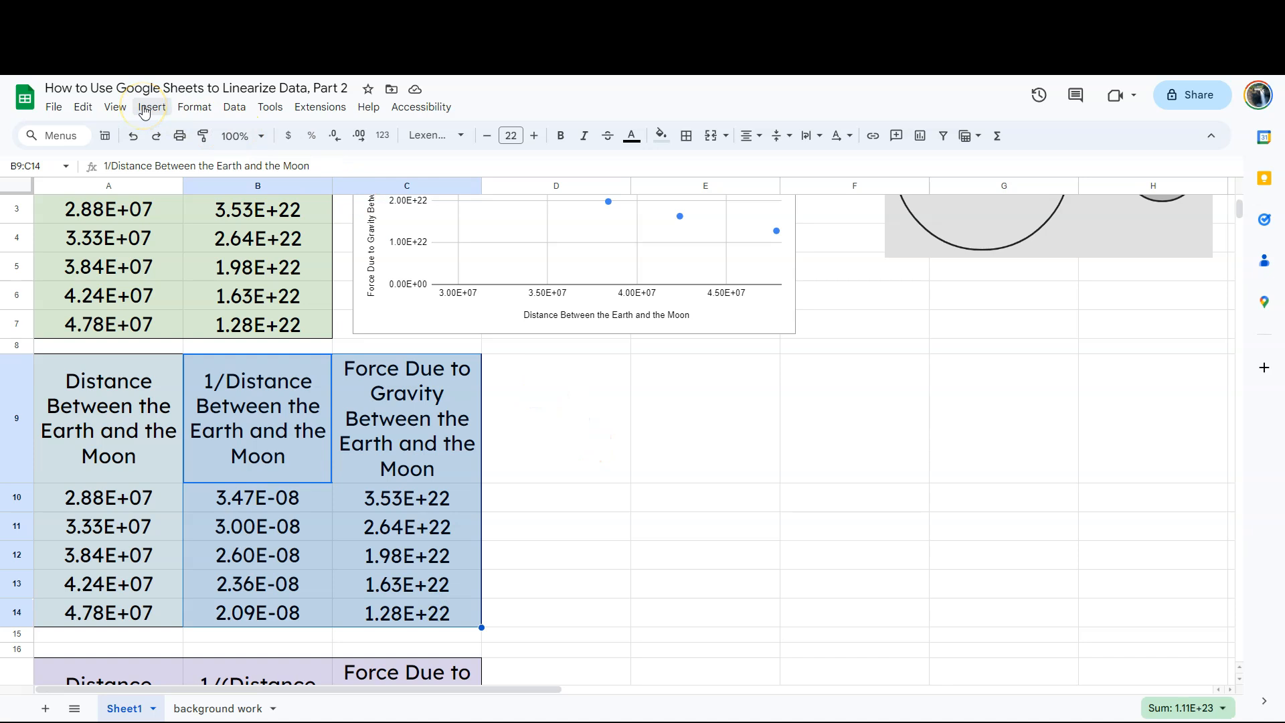
Step: Select B9:C14, the second table's 1/Distance and force columns with headers
left_click(257, 418)
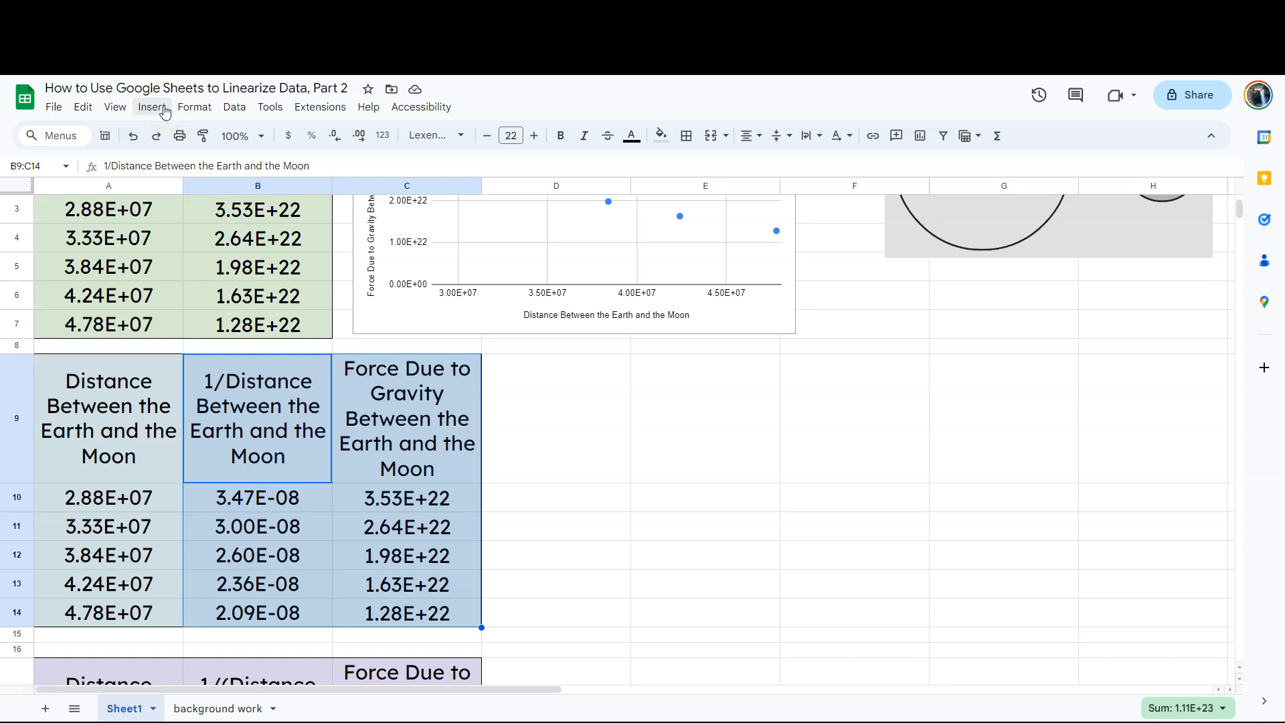
Step: Insert a scatter chart of the selected B9:C14 data
left_click(151, 107)
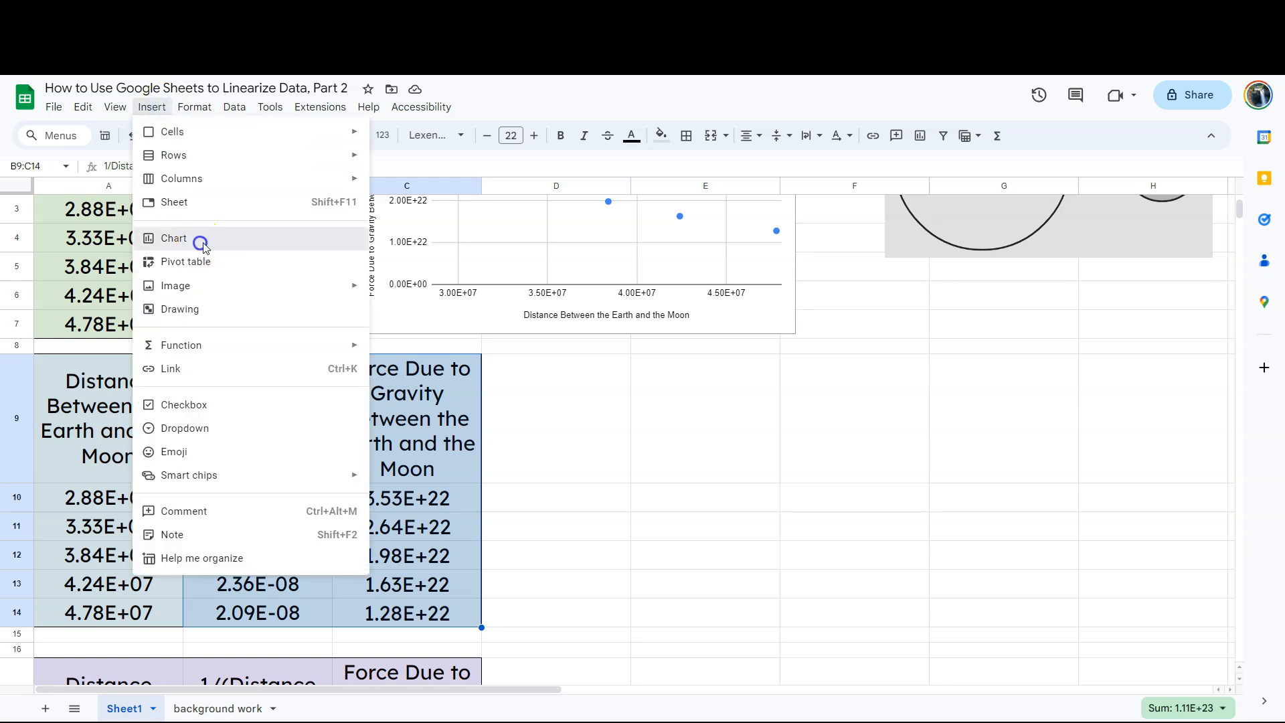
left_click(172, 238)
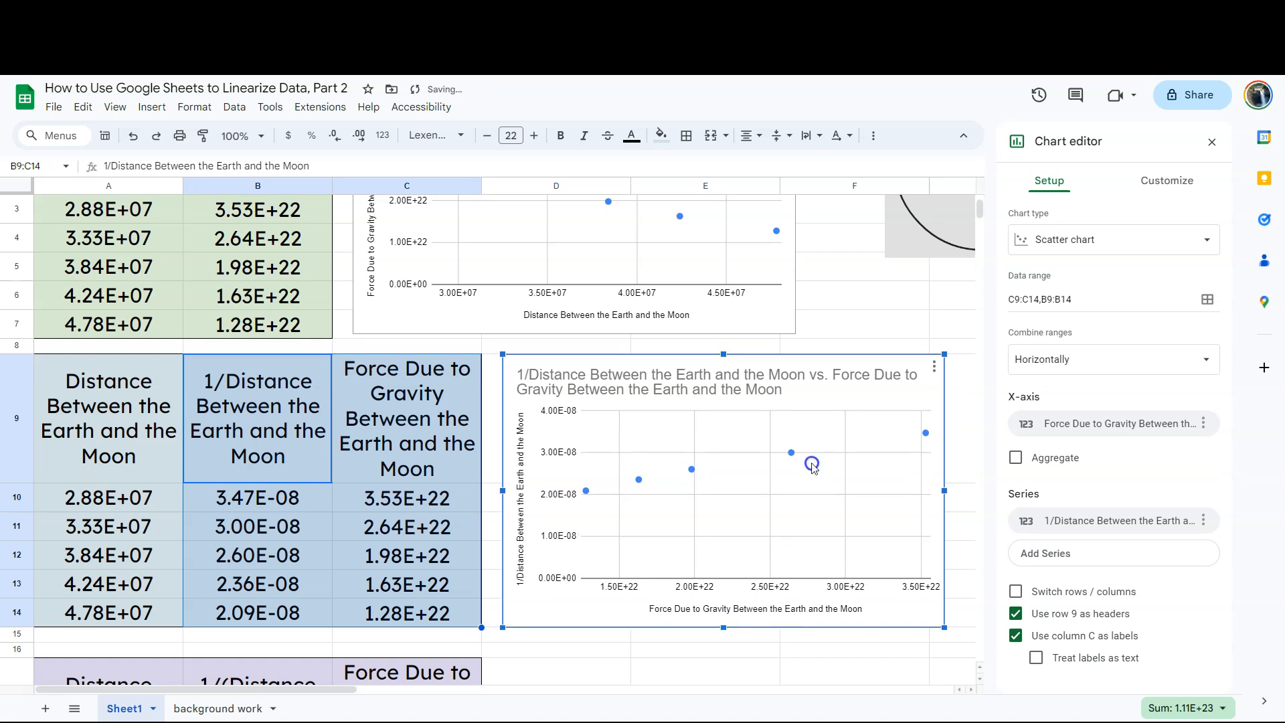
mouse_move(839, 468)
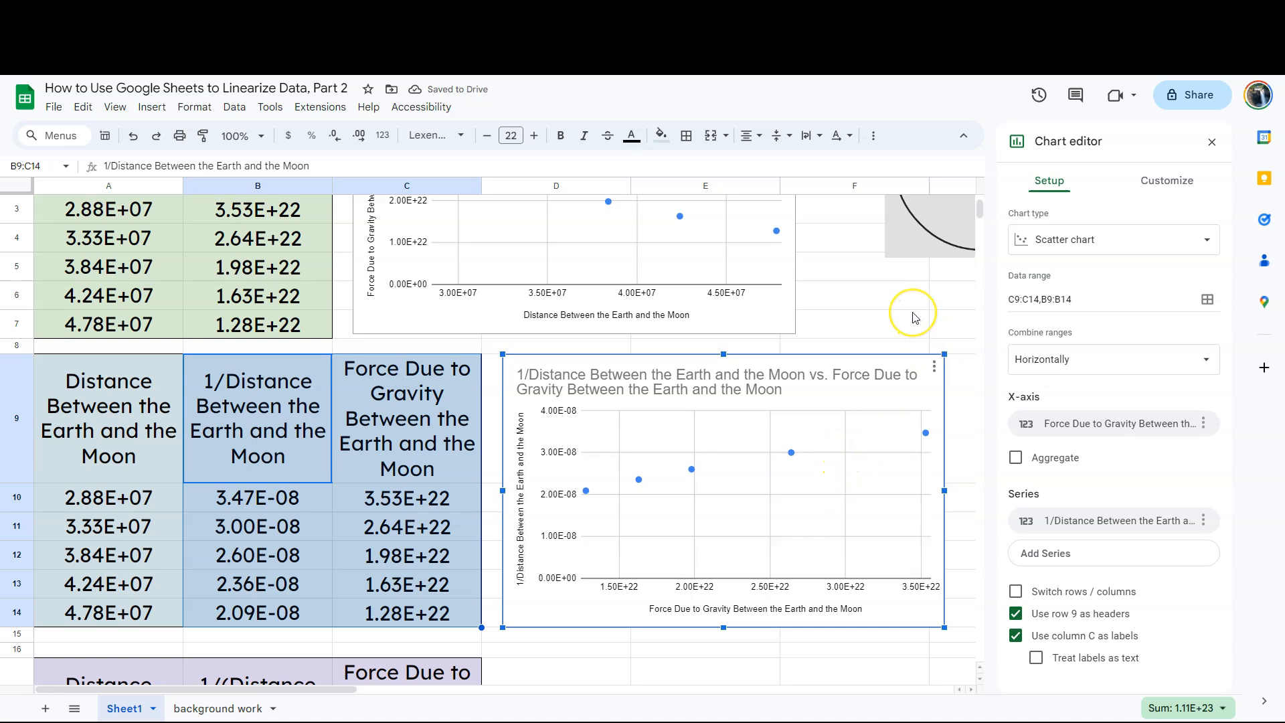
mouse_move(925, 336)
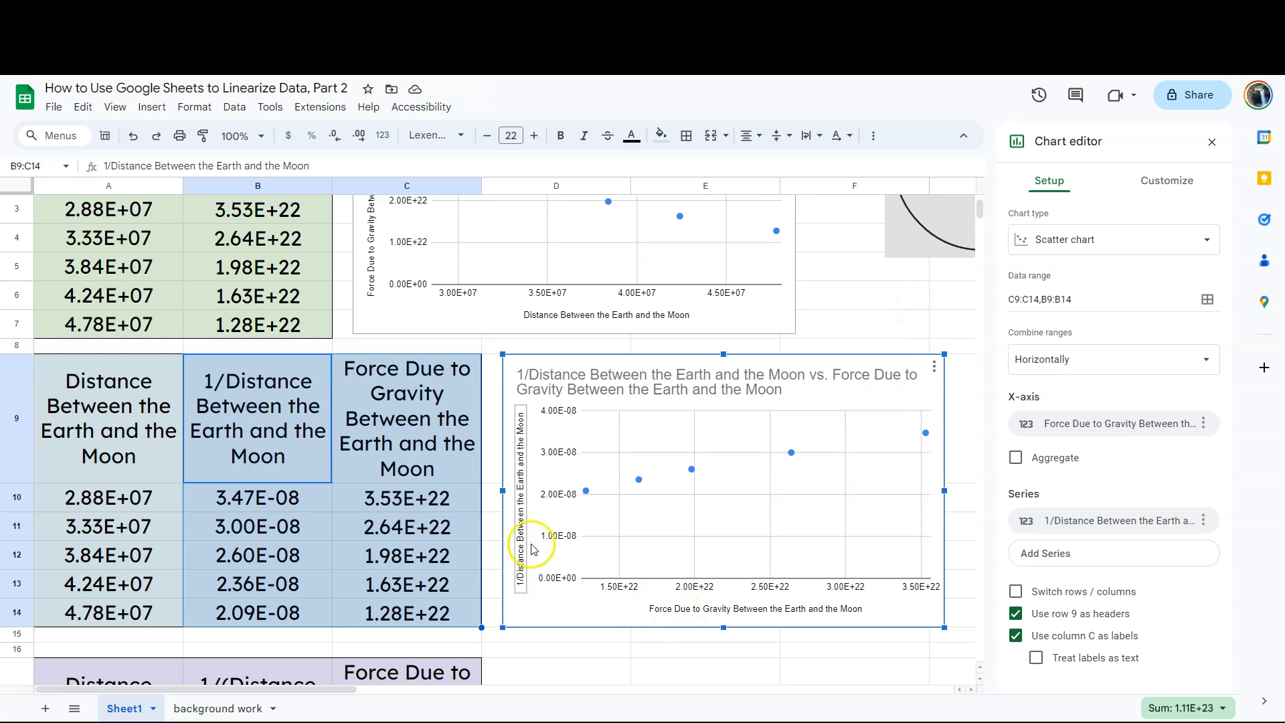
mouse_move(1080, 429)
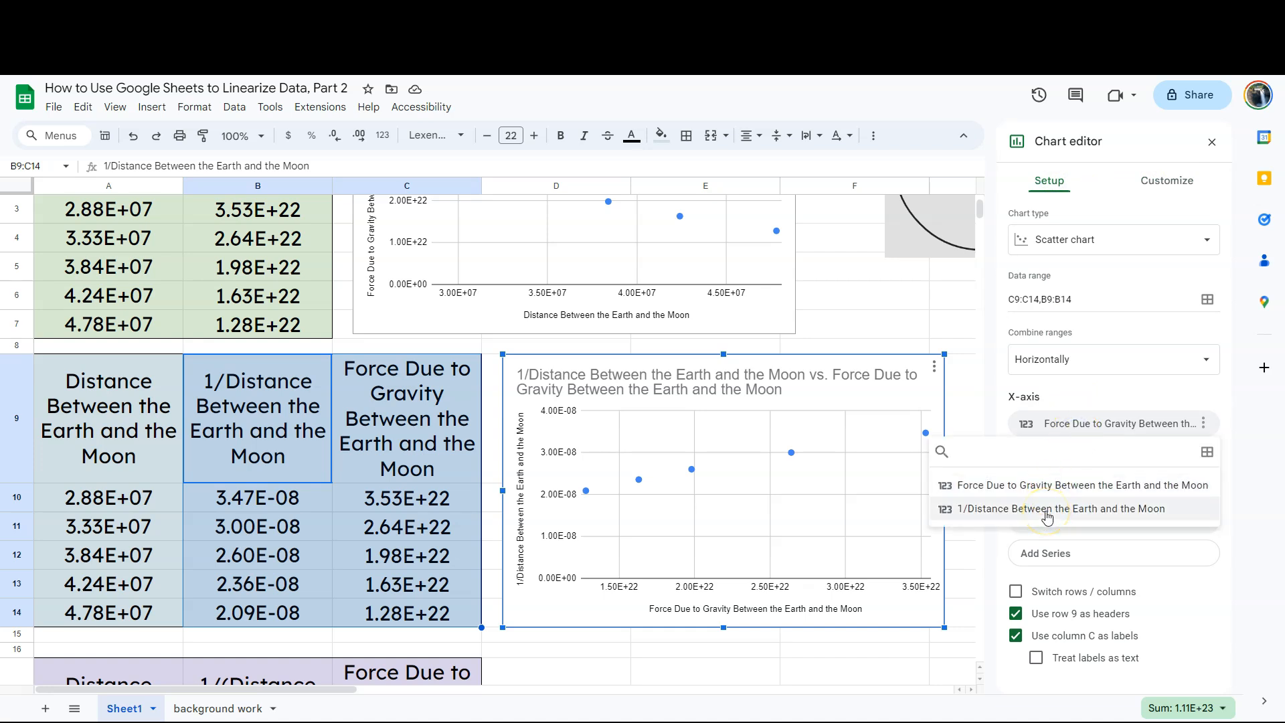
Step: Set 1/Distance as the x-axis and Force Due to Gravity as the plotted series
left_click(1057, 509)
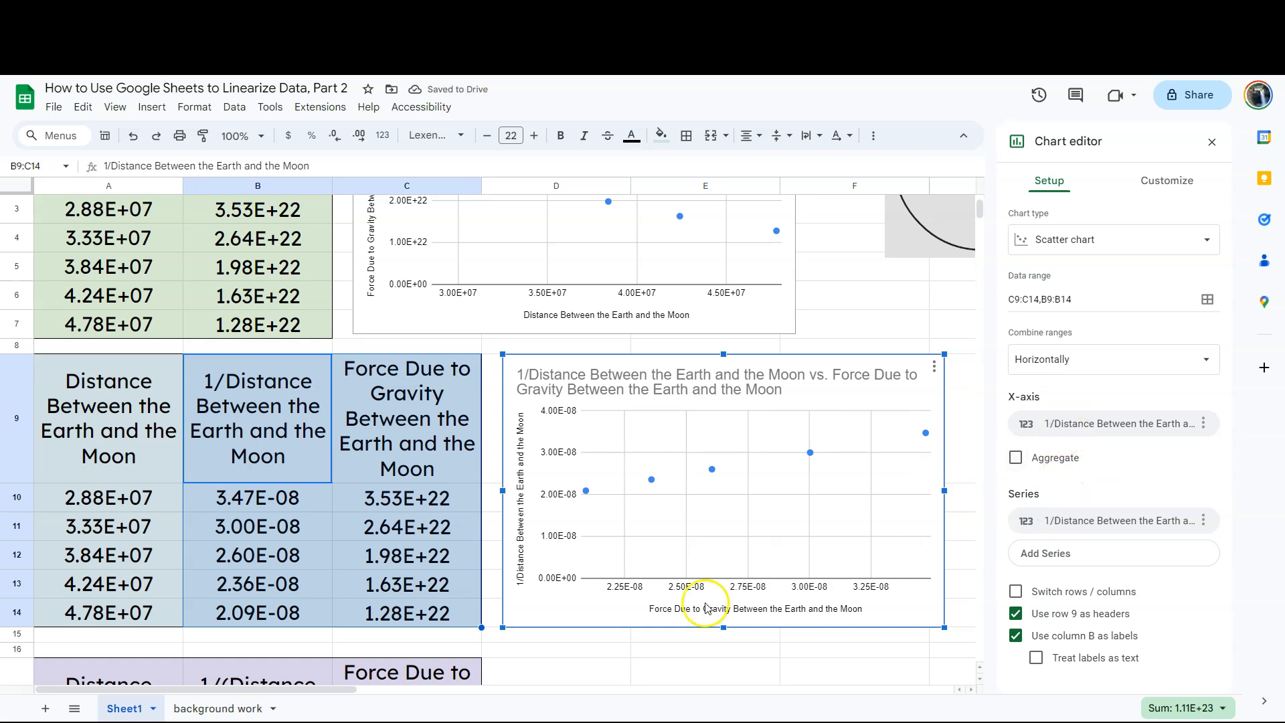
left_click(757, 607)
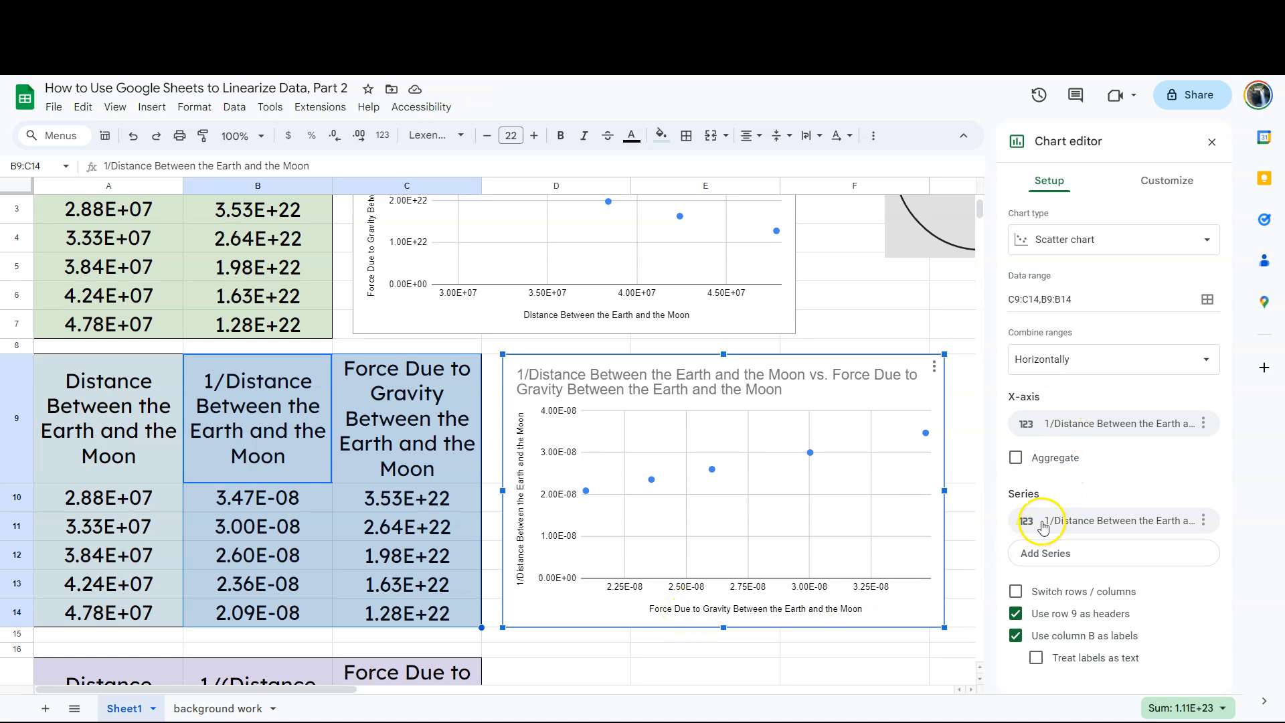
left_click(1115, 519)
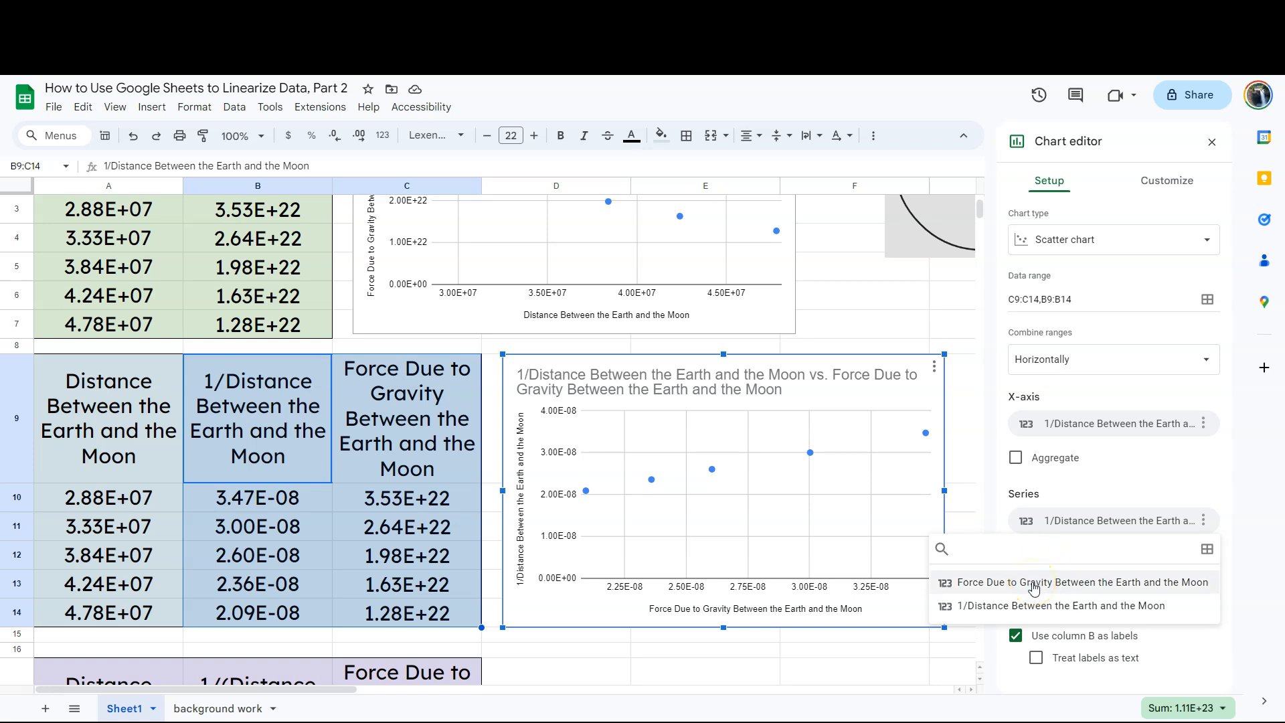
left_click(1081, 582)
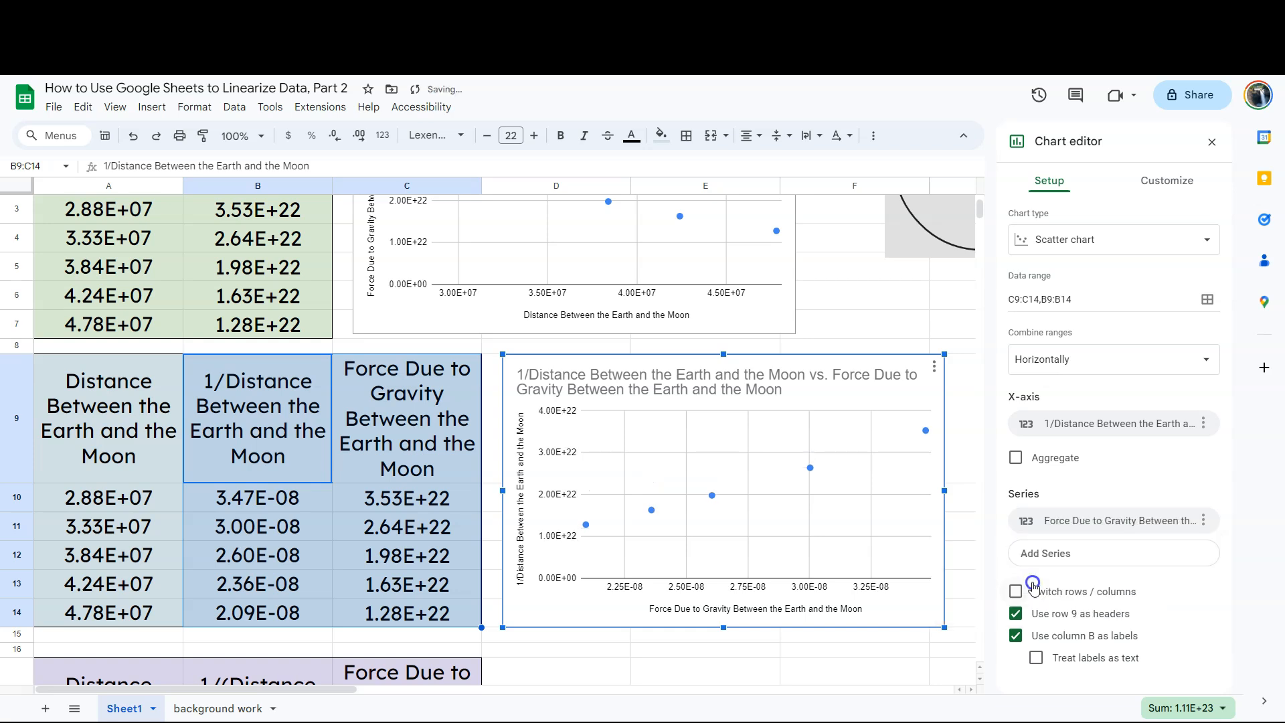
mouse_move(1060, 531)
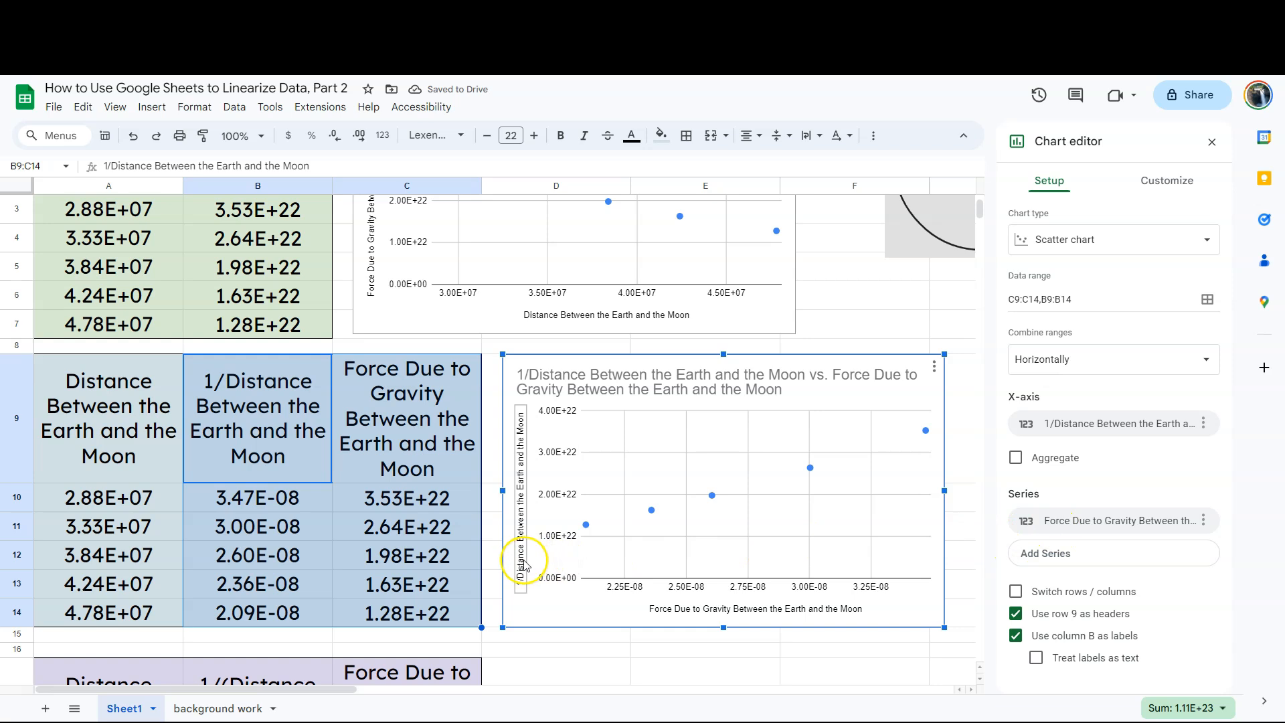
mouse_move(602, 550)
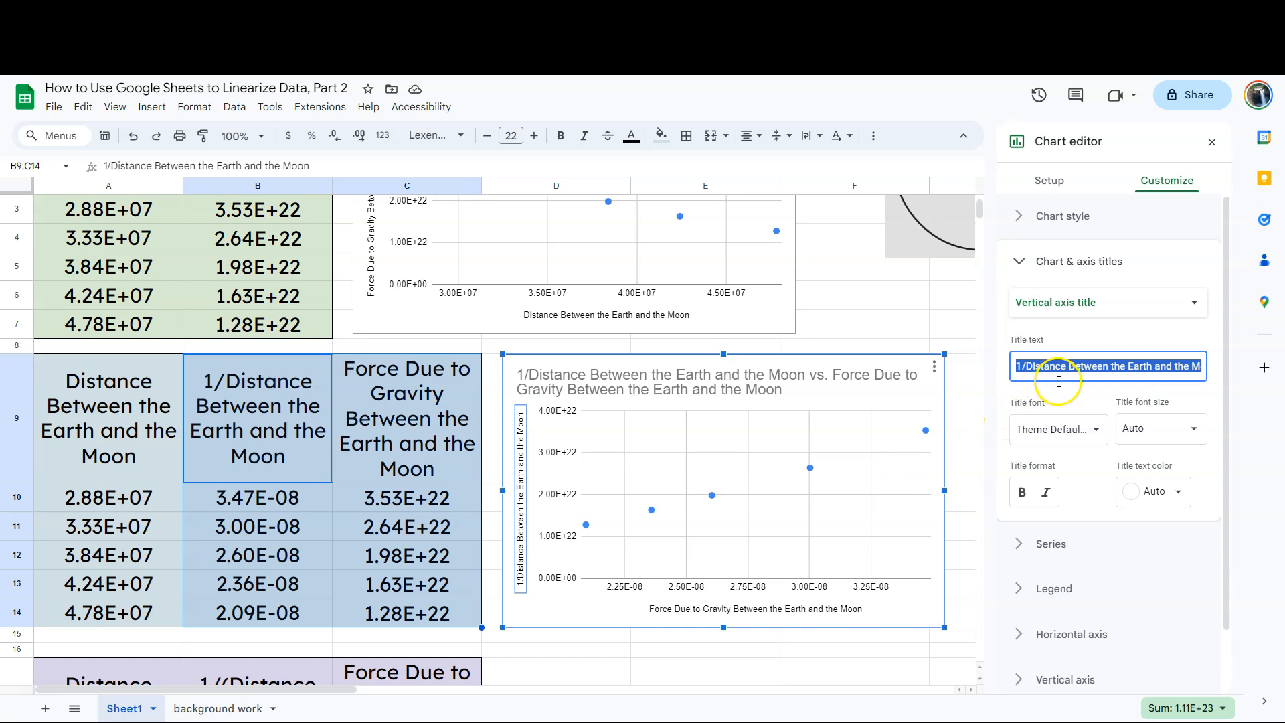
Step: Title the vertical axis 'Force Due to Gravity Between the Earth and the Moon' and horizontal '1/Distance Between the Earth and the Moon'
type("F")
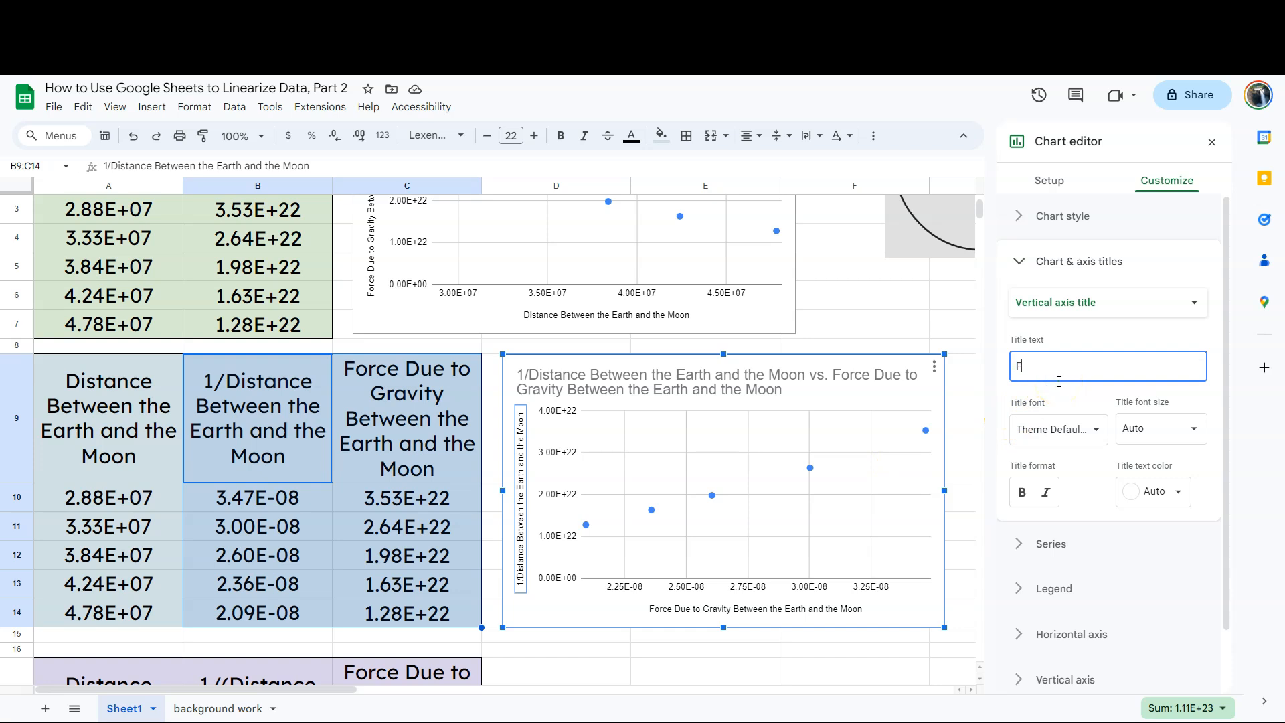
type("Force Due to Gravity Between the Earth and the Moon")
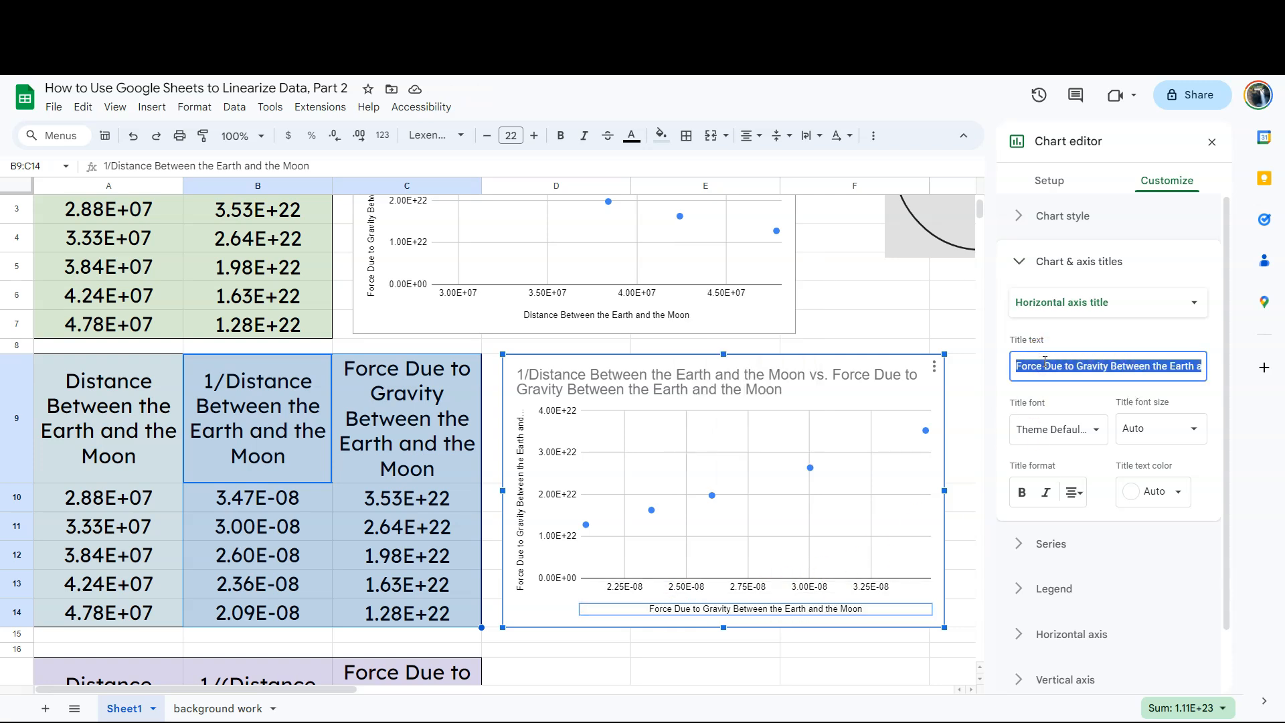
type("1")
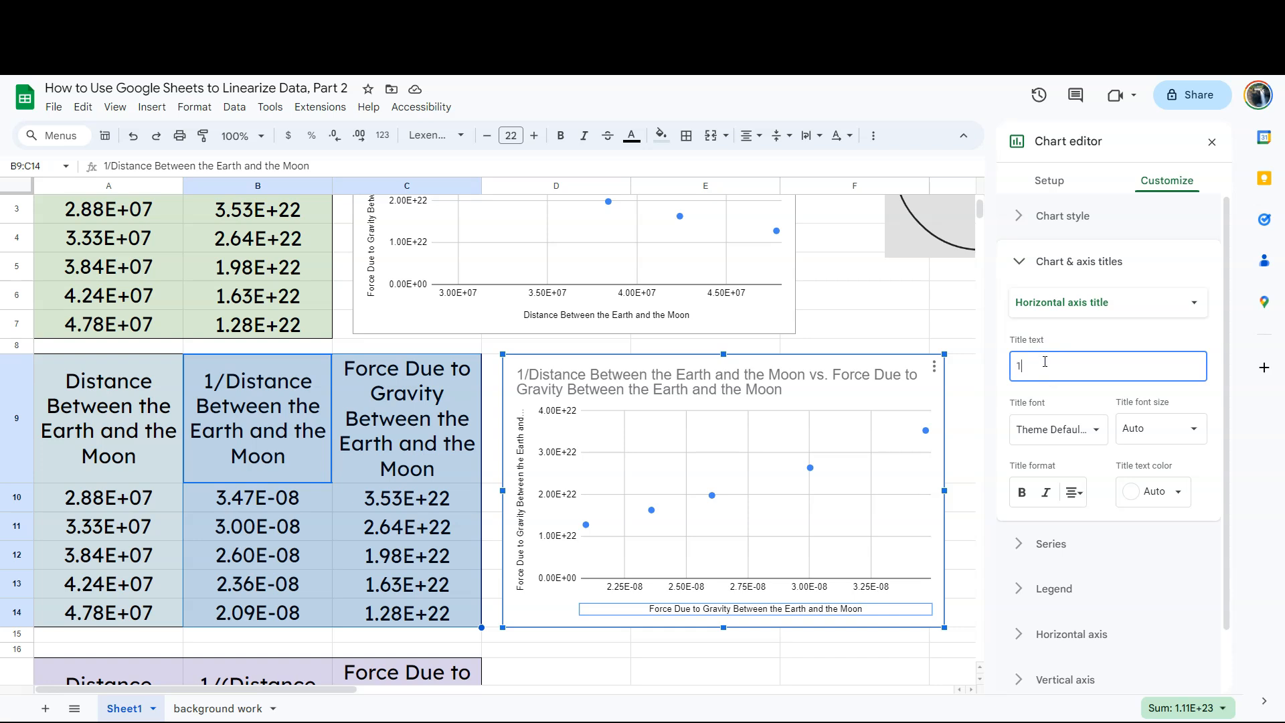
type("/Distance Between the Earth and the Moon")
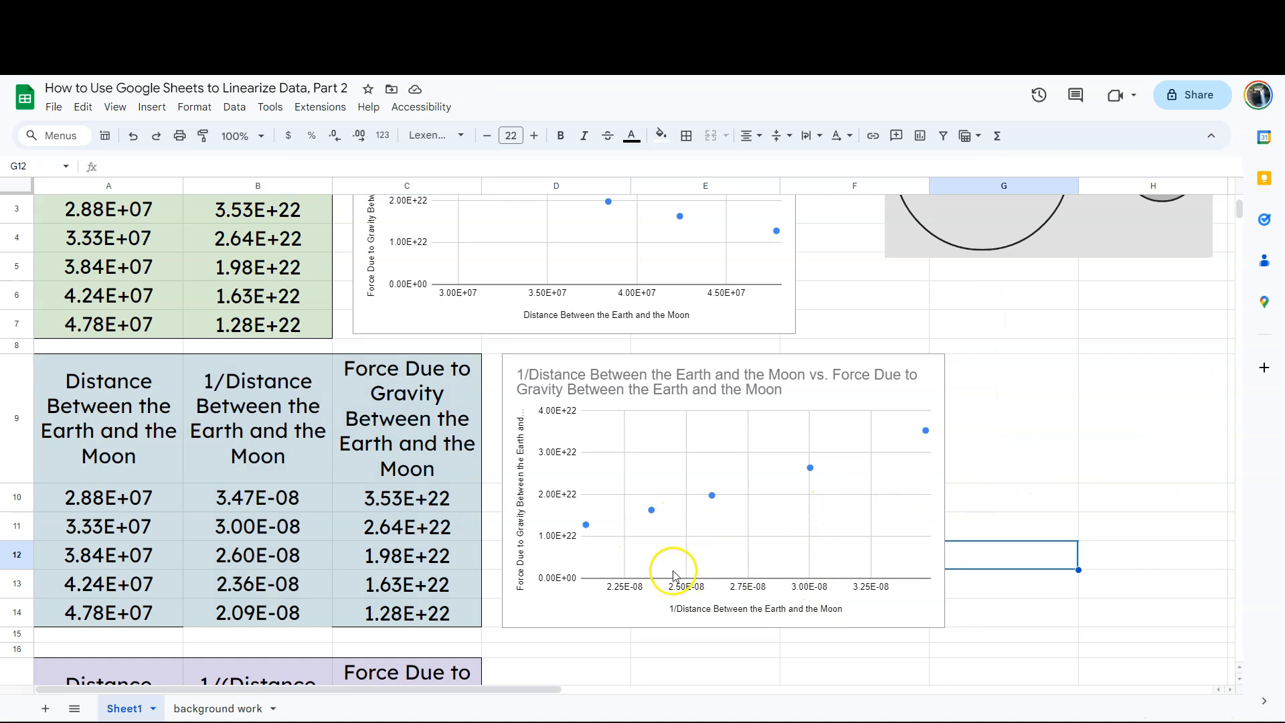
mouse_move(1129, 459)
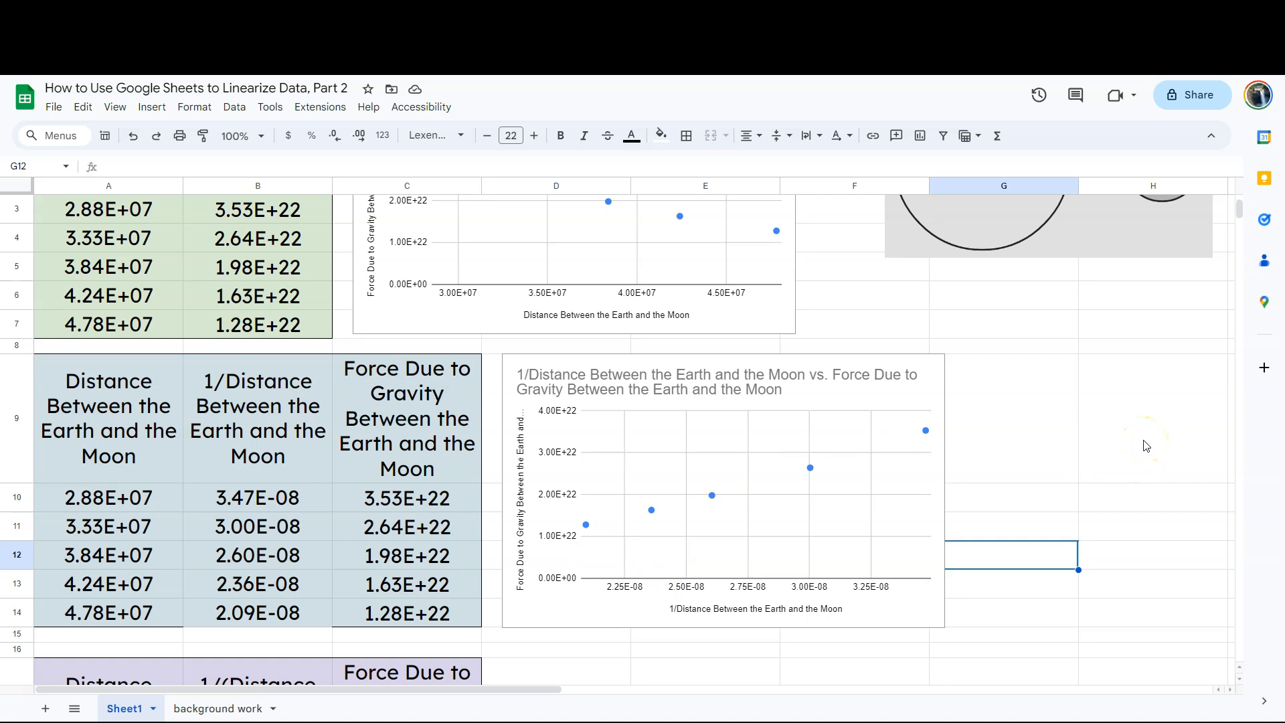
mouse_move(1146, 444)
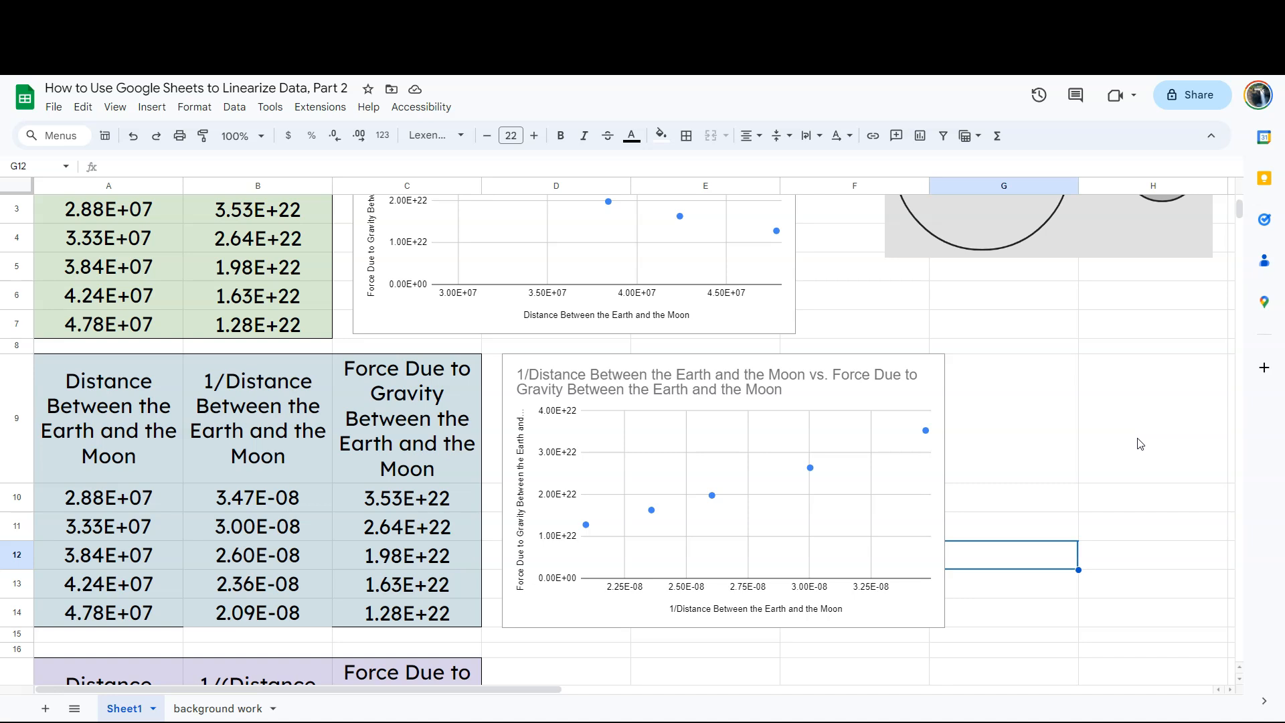
Step: Scroll down to the third table with the squared-distance column
scroll("down", 3)
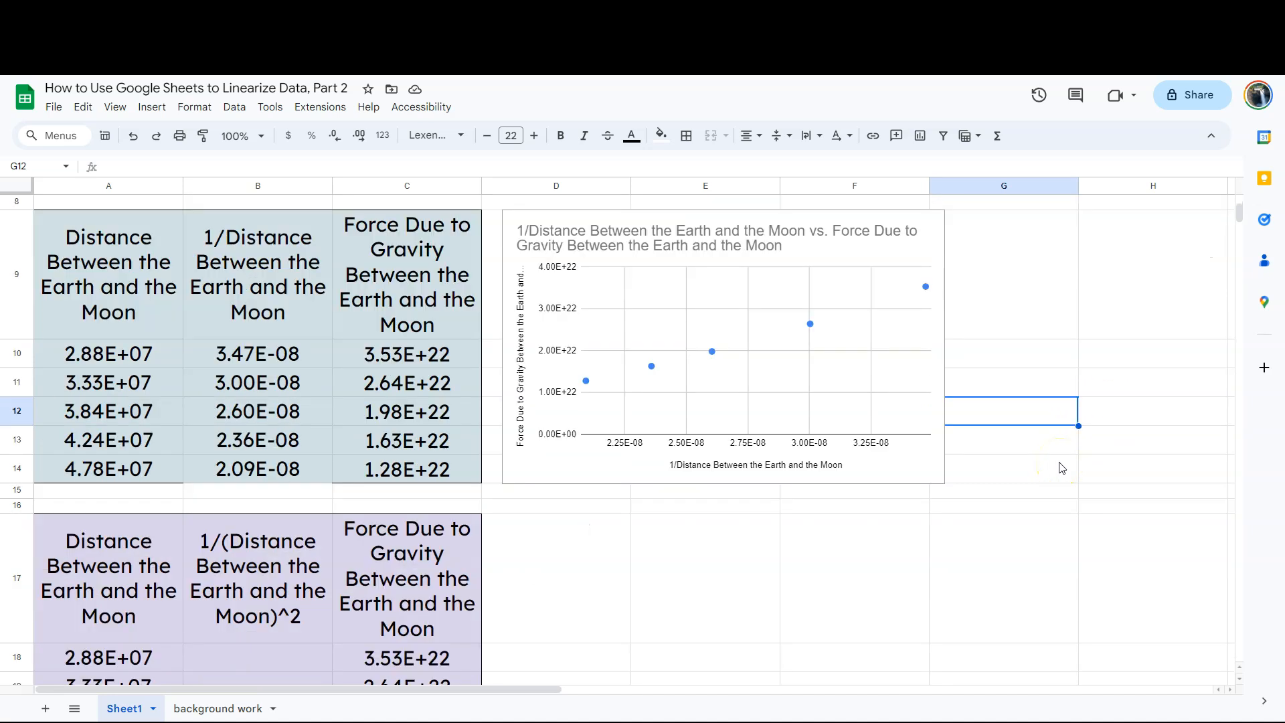
Step: Enter =1/(A18^2) in B18, giving 1.21E-15
scroll("down", 3)
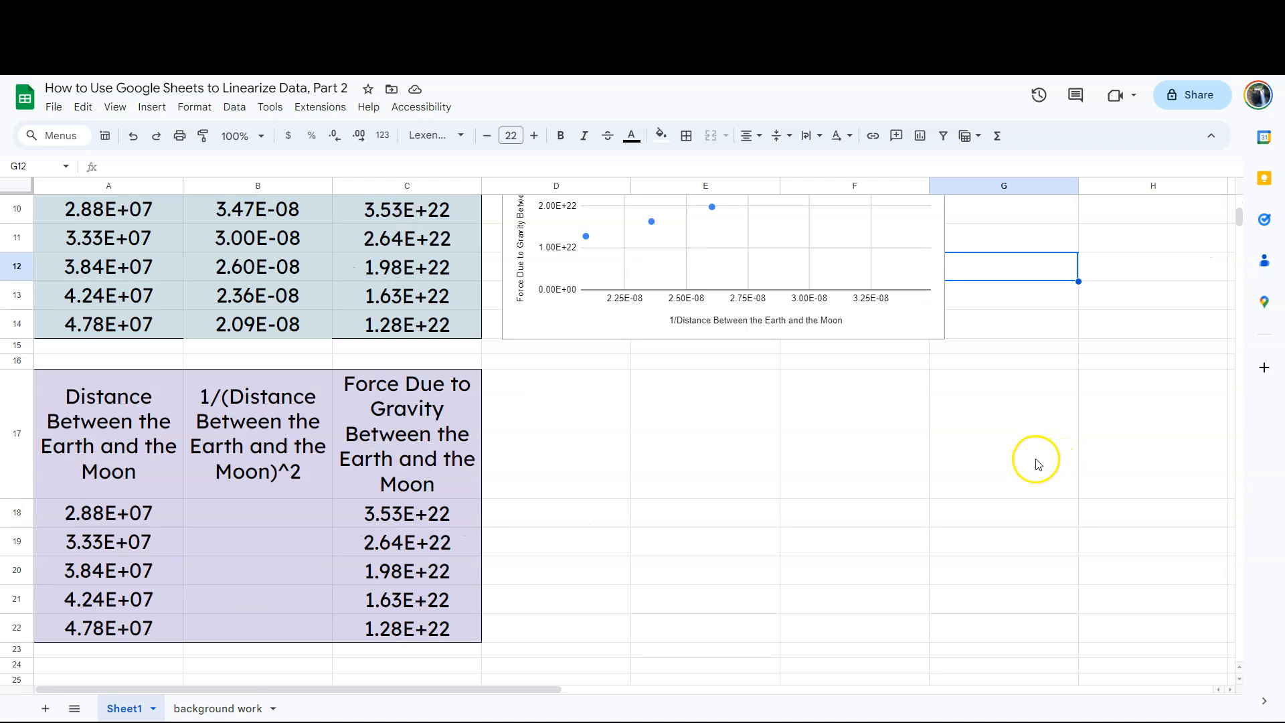
left_click(257, 512)
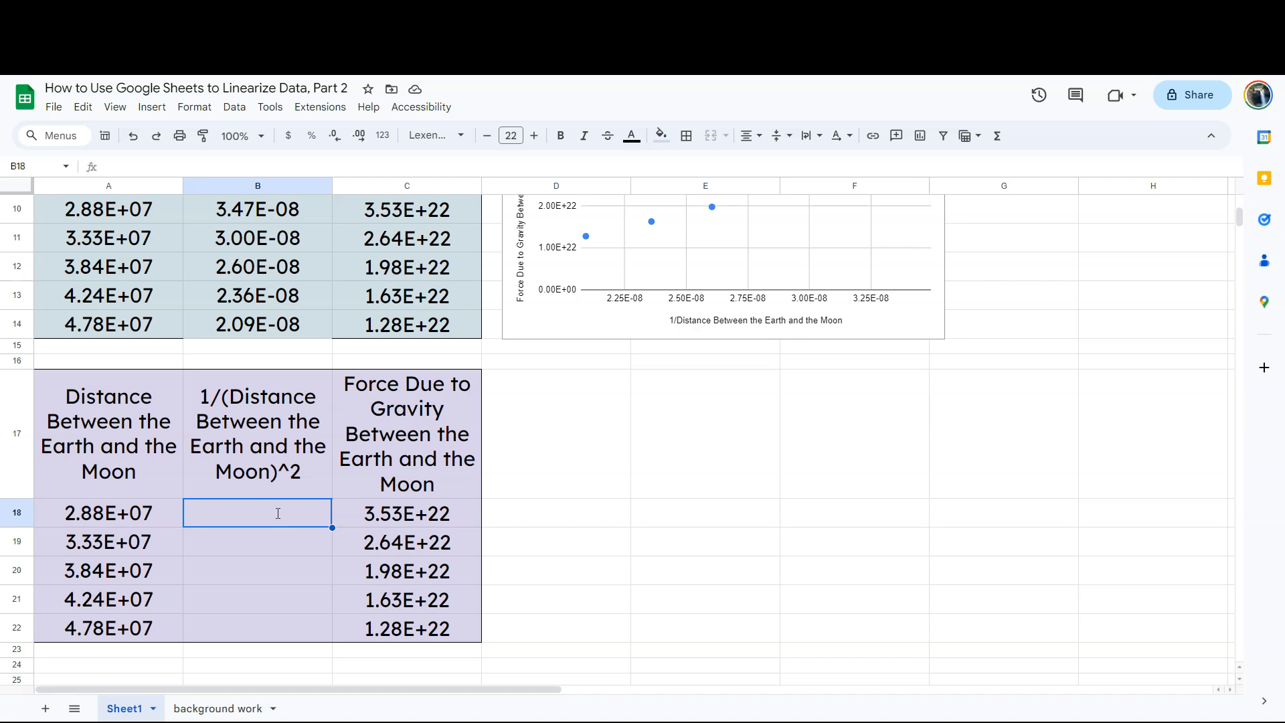
type("=")
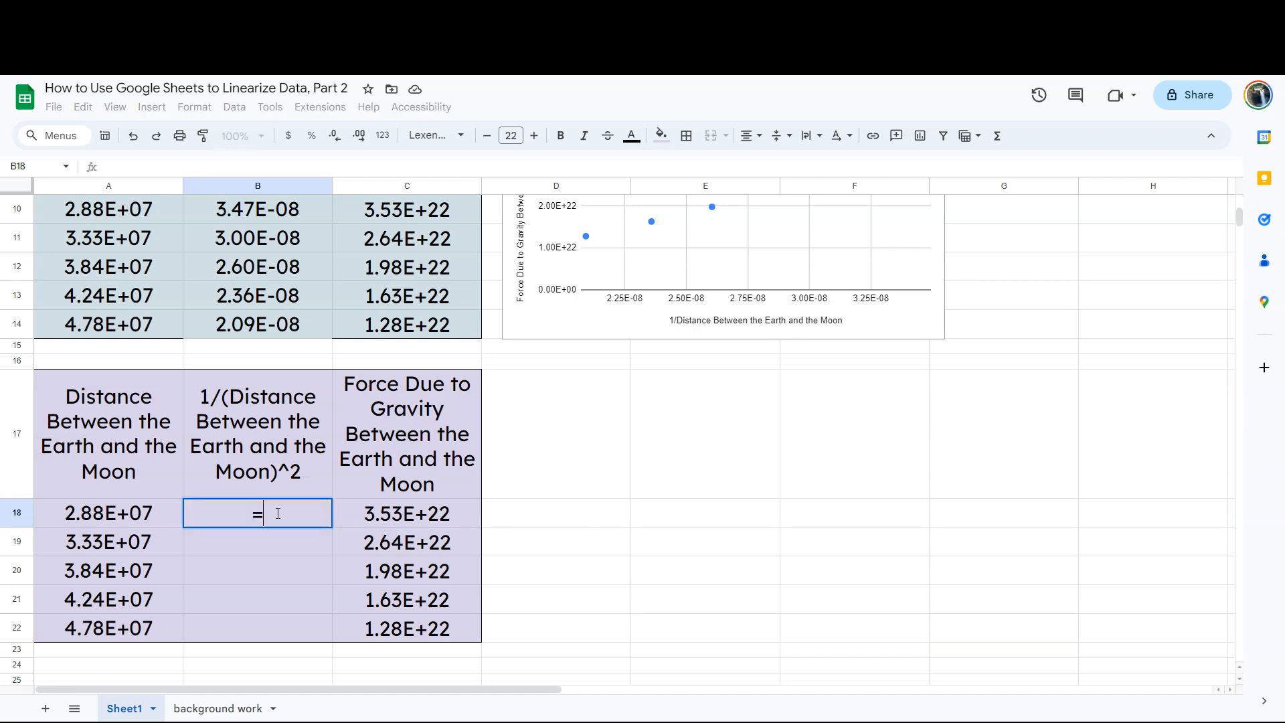
type("=")
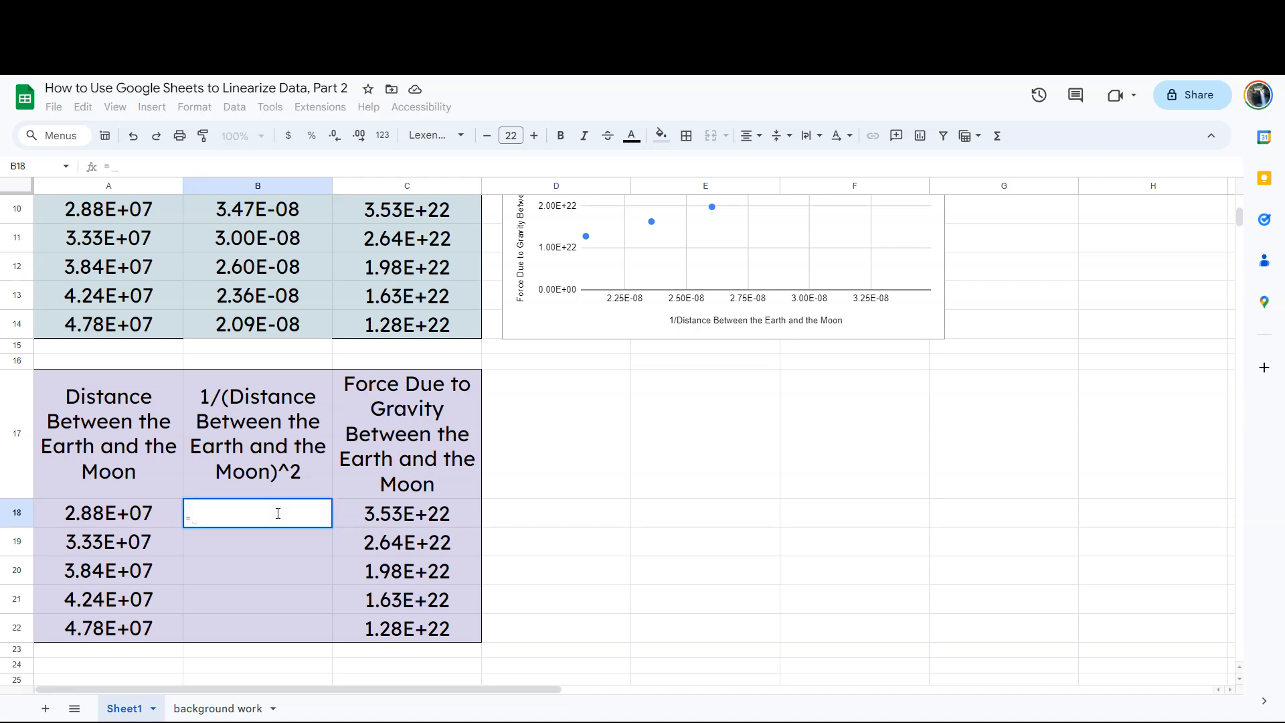
type("1")
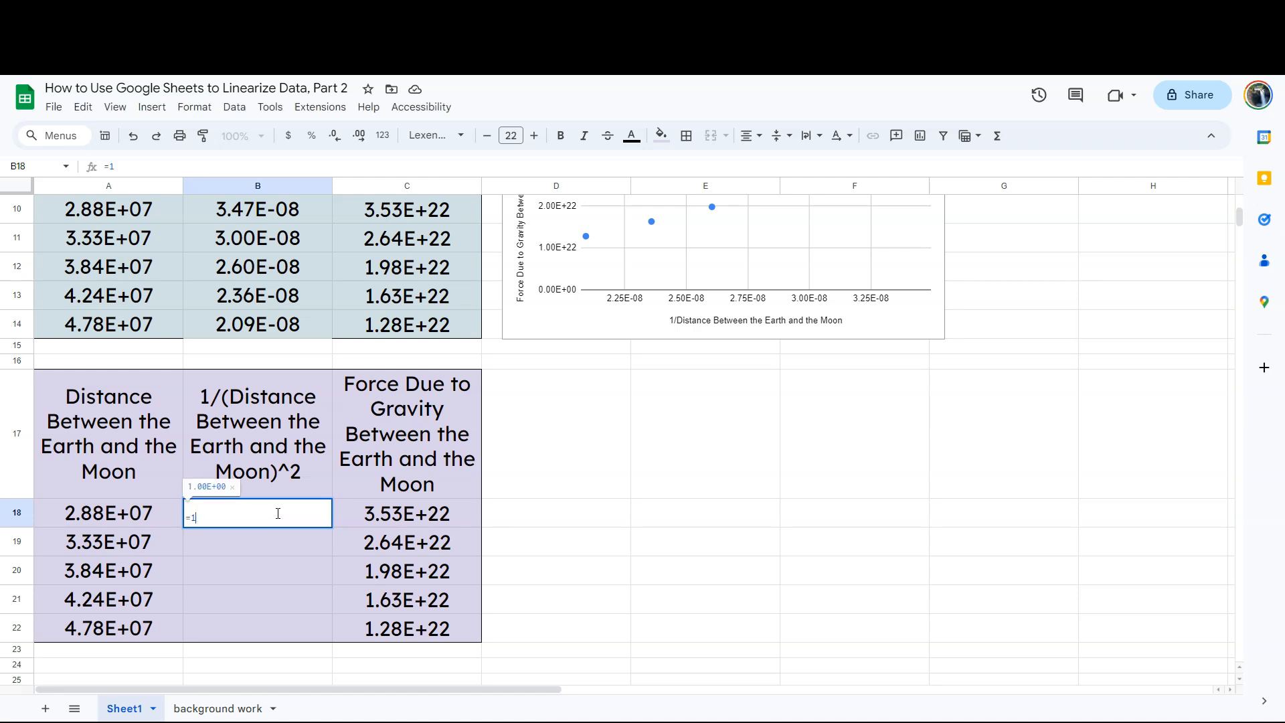
type("/")
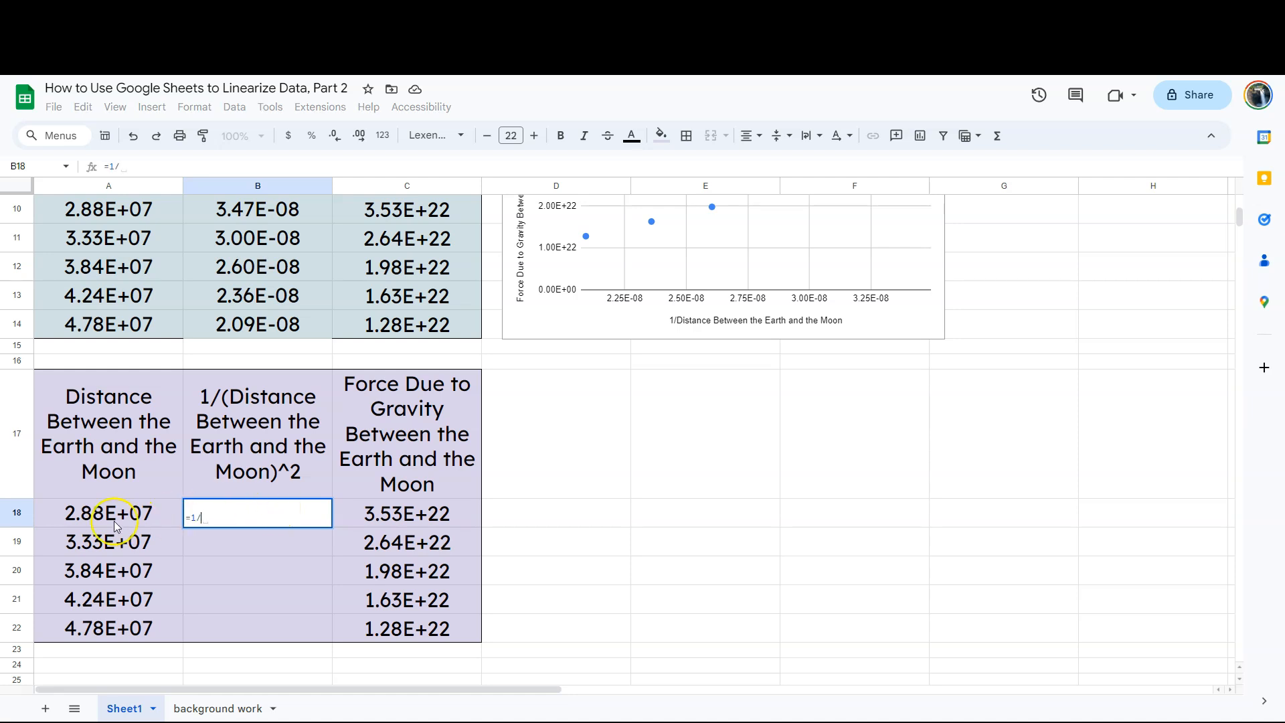
type("(")
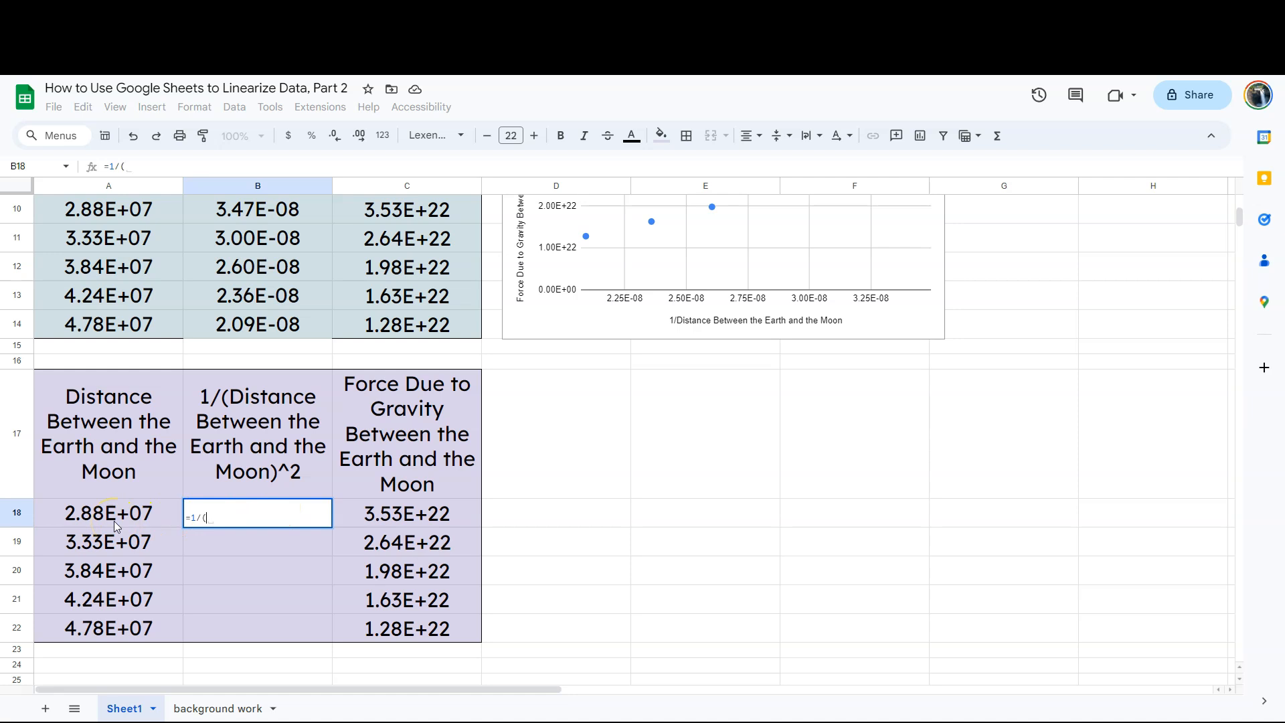
left_click(107, 513)
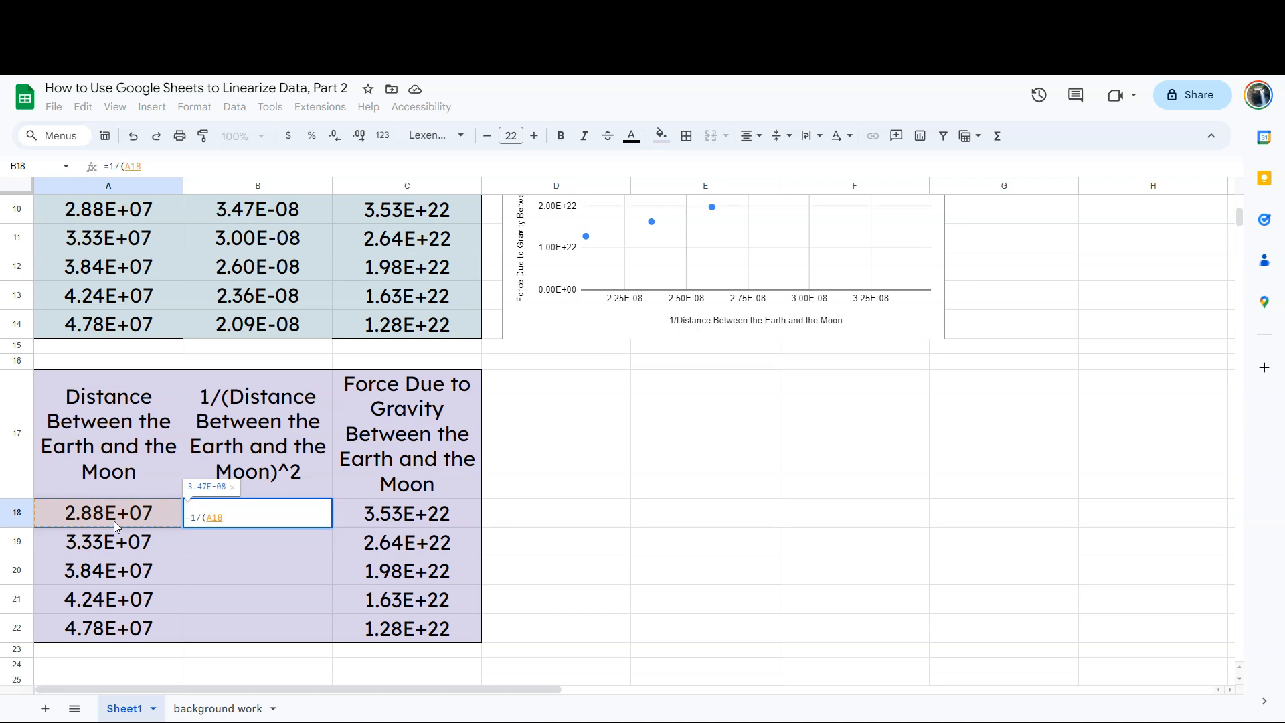
type("^")
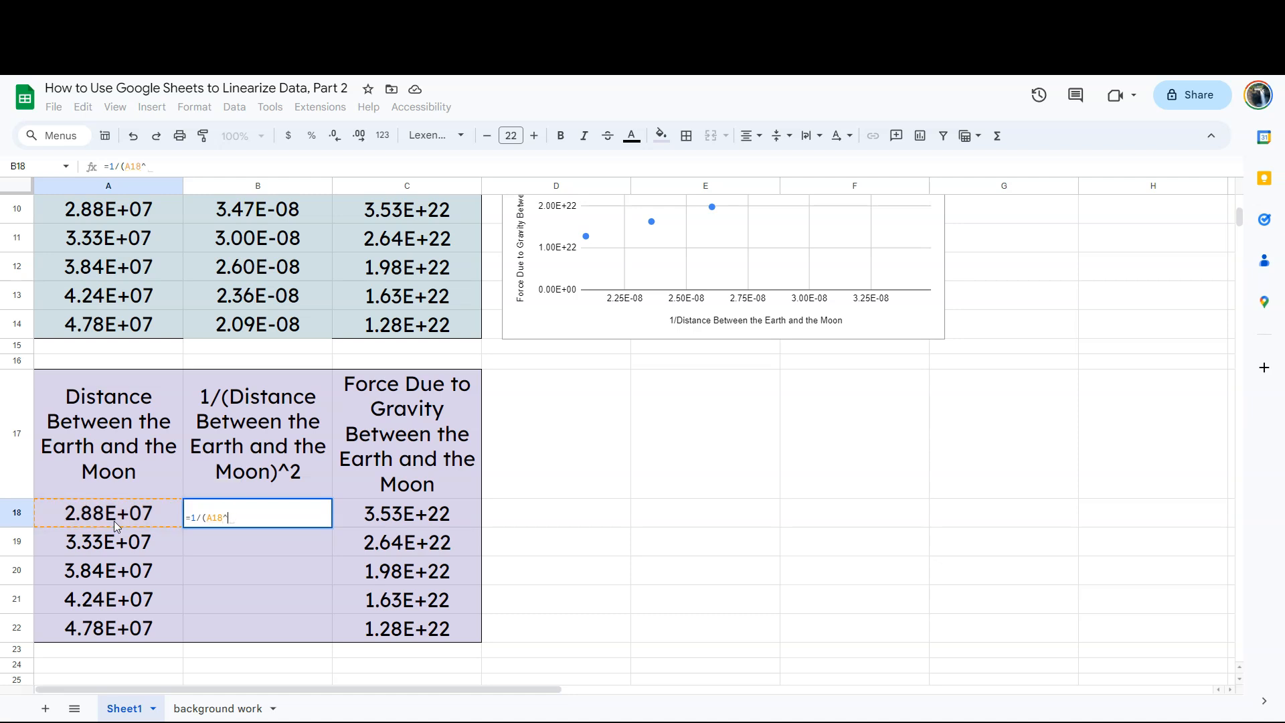
type("2")
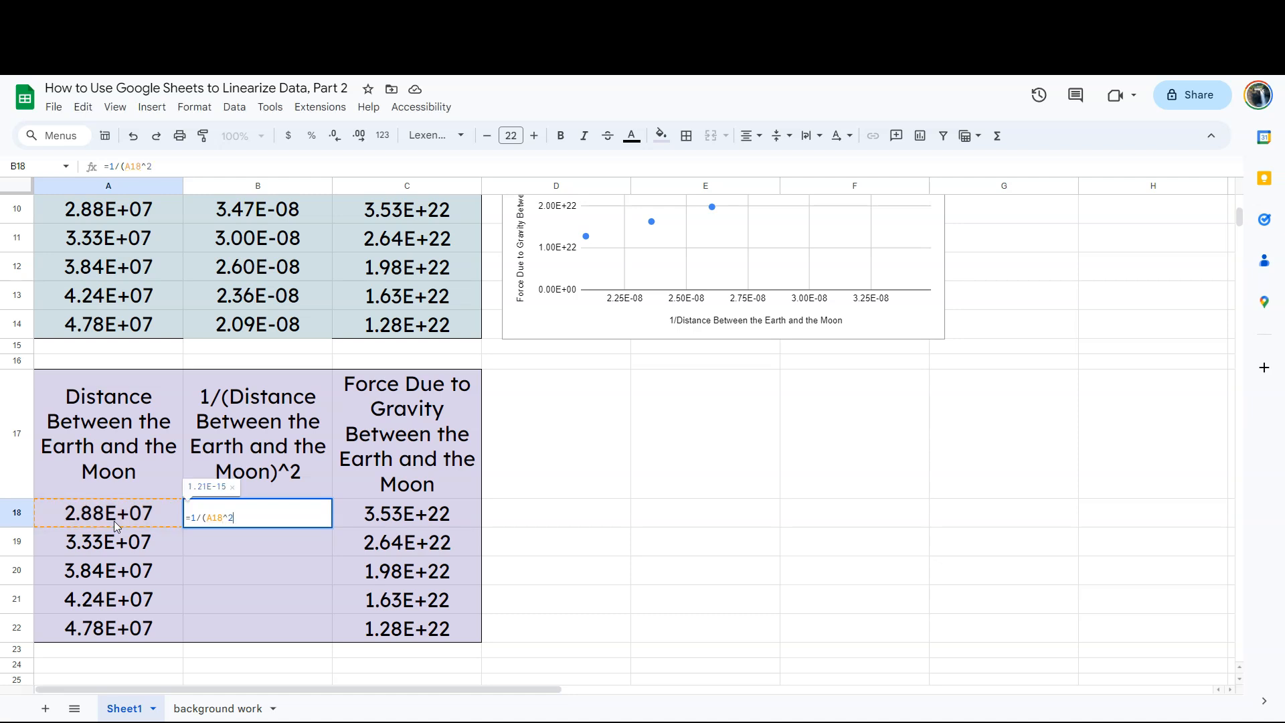
type(")")
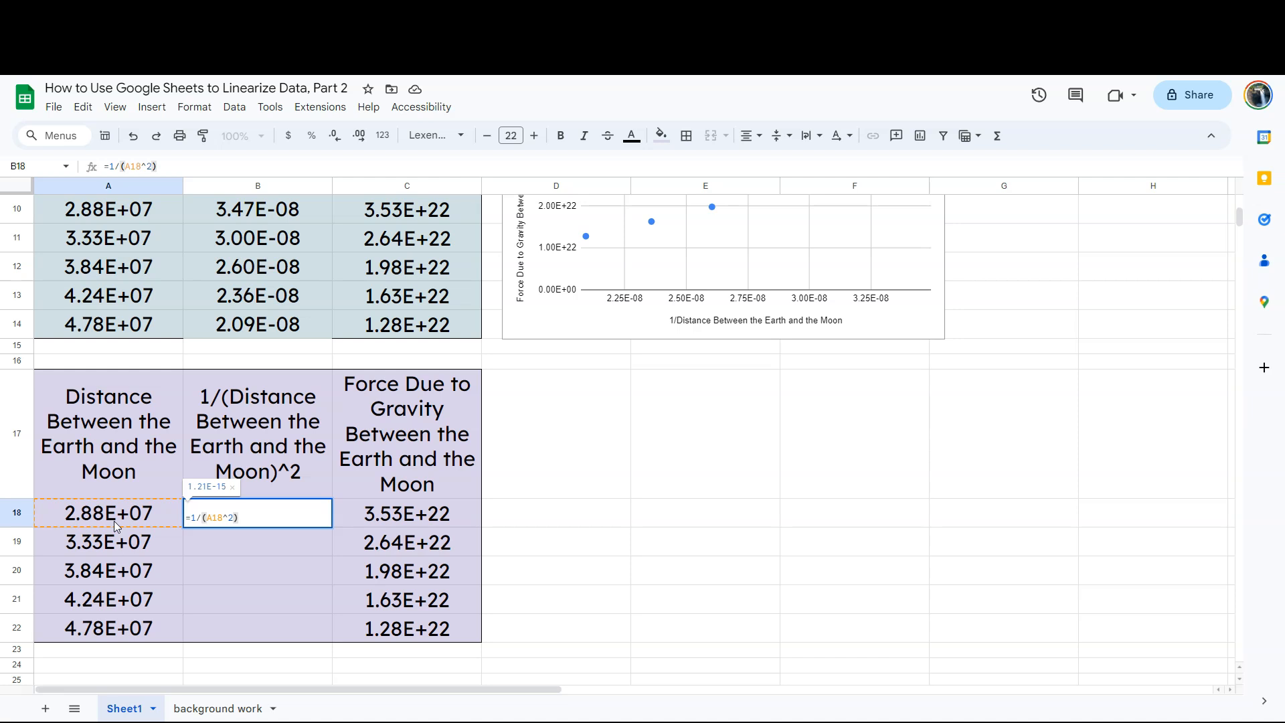
key("enter")
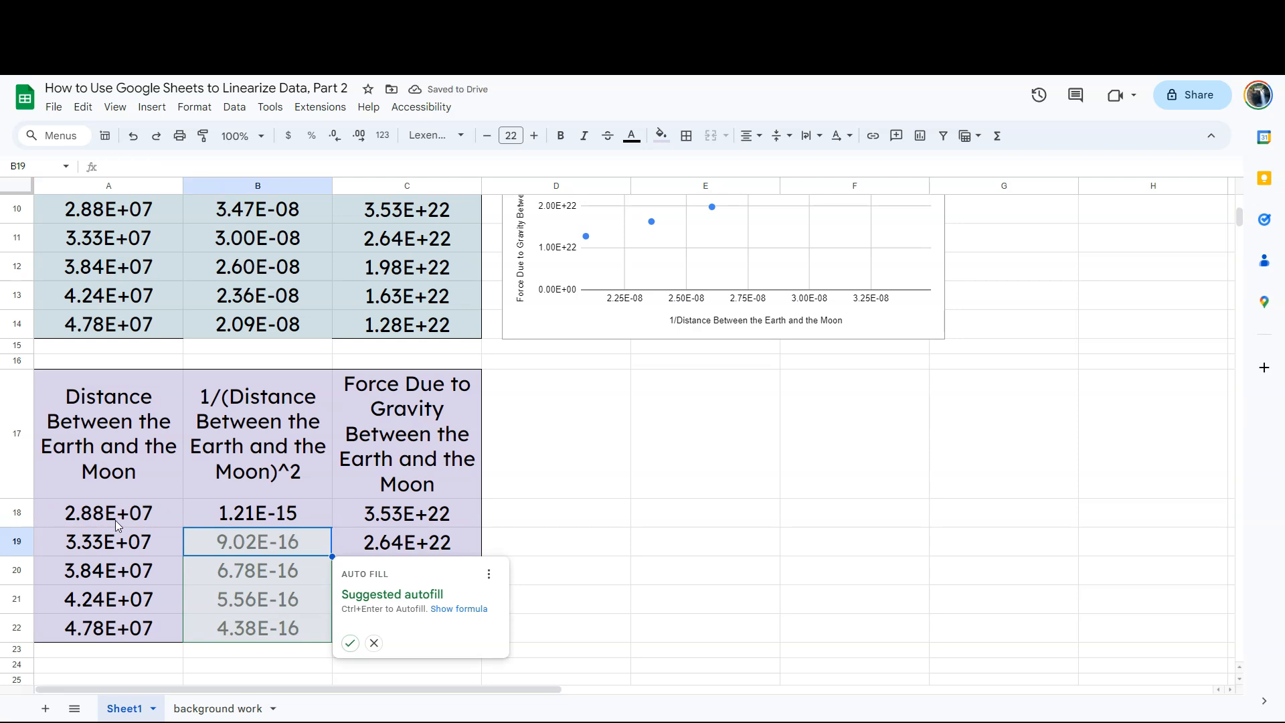
mouse_move(334, 561)
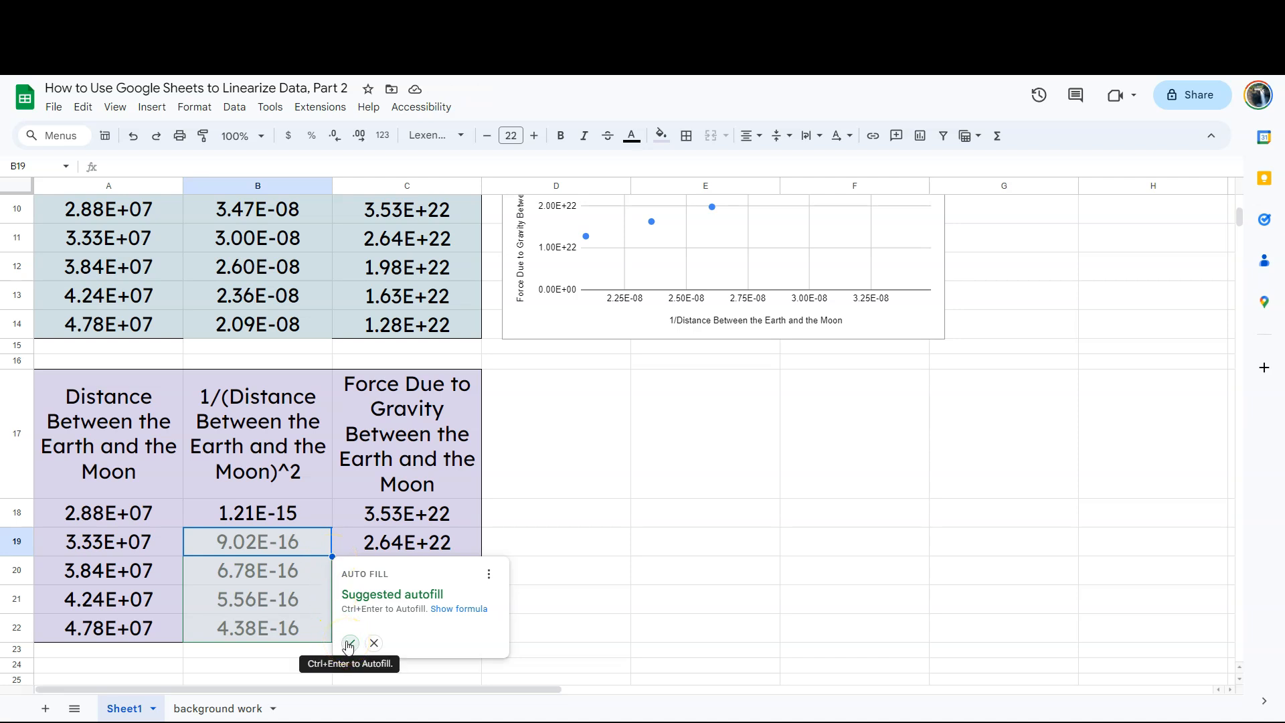
Step: Accept the suggested autofill to fill the 1/(distance)^2 column down to 4.38E-16
left_click(350, 645)
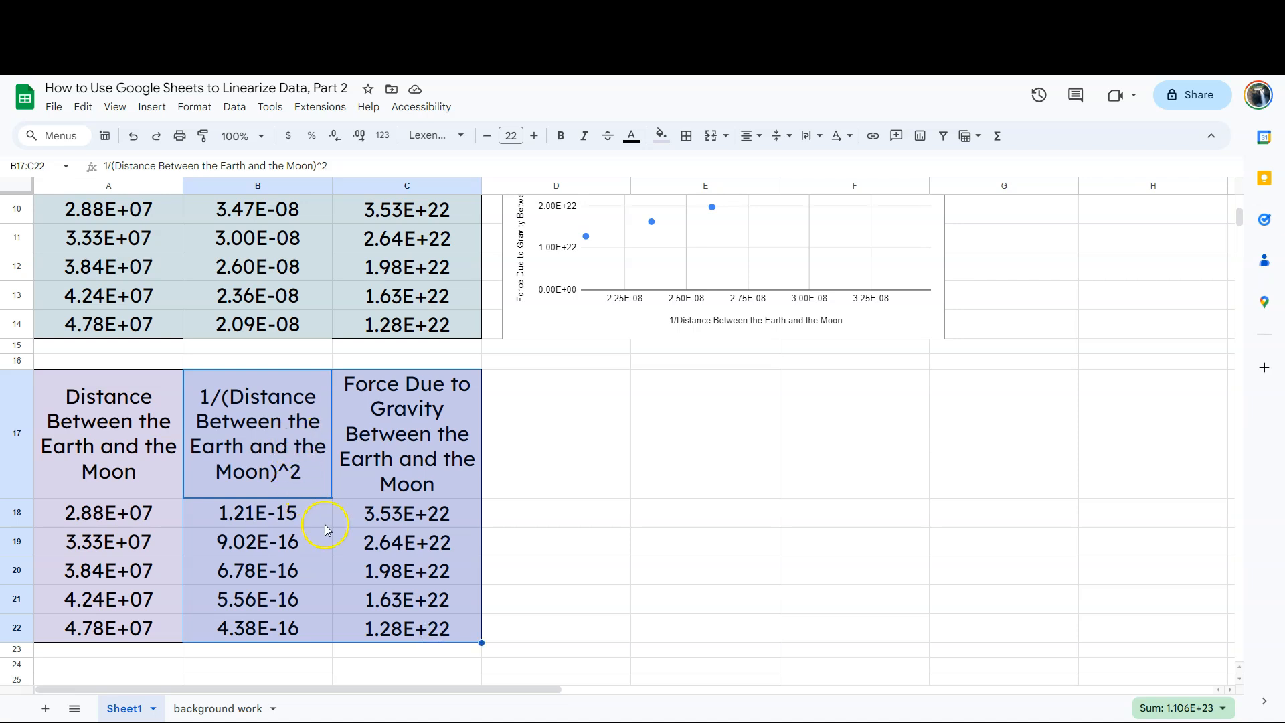
mouse_move(354, 479)
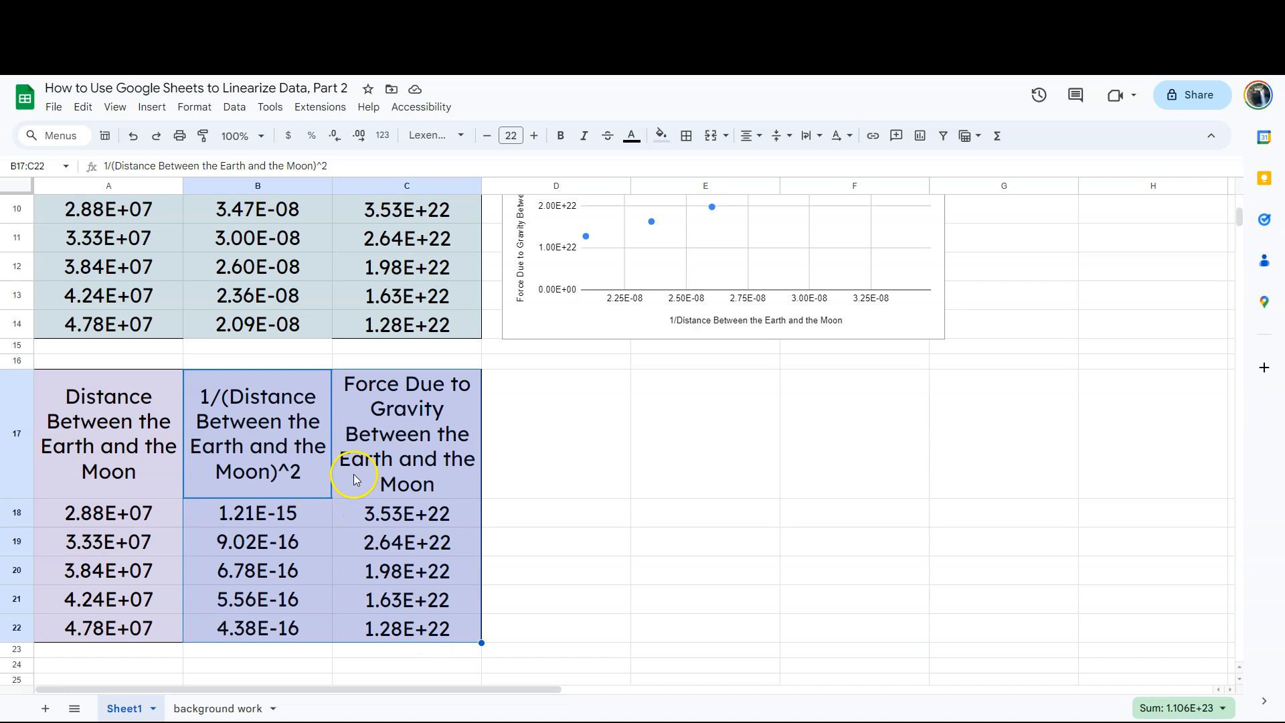
Step: Insert a chart of the third table's data and move it beside the table
left_click(151, 107)
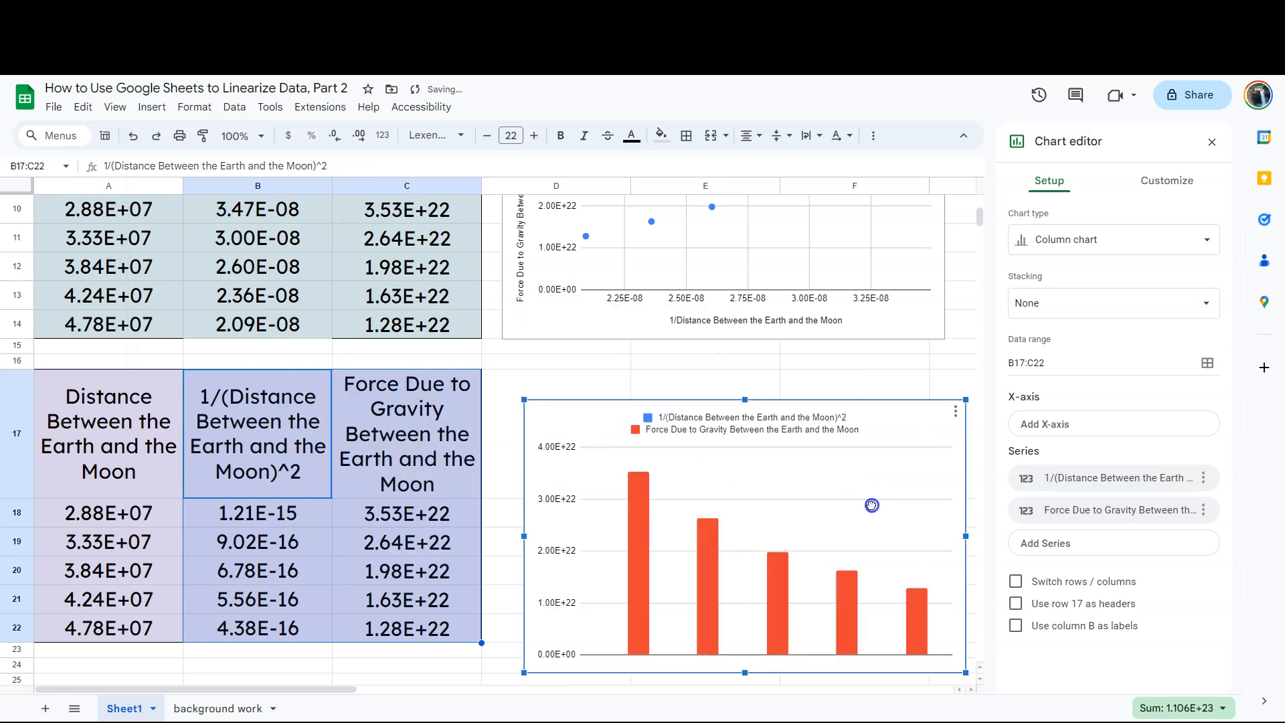
left_click_drag(871, 505, 849, 463)
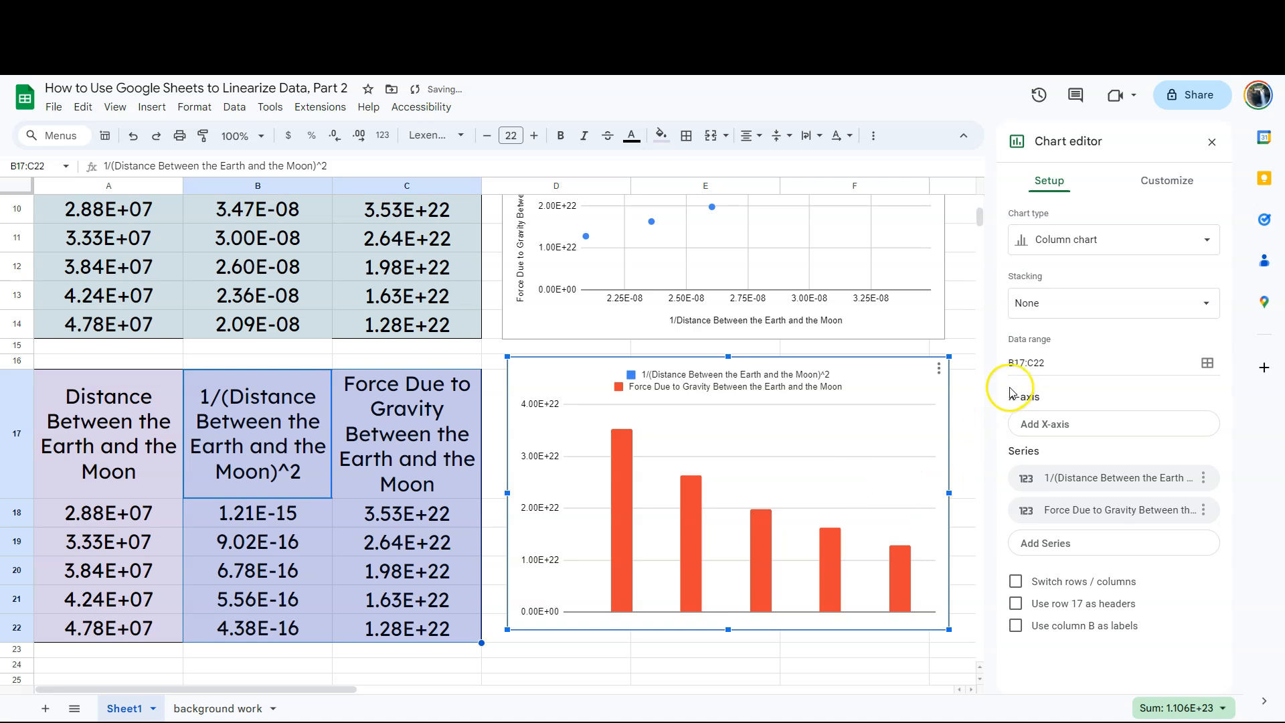
mouse_move(1076, 246)
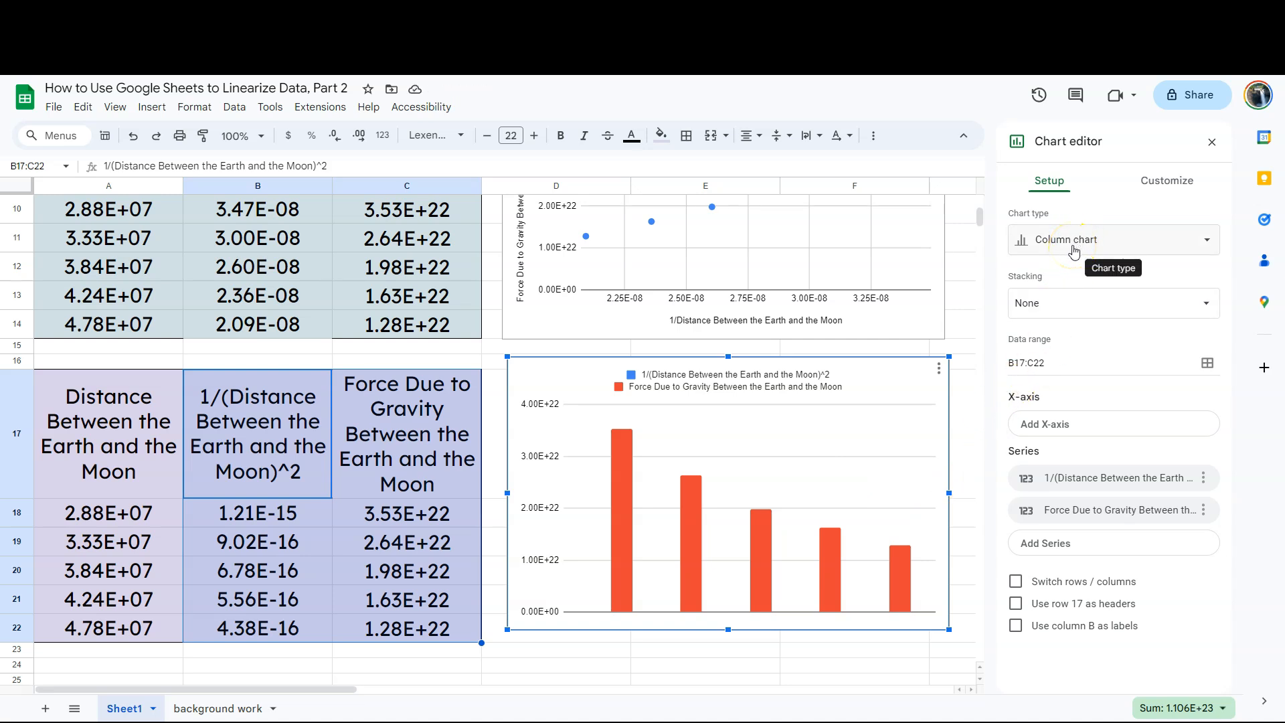
Step: Change the third chart's type to Scatter, plotting force against 1/(distance)^2
left_click(1112, 240)
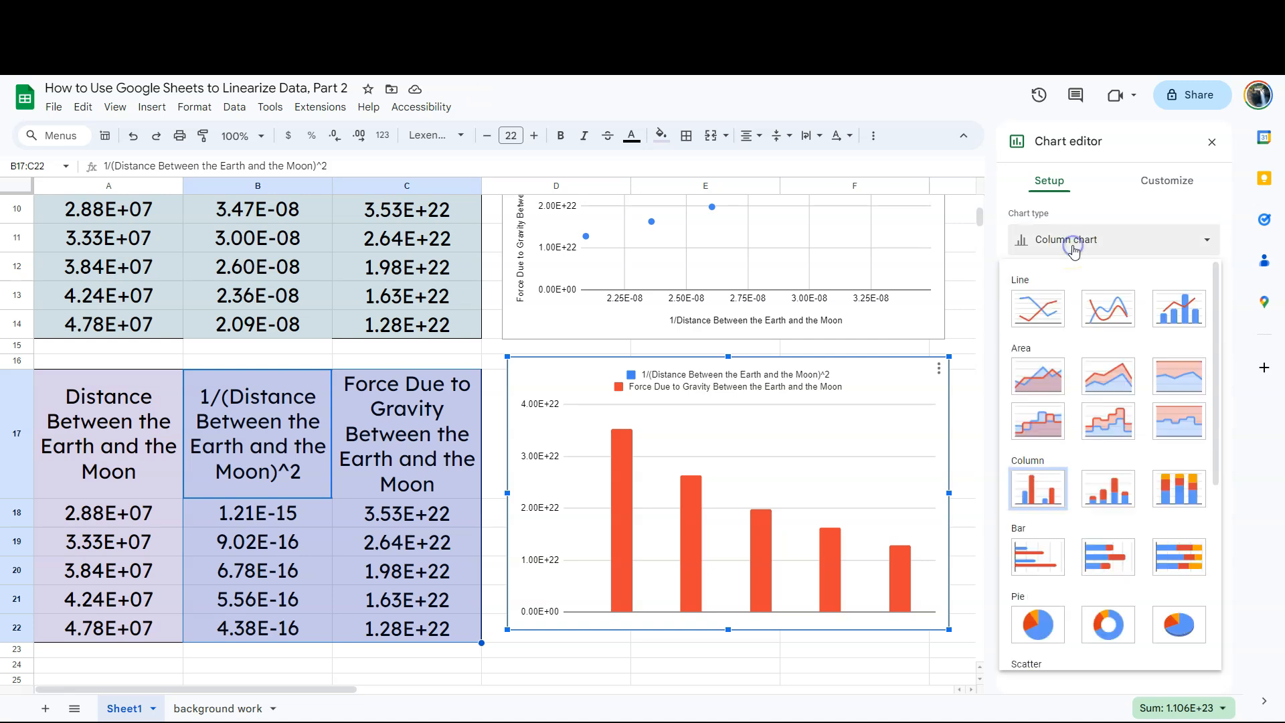
scroll("down", 3)
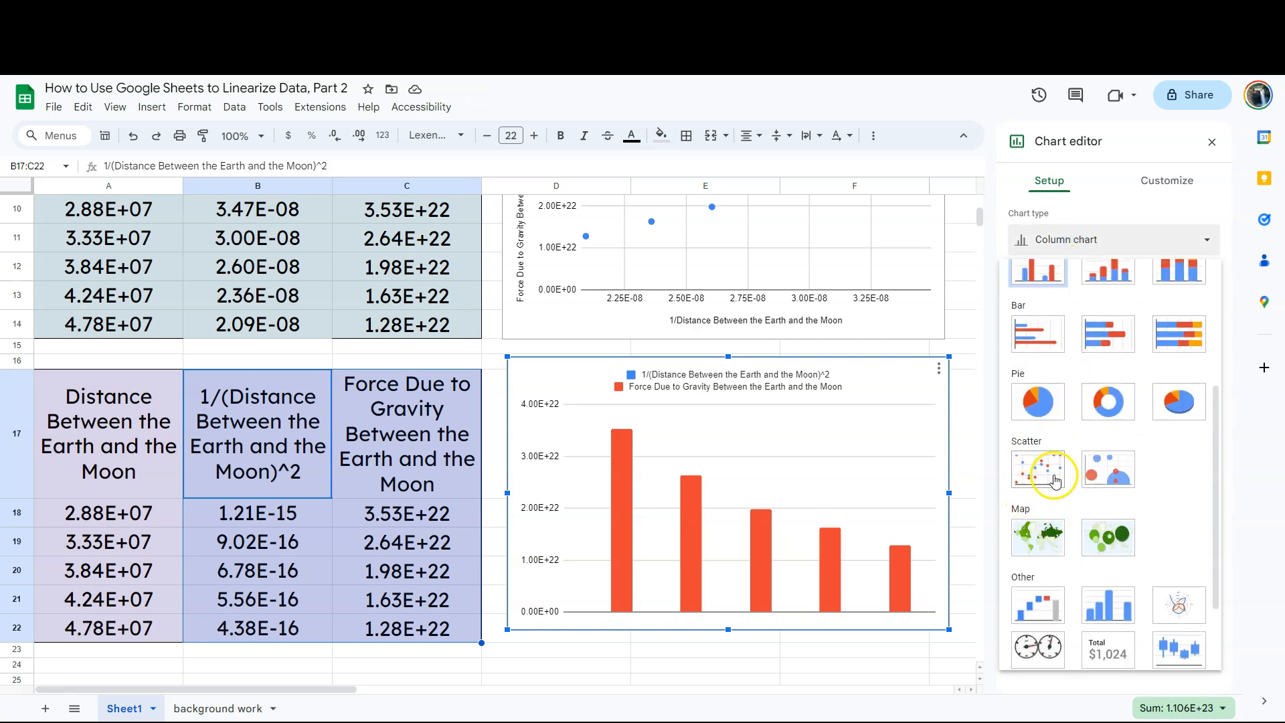
left_click(1035, 470)
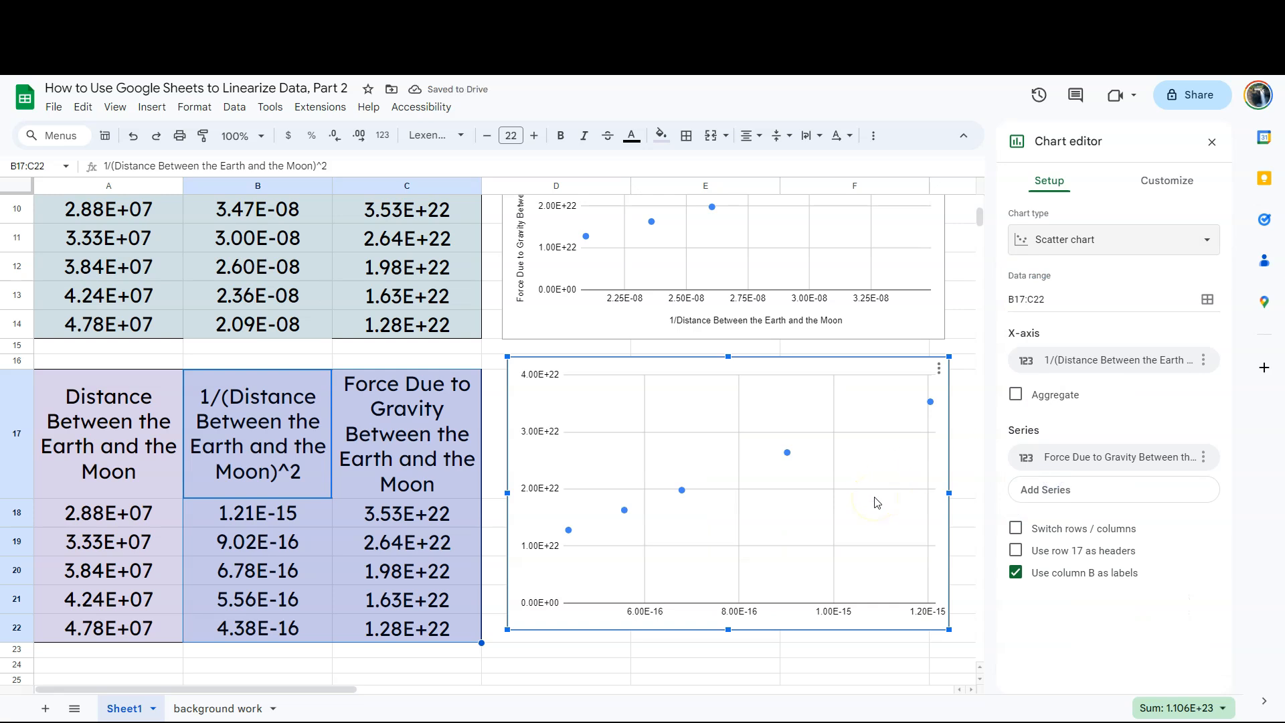
mouse_move(684, 508)
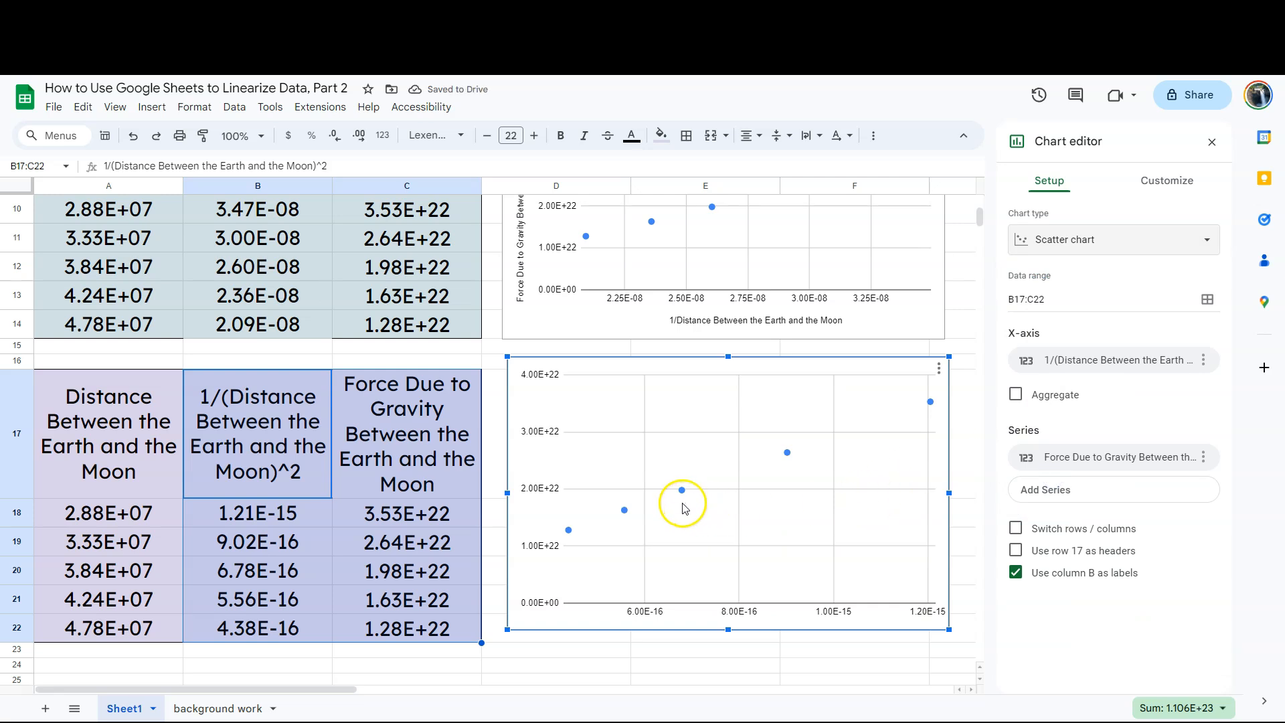
mouse_move(1052, 373)
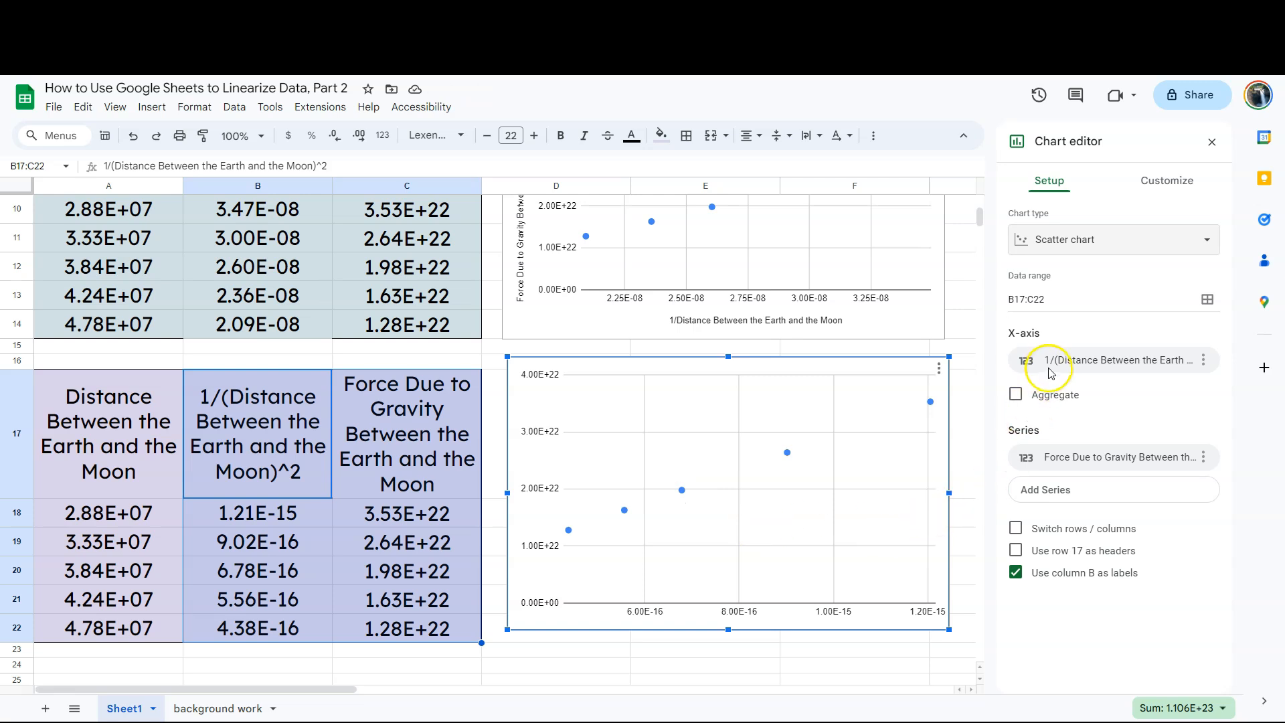
left_click(1112, 360)
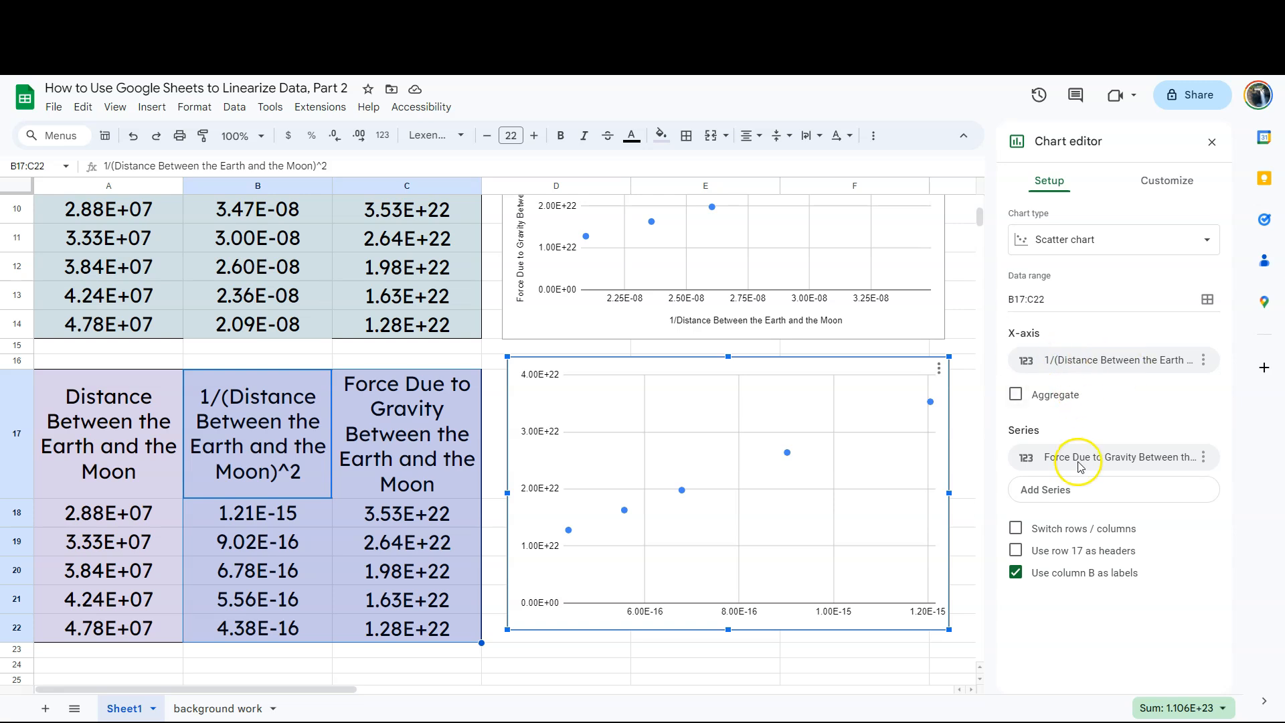
mouse_move(1056, 470)
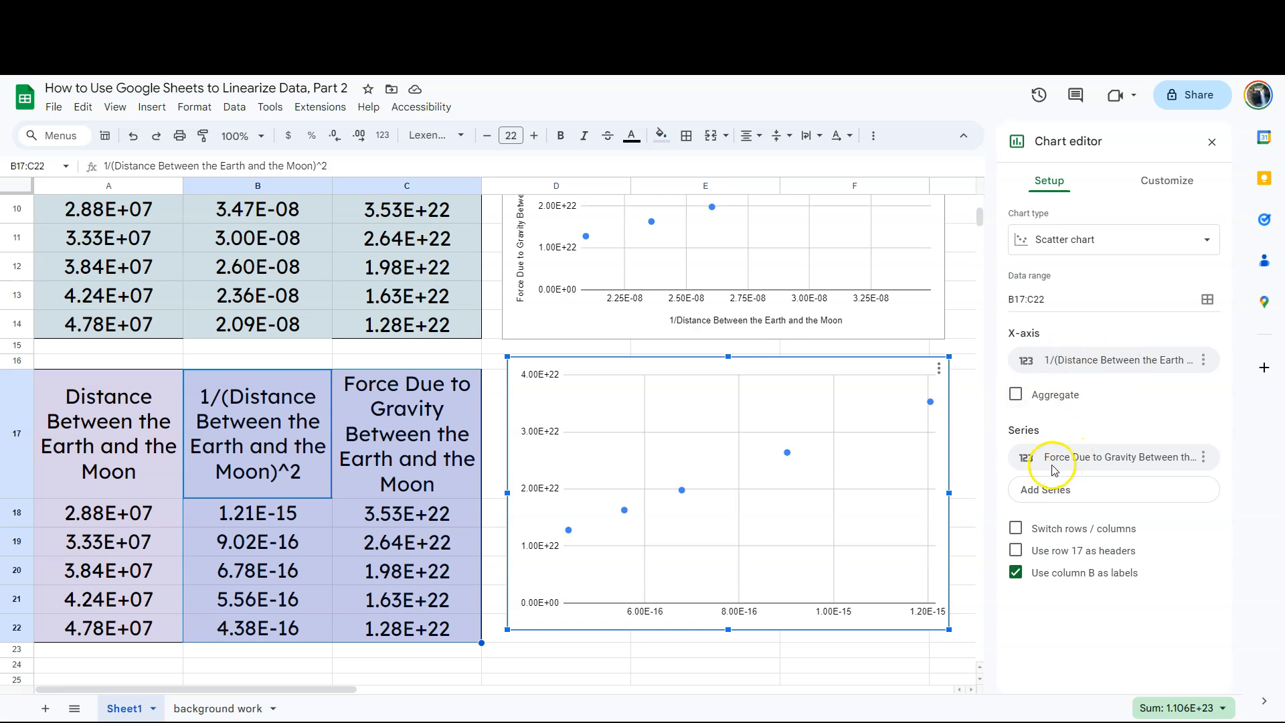
mouse_move(765, 528)
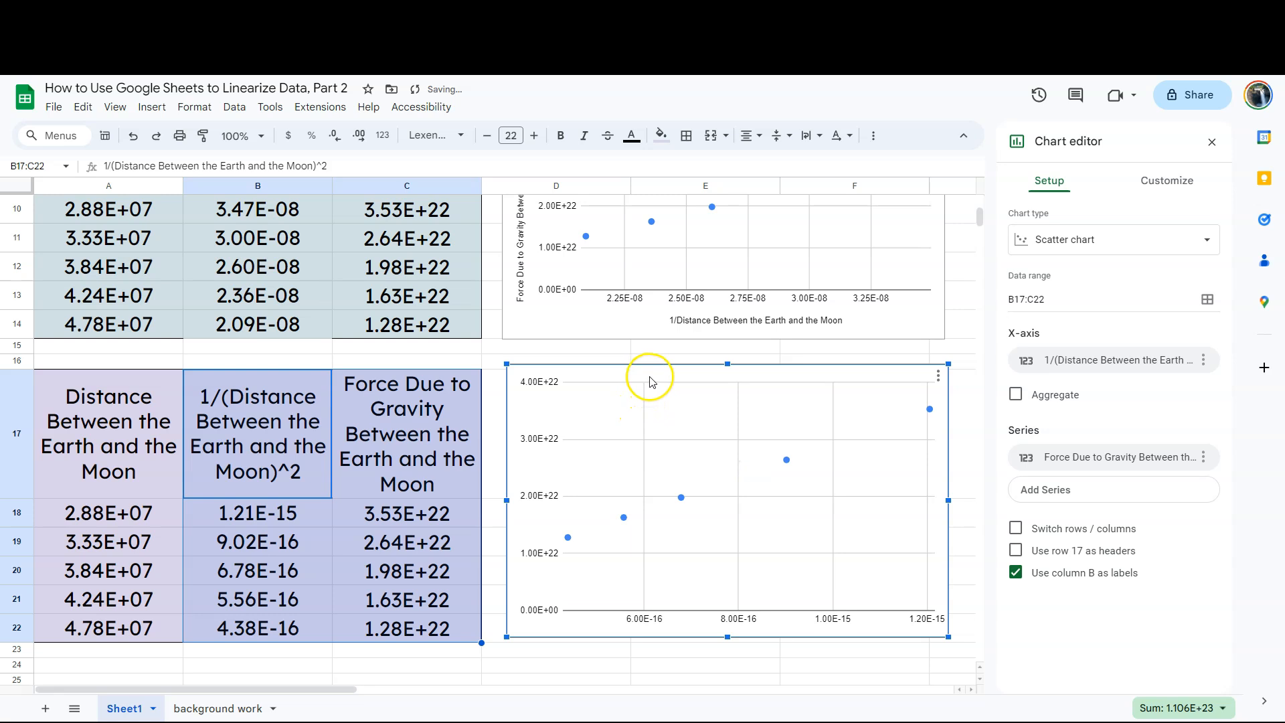
mouse_move(746, 467)
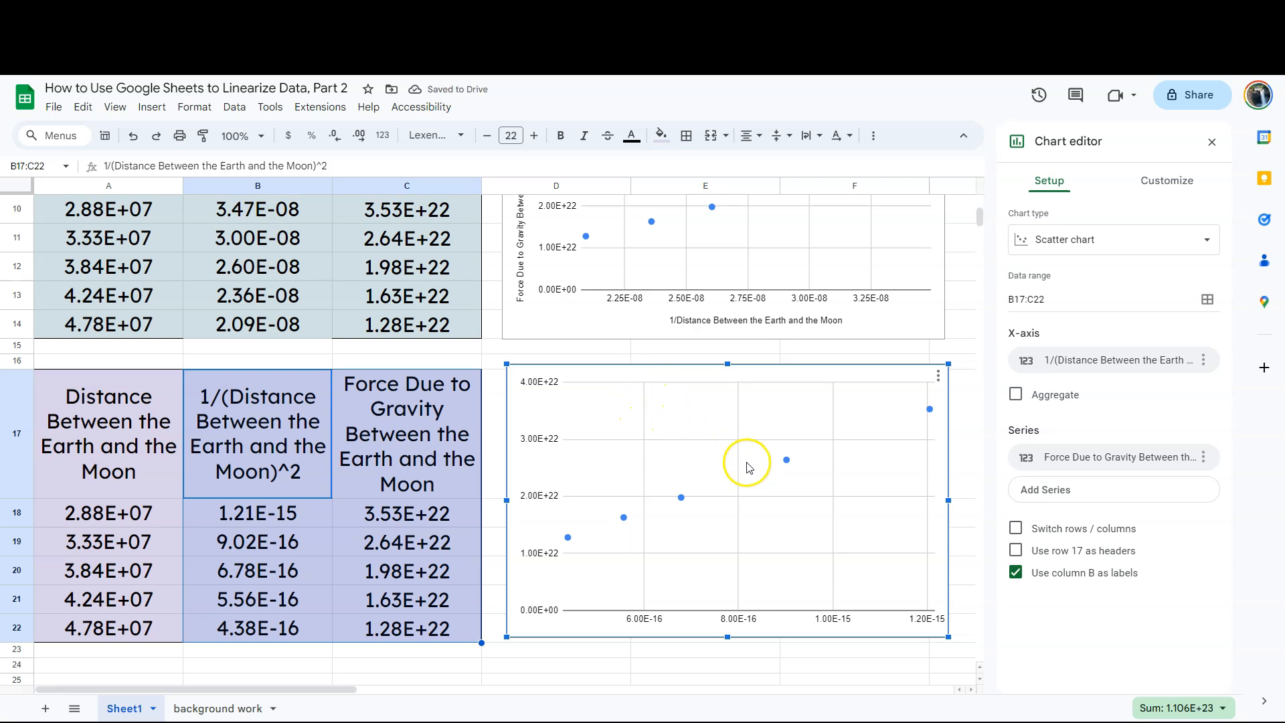
mouse_move(651, 374)
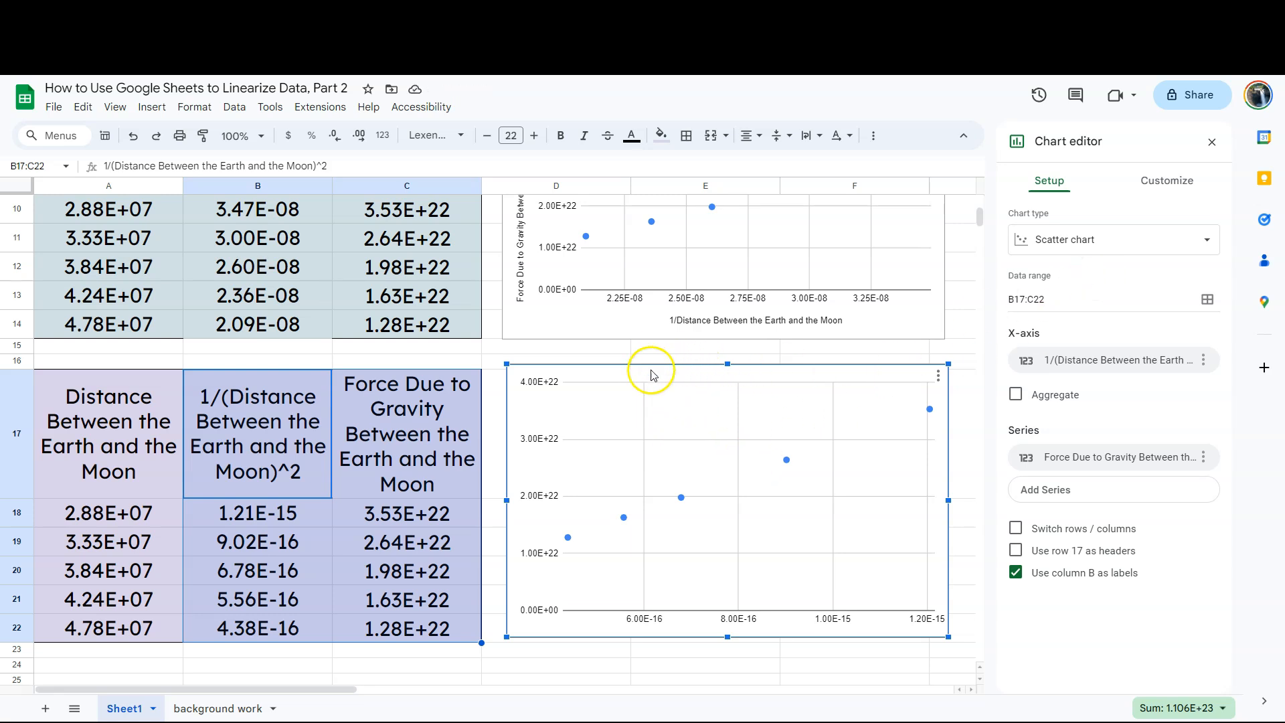
mouse_move(510, 475)
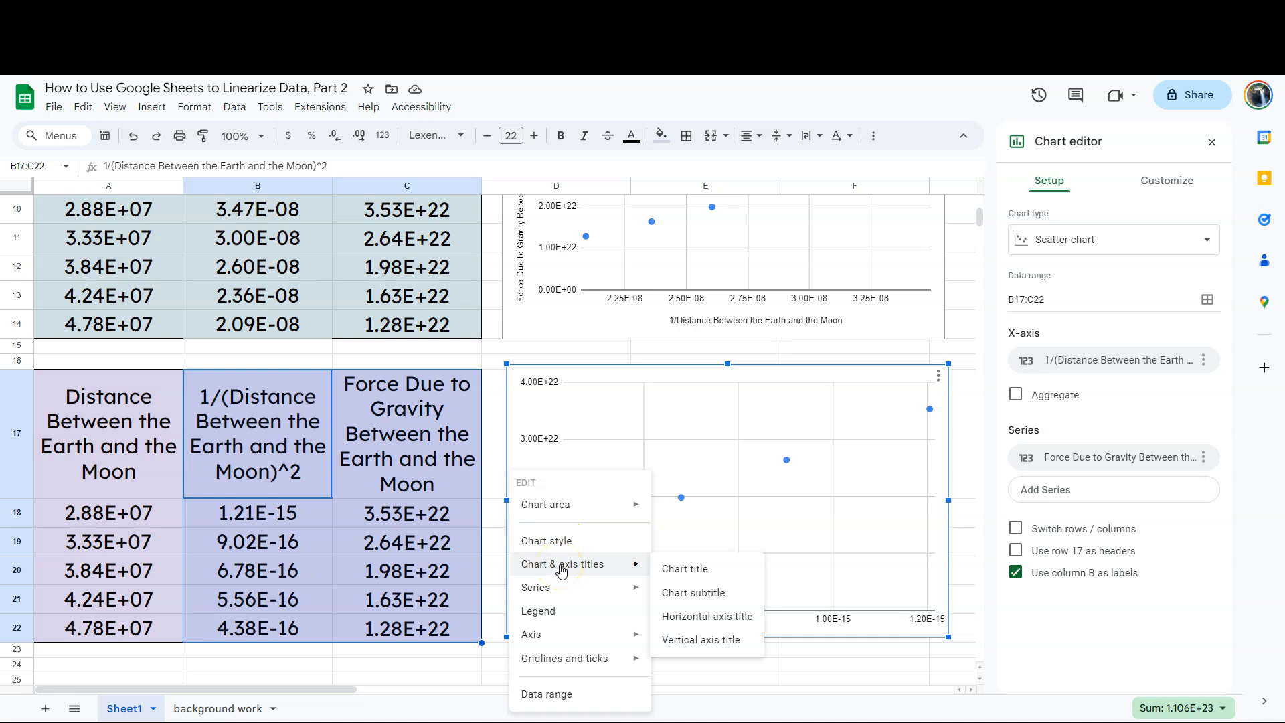
mouse_move(607, 570)
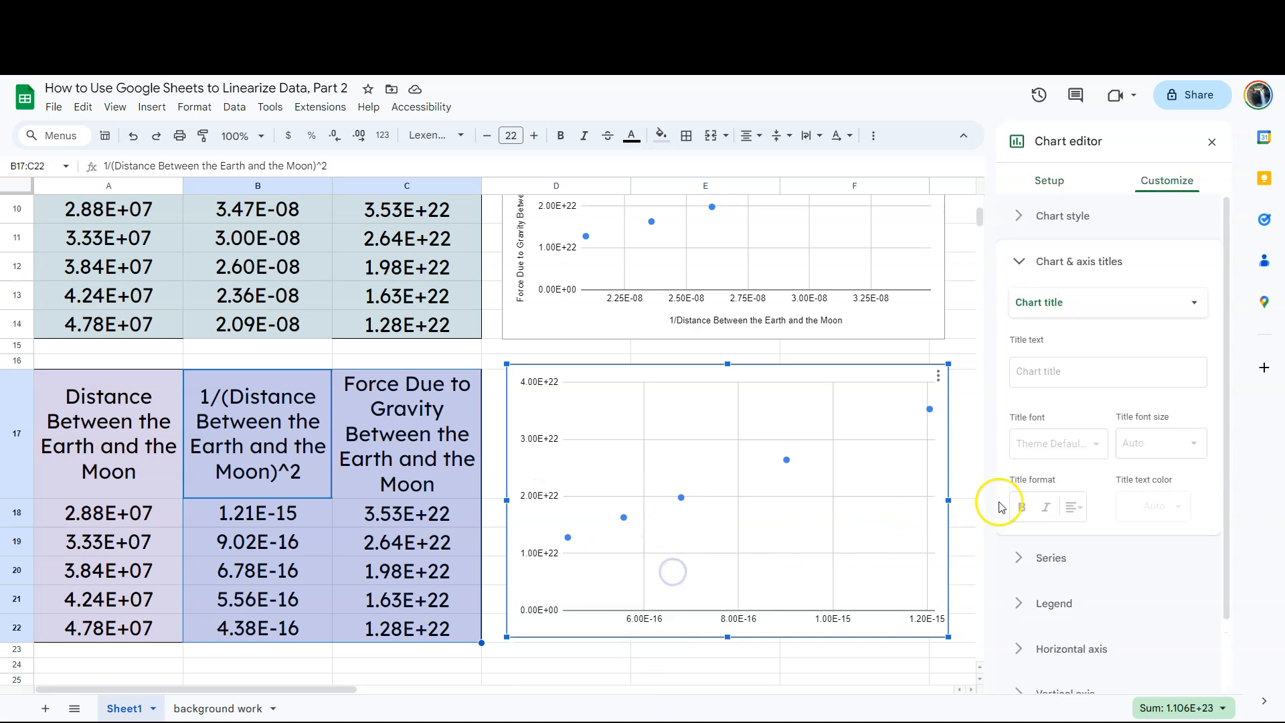
Step: Title the third chart 'Force Due to Gravity' for 1/distance squared versus gravity force
left_click(1106, 371)
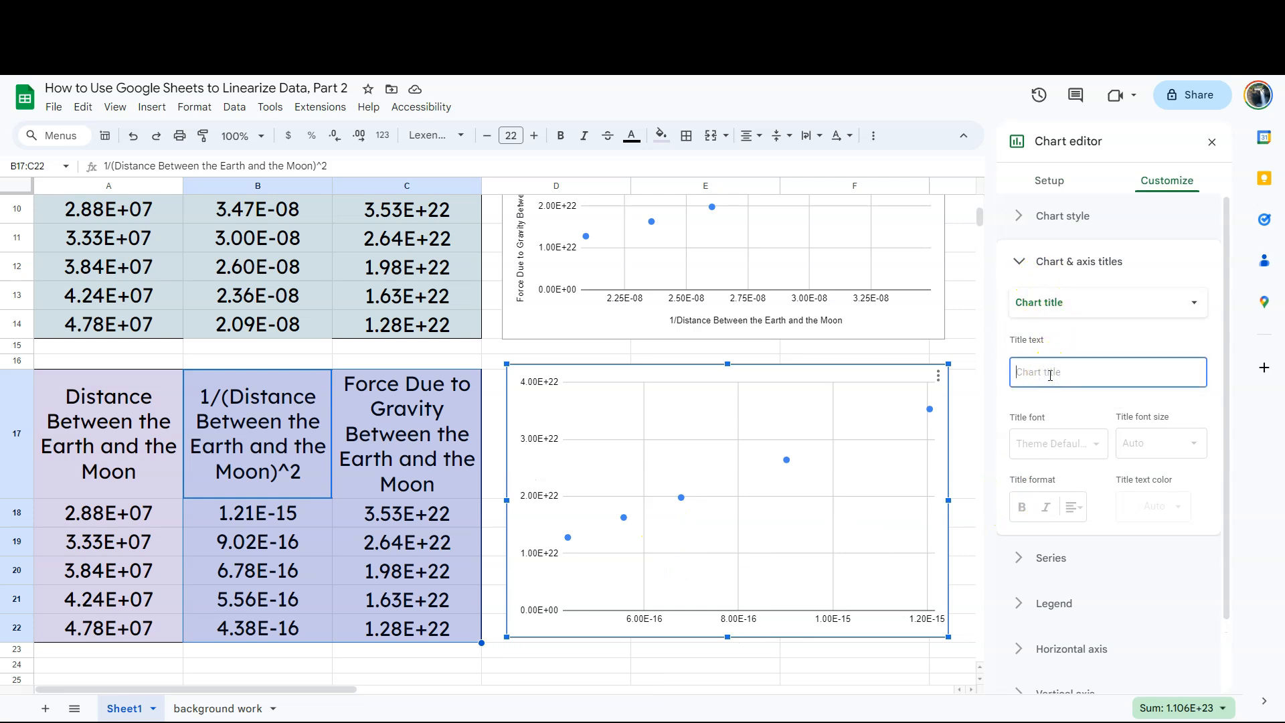
type("Force Due to Gravity")
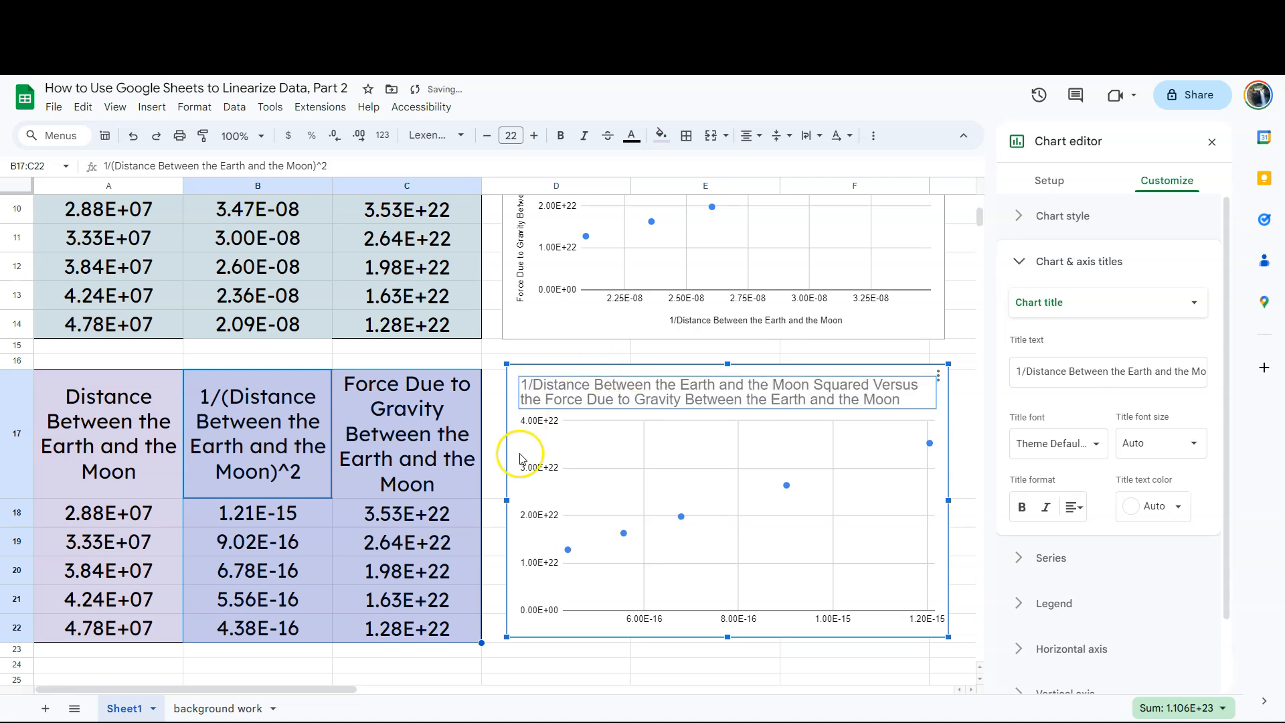
right_click(520, 455)
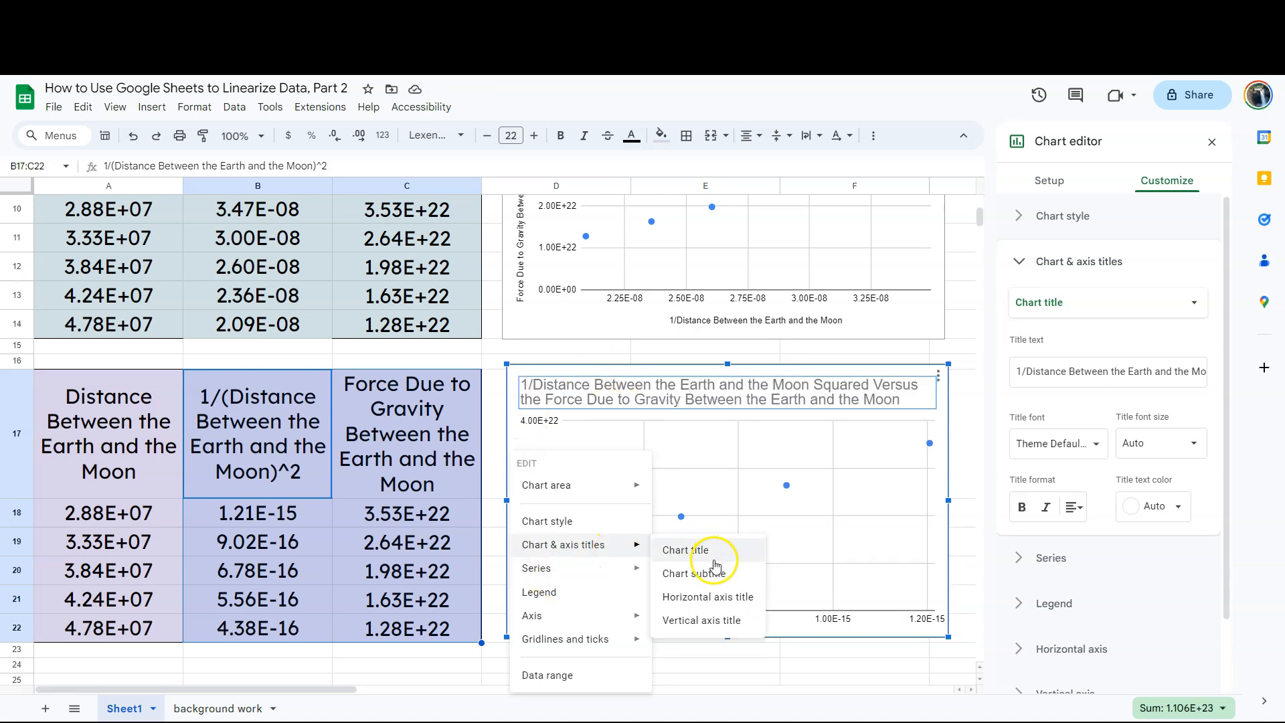
left_click(707, 620)
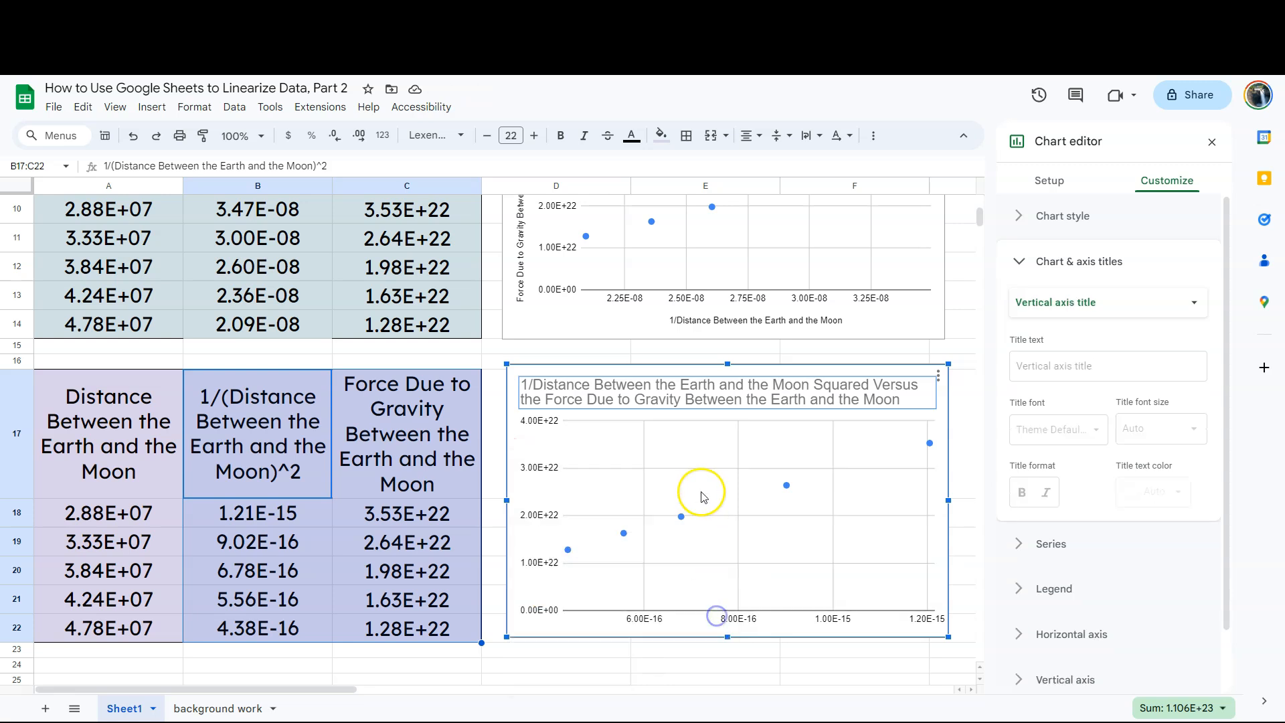
Step: Set the vertical axis title to 'Forces' and move on to the horizontal axis title
left_click(1106, 366)
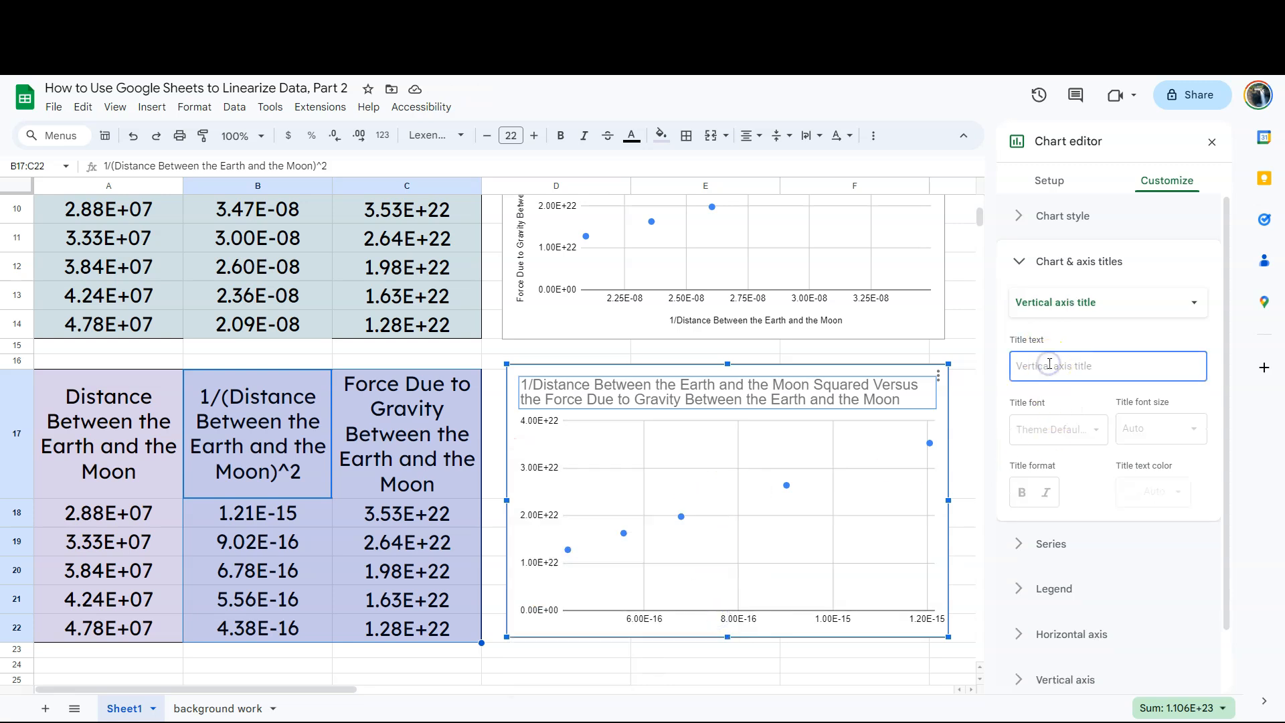
type("Forces")
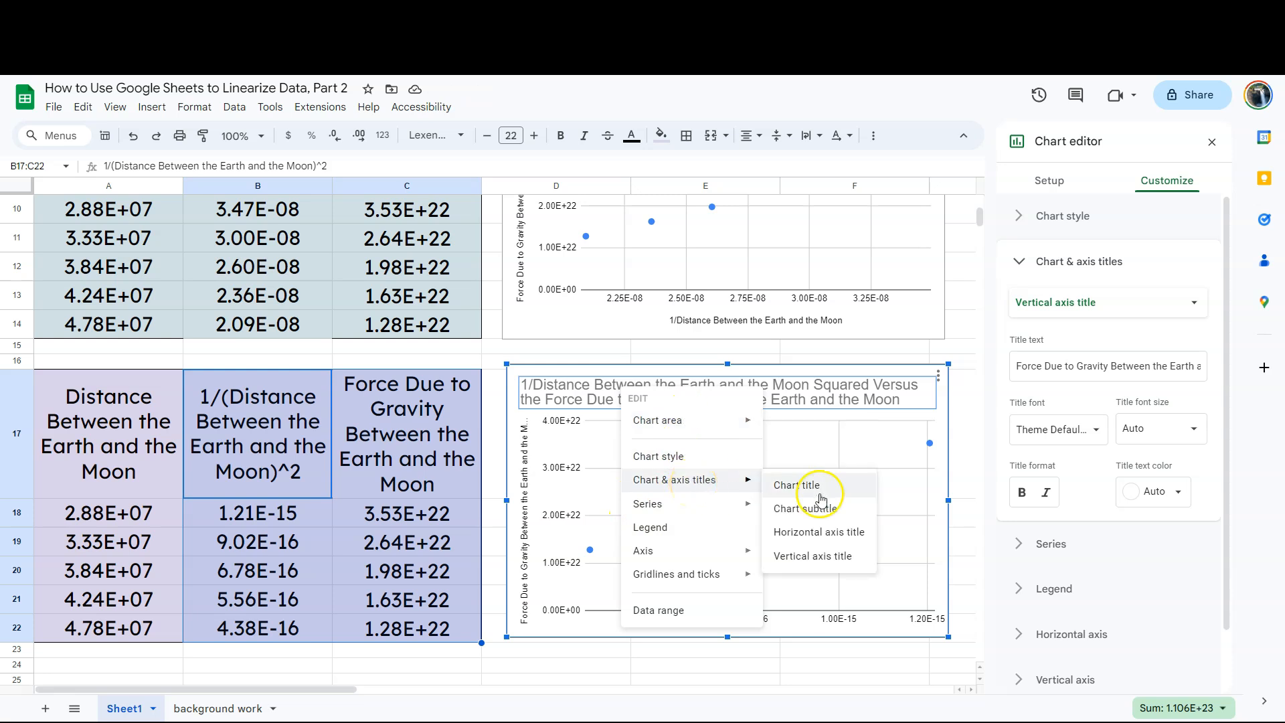
left_click(816, 531)
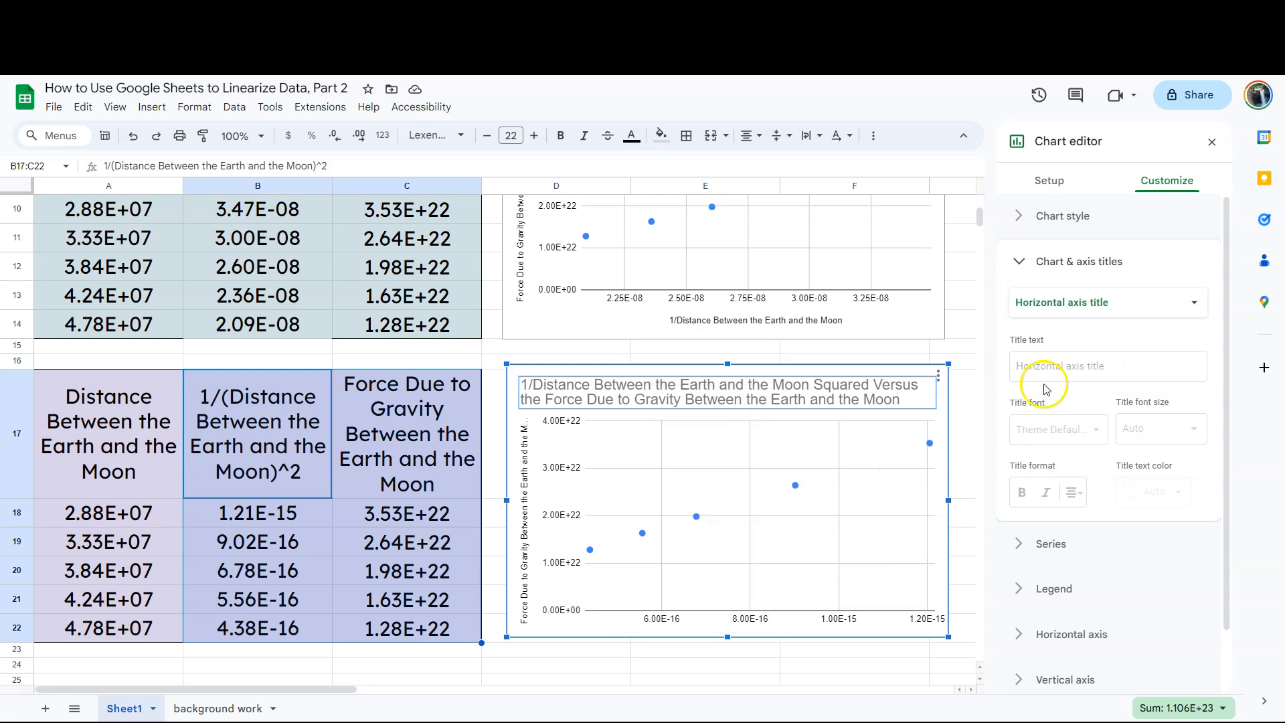
left_click(1107, 366)
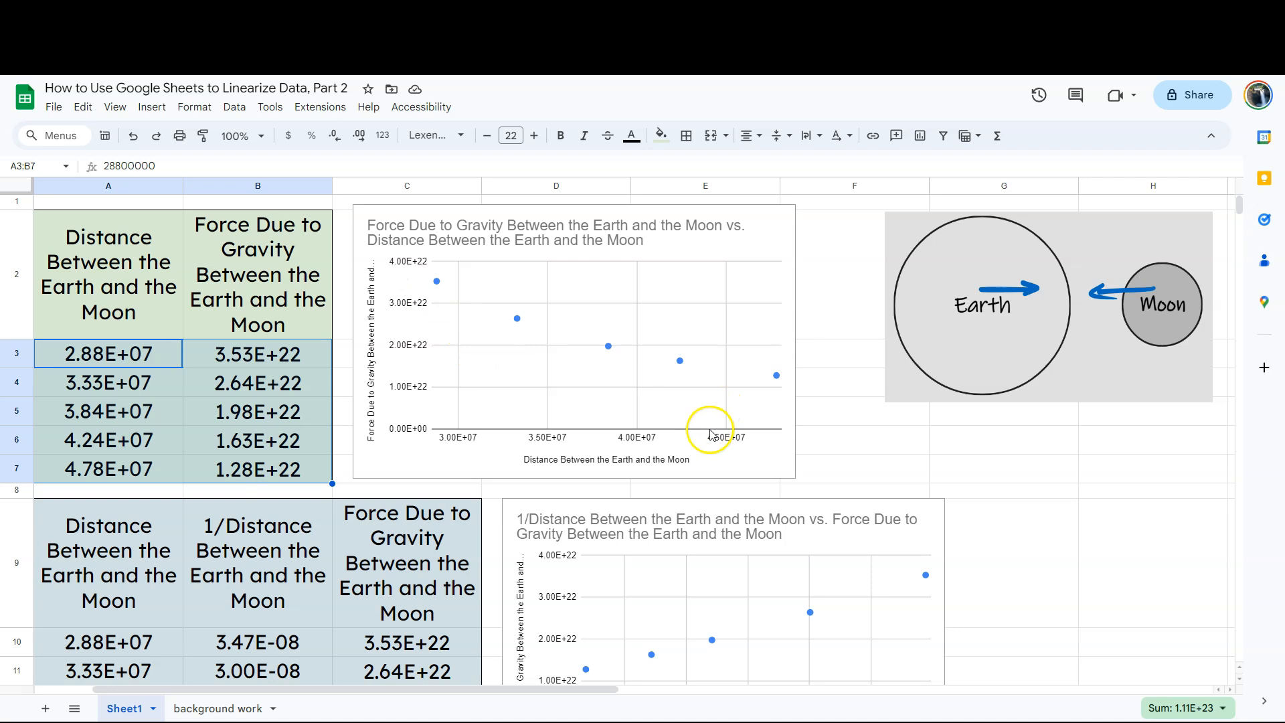
scroll("down", 3)
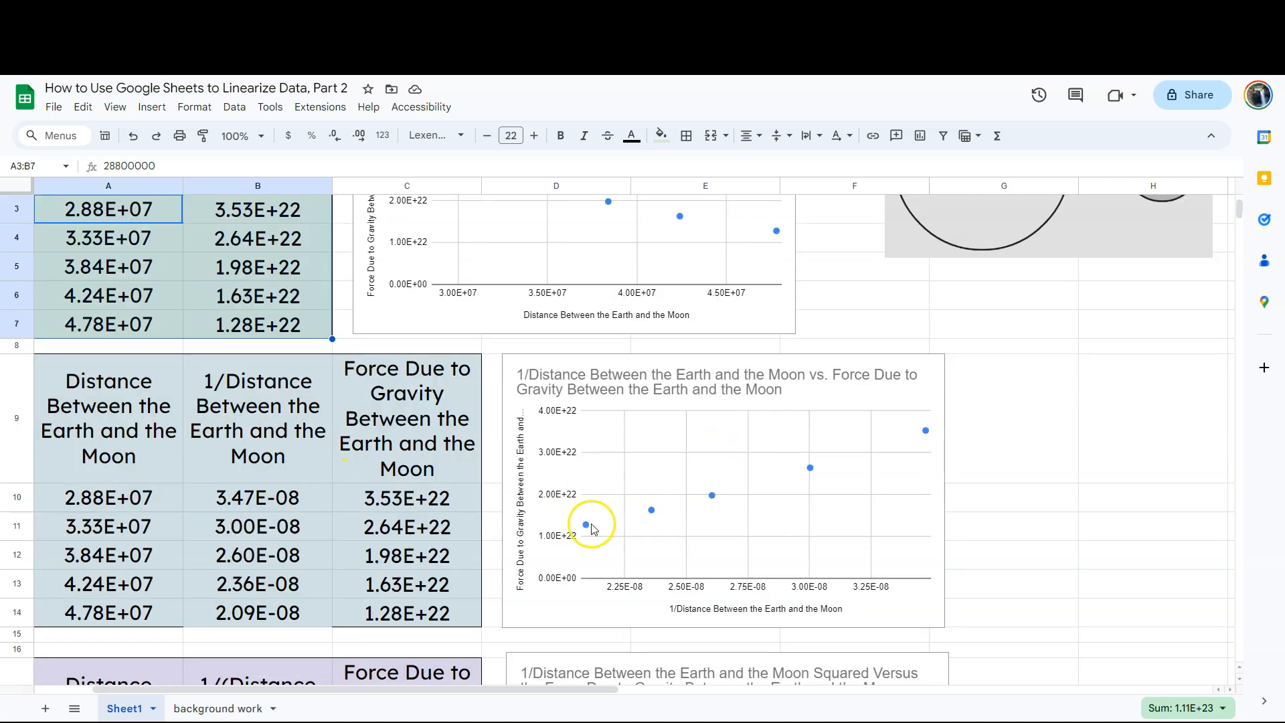
scroll("down", 3)
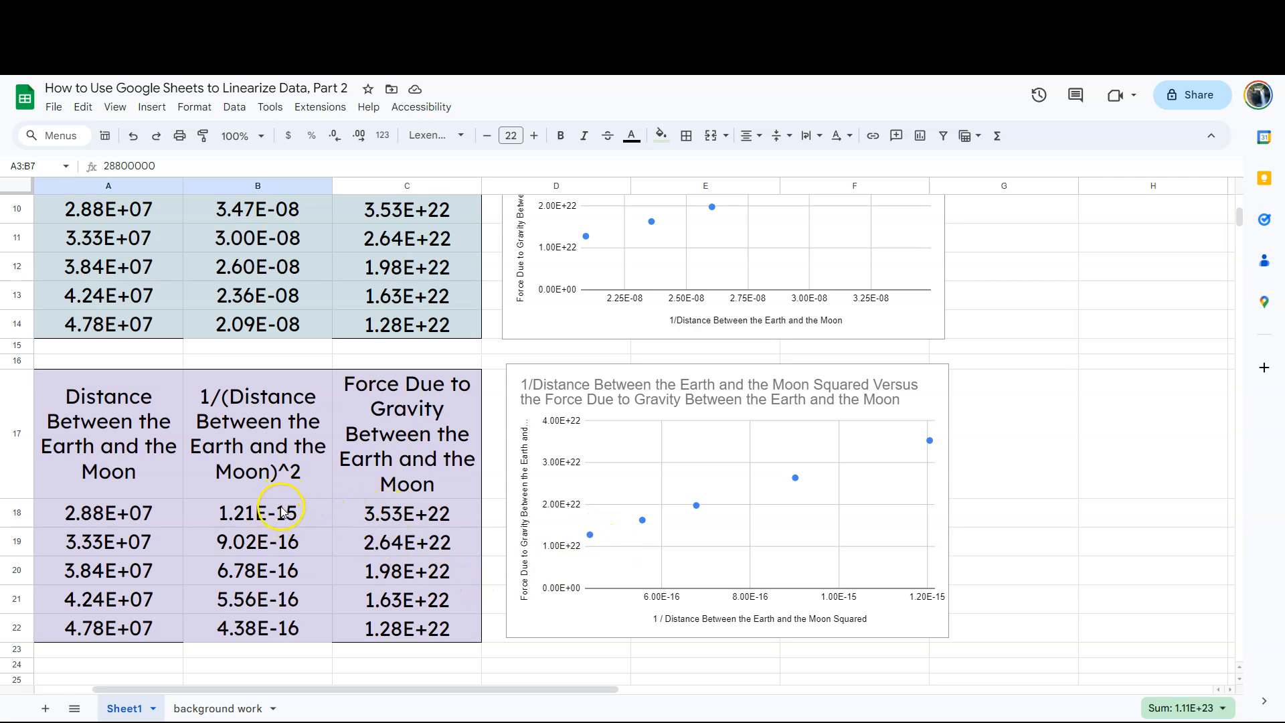
mouse_move(1097, 455)
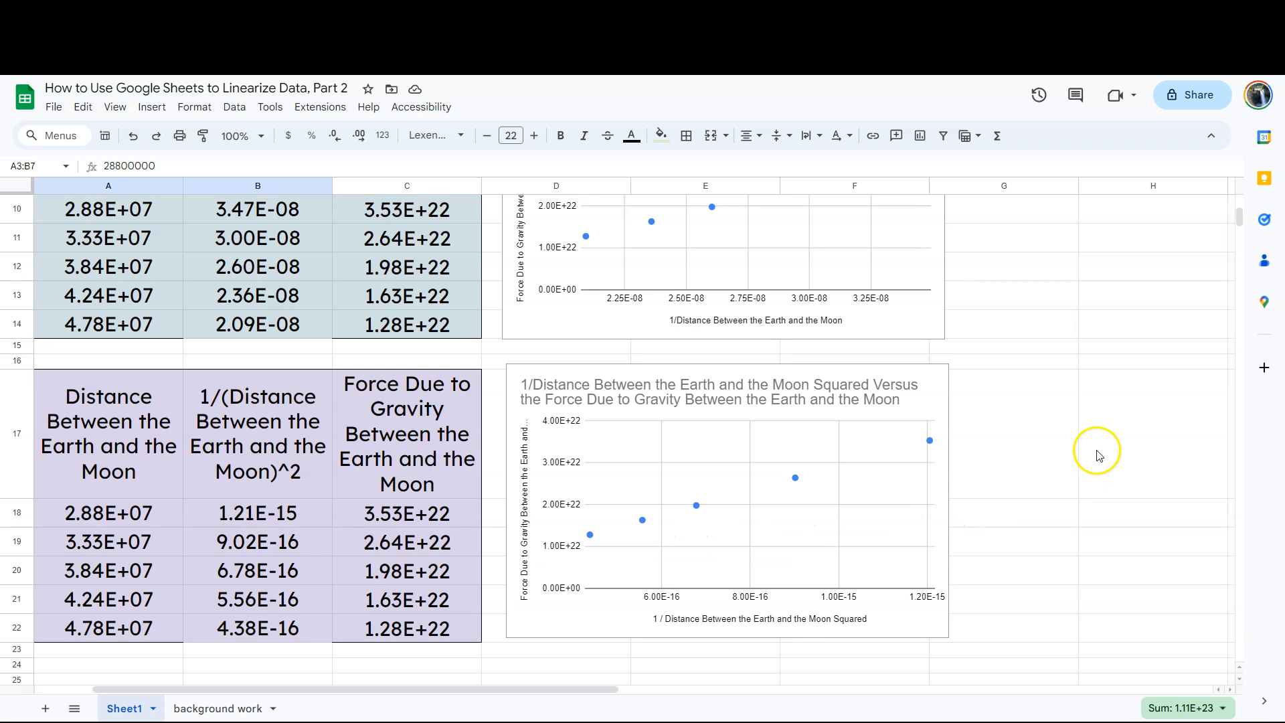
scroll("up", 3)
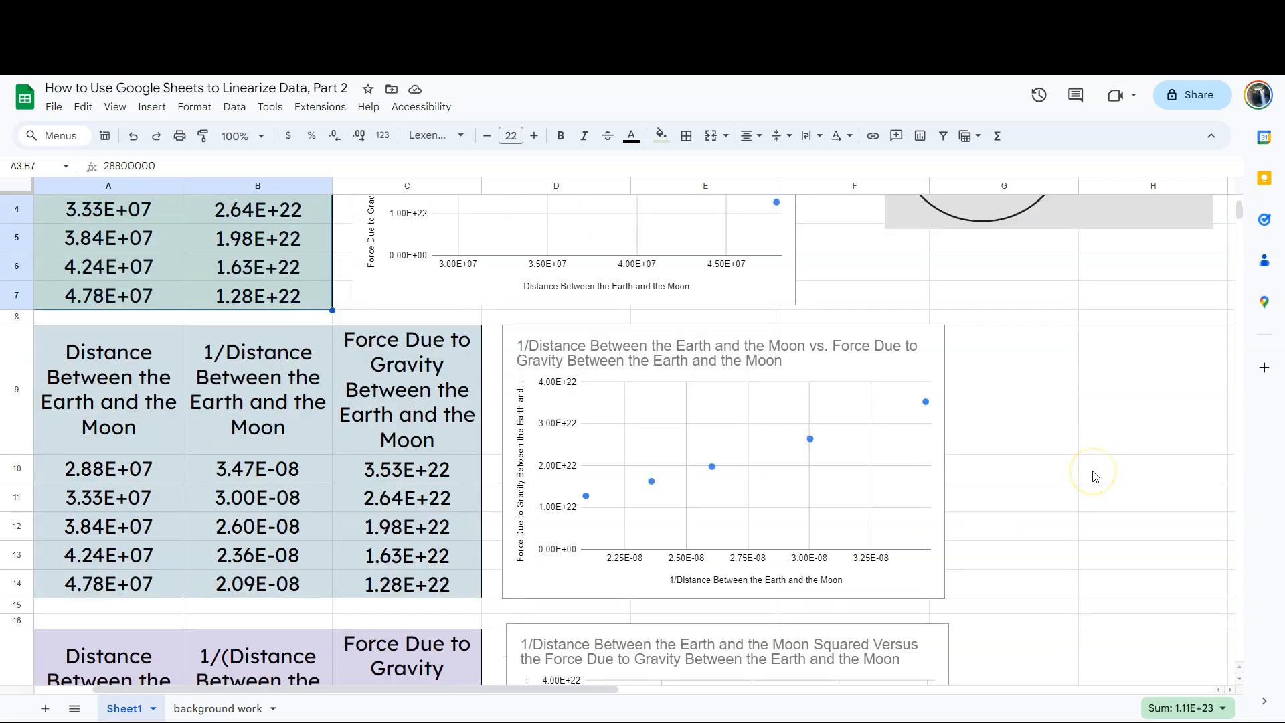
scroll("down", 3)
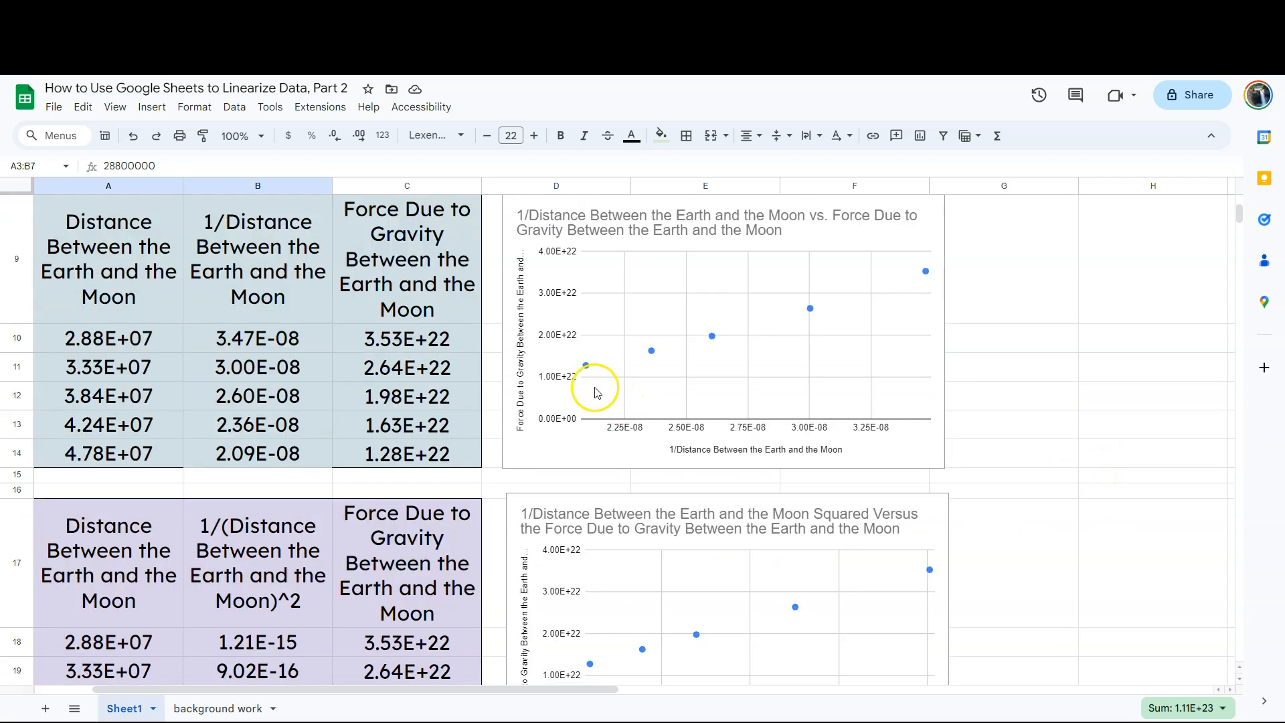
left_click(107, 257)
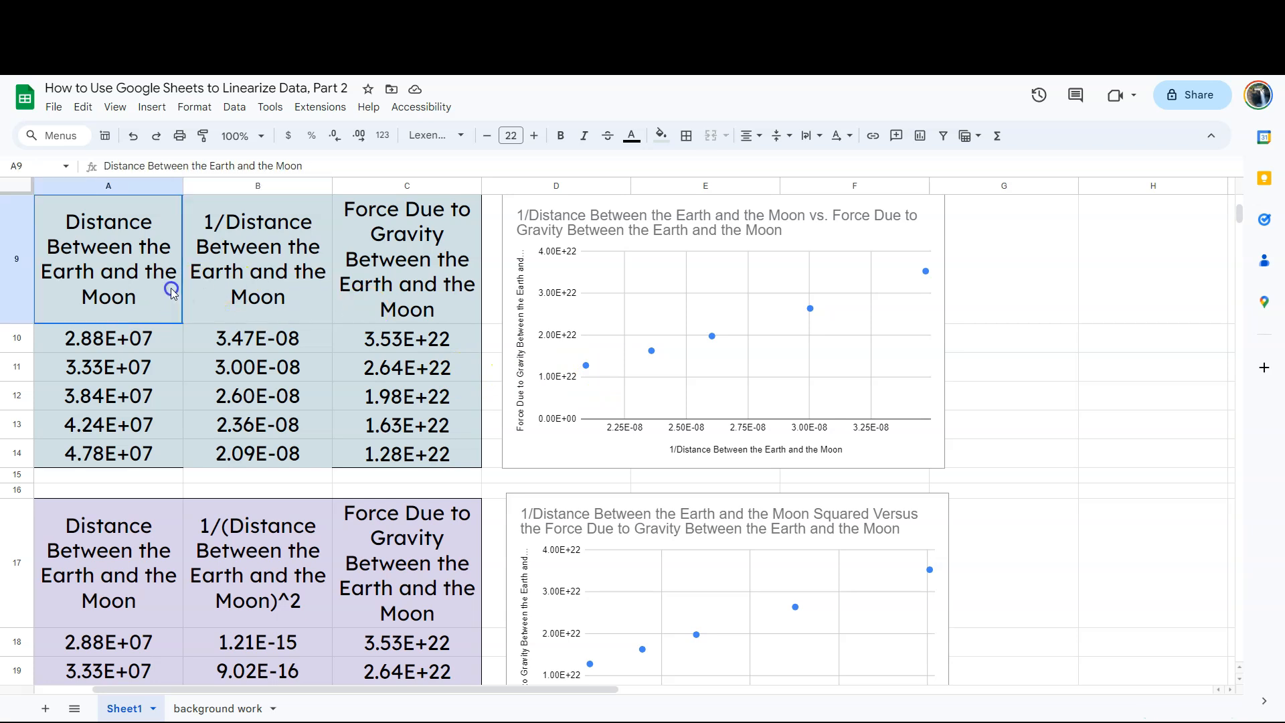
left_click_drag(107, 258, 407, 454)
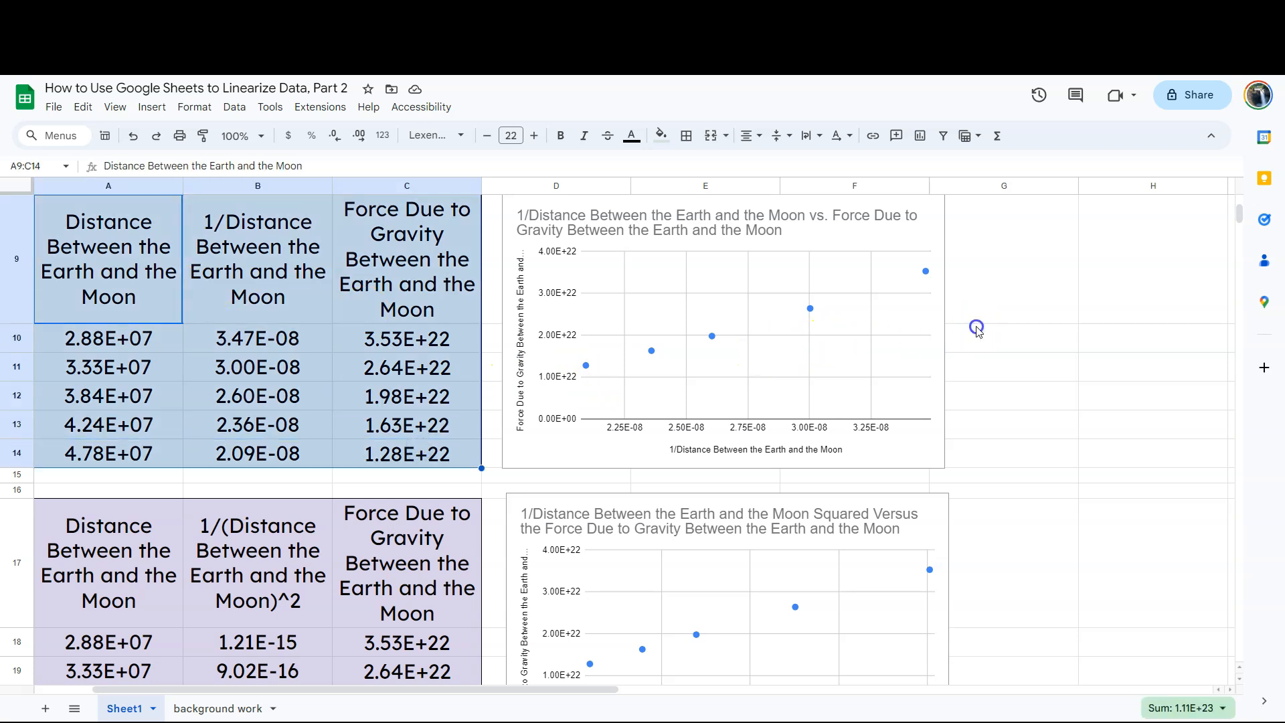
Step: Begin the conclusion sentence 'The force...' in cell G17 beside the third chart
scroll("down", 3)
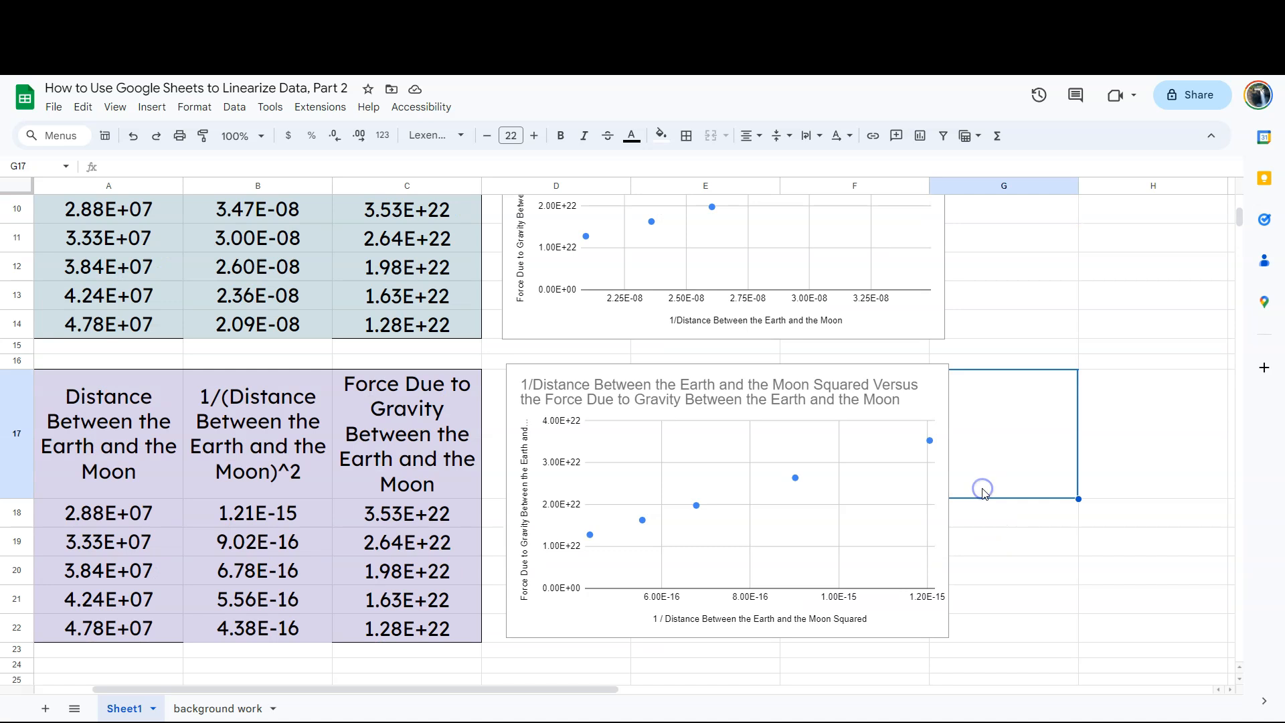
mouse_move(1076, 323)
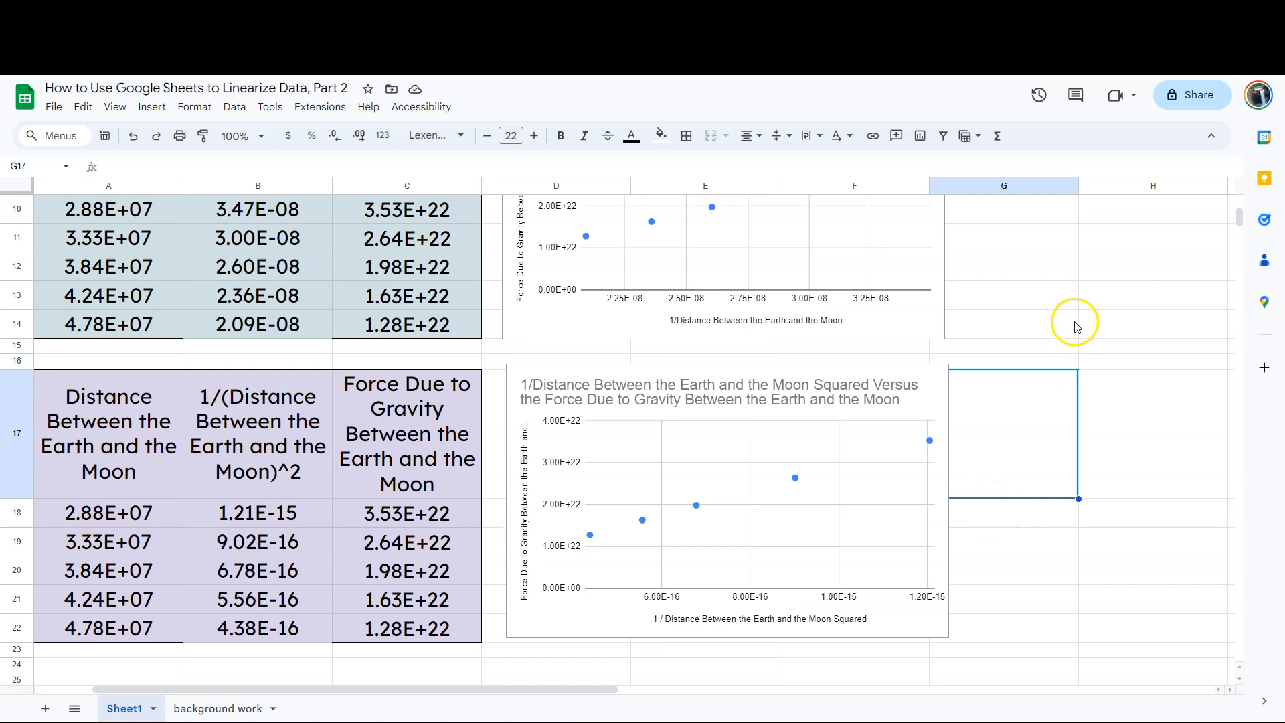
mouse_move(1083, 375)
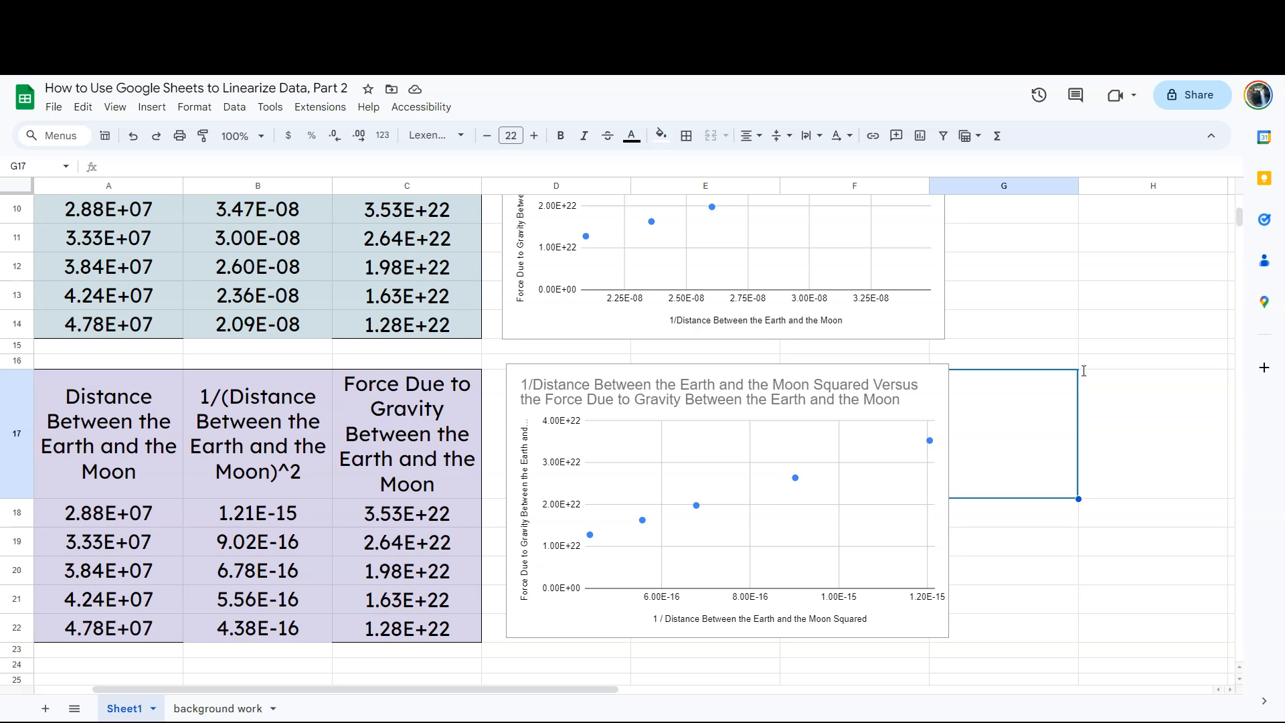
type("The force")
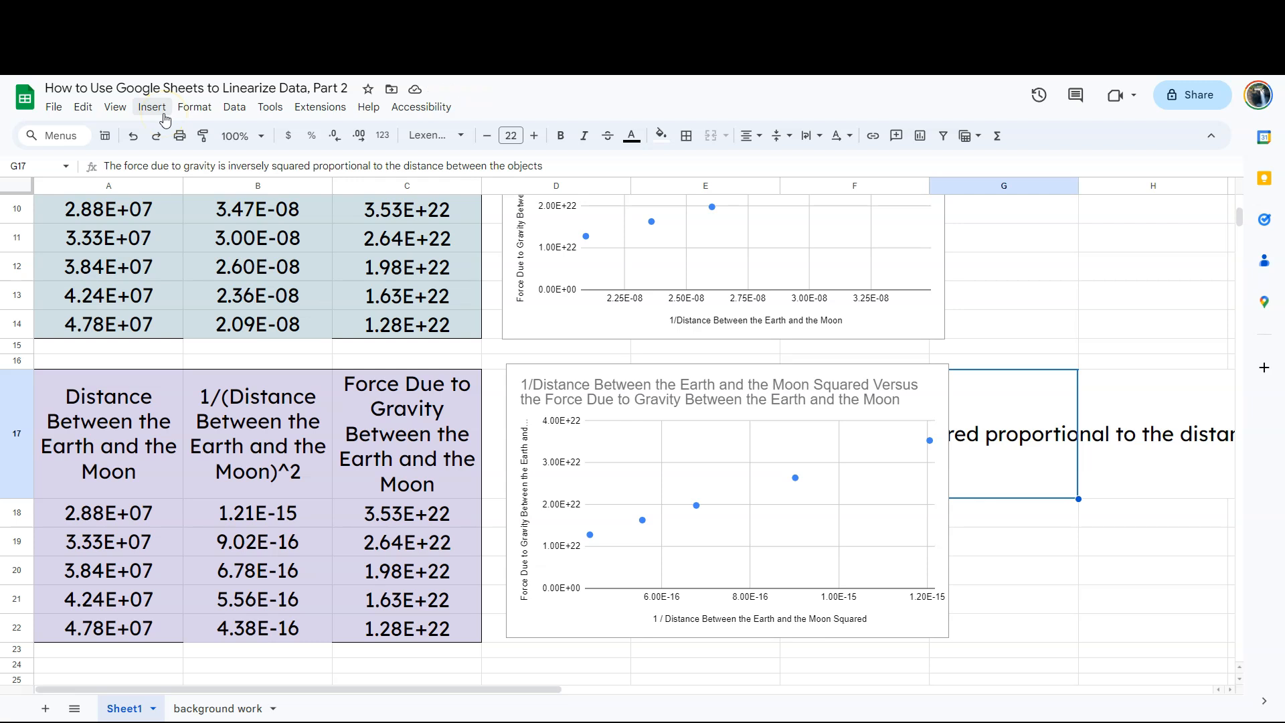
mouse_move(1015, 250)
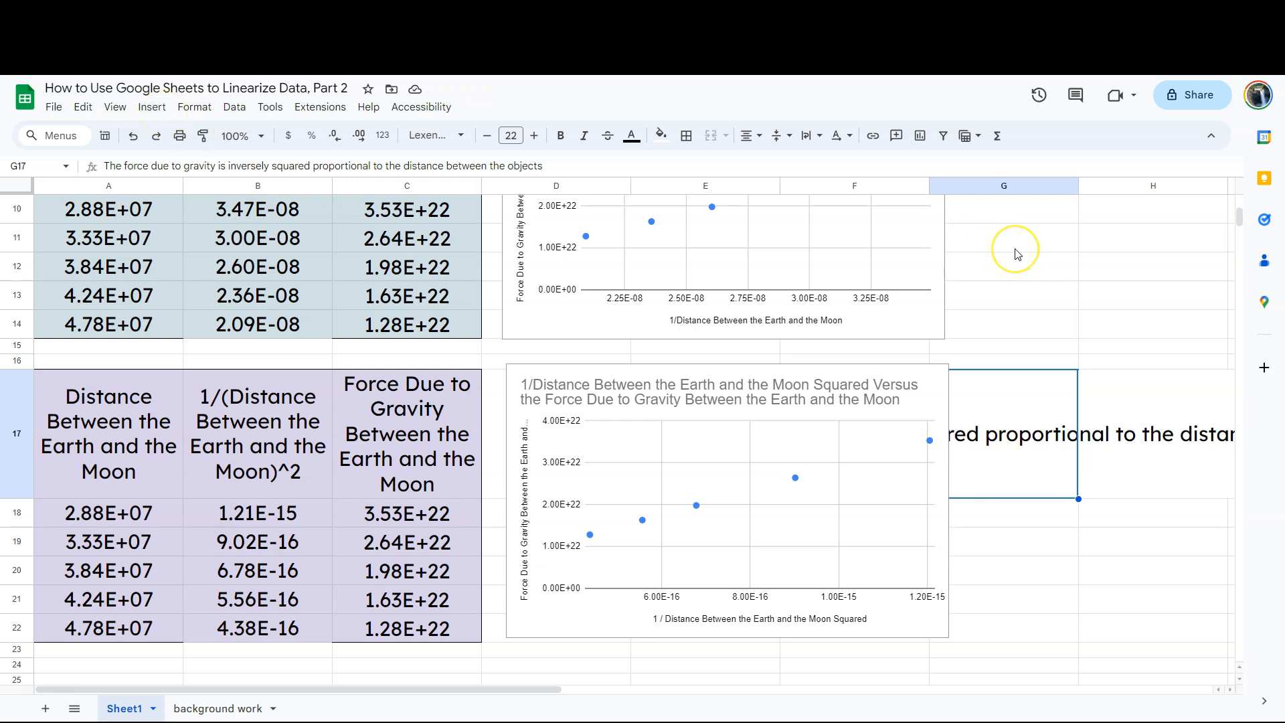
mouse_move(1016, 250)
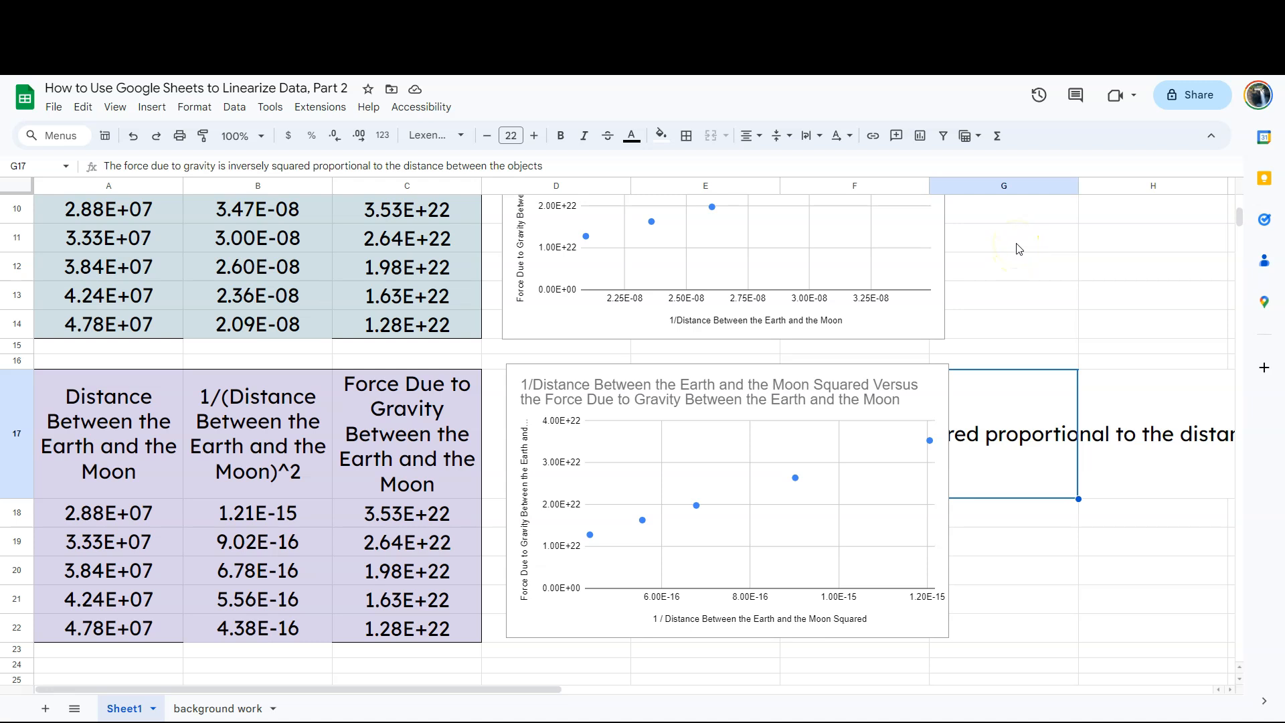